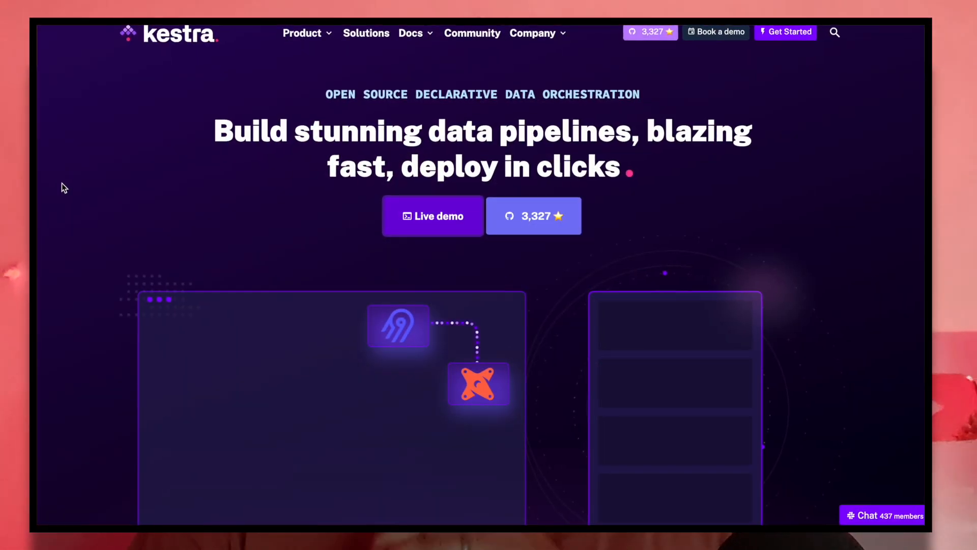
Switch the mysql-to-bigquery flow to its Editor tab and scroll through the YAML source.
scroll(down, 3)
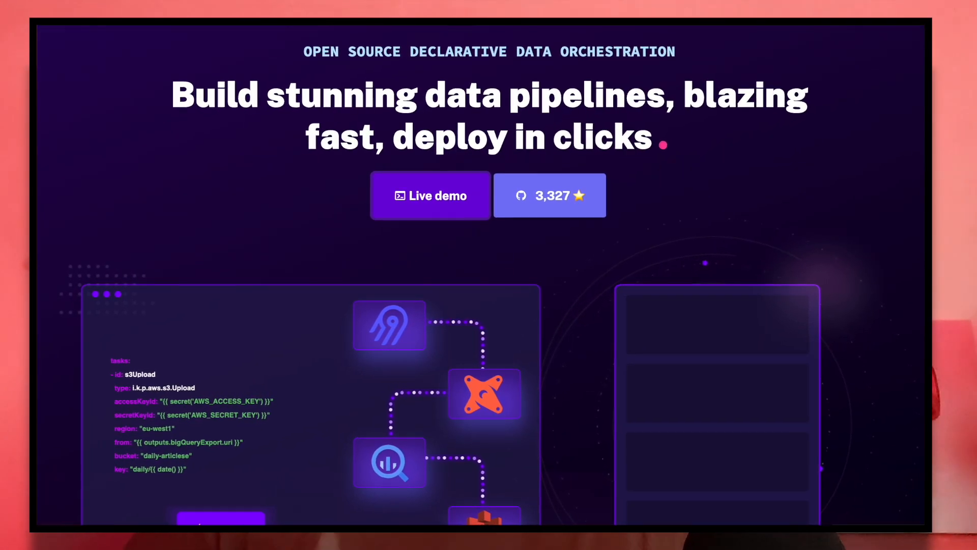
scroll(down, 3)
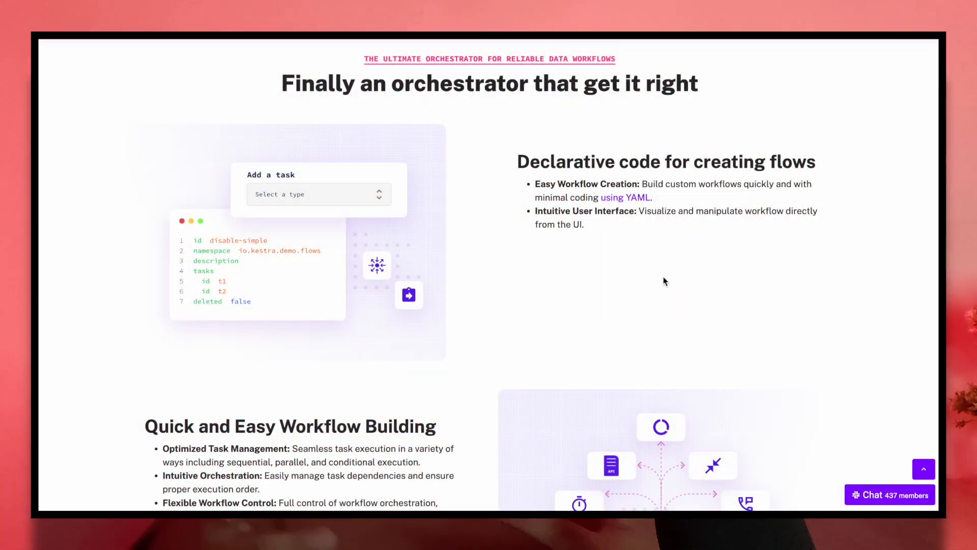
scroll(down, 3)
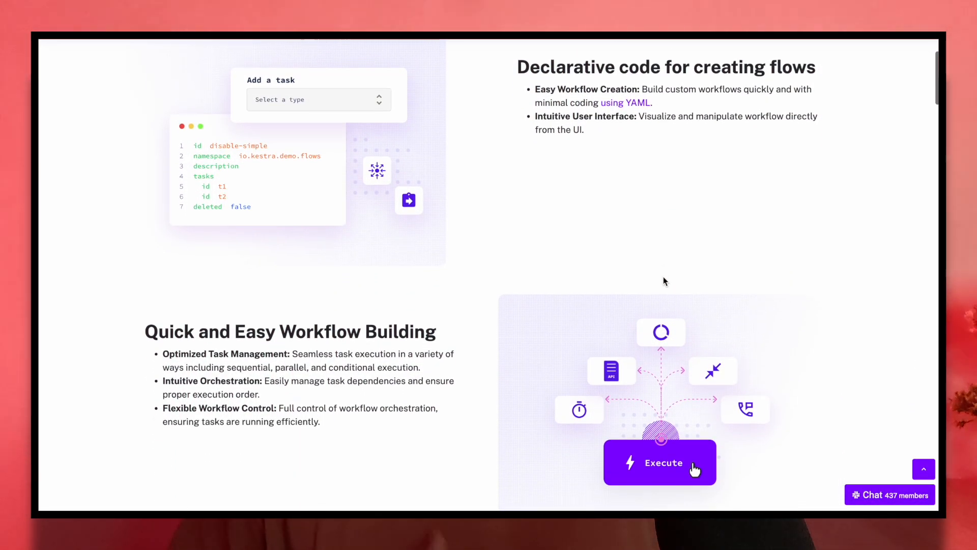
scroll(down, 3)
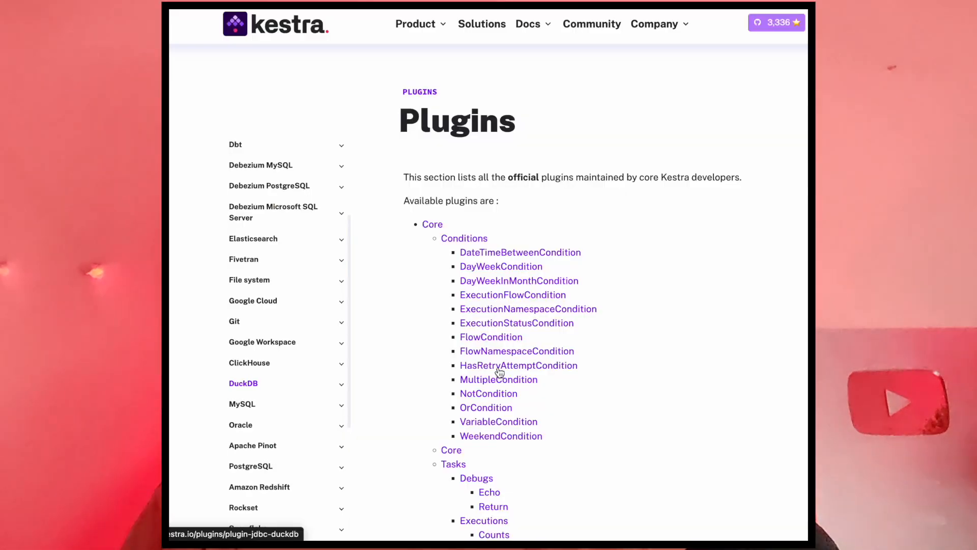
scroll(down, 3)
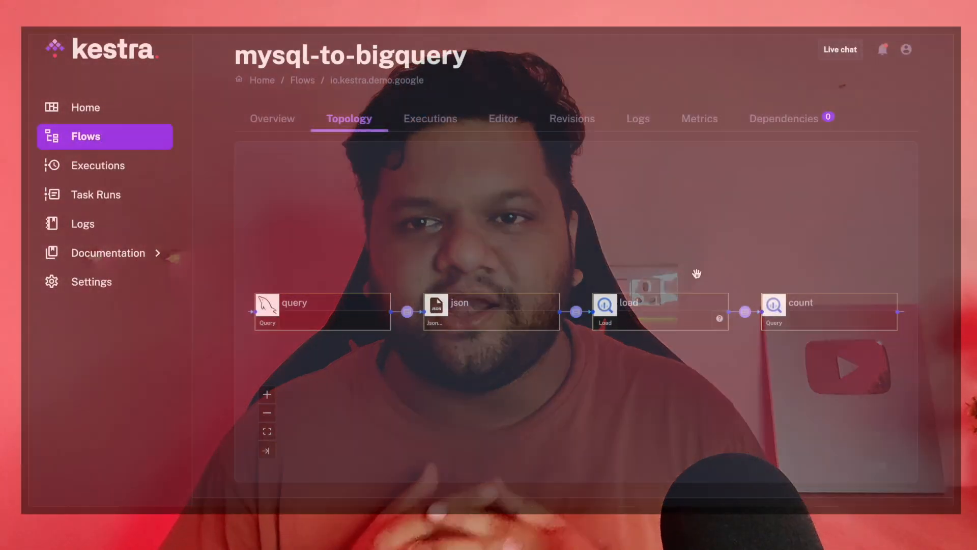
click(502, 119)
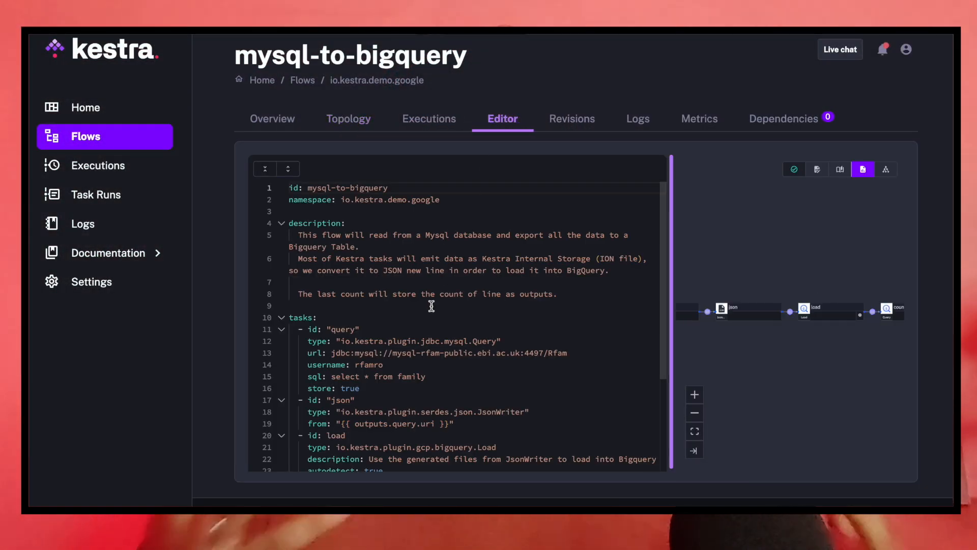
scroll(down, 3)
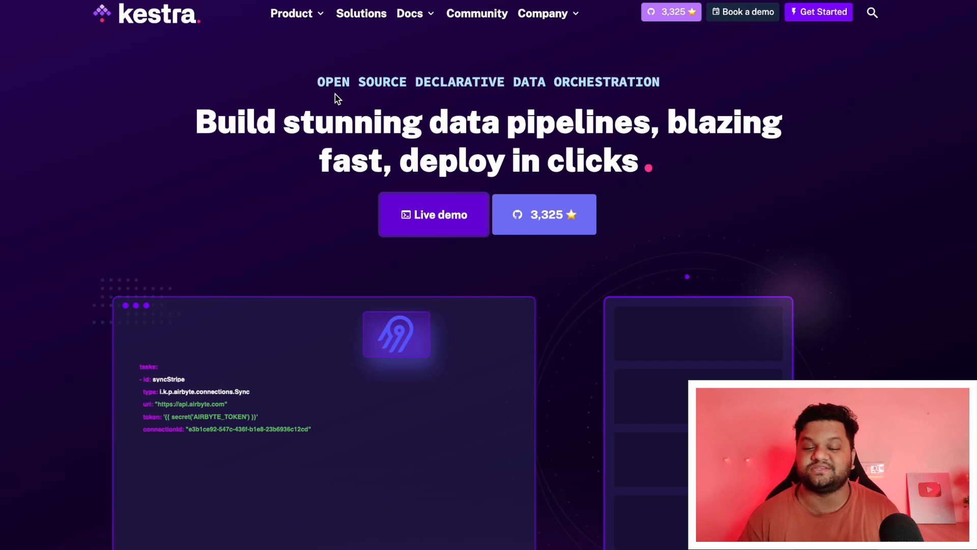
mouse_move(111, 102)
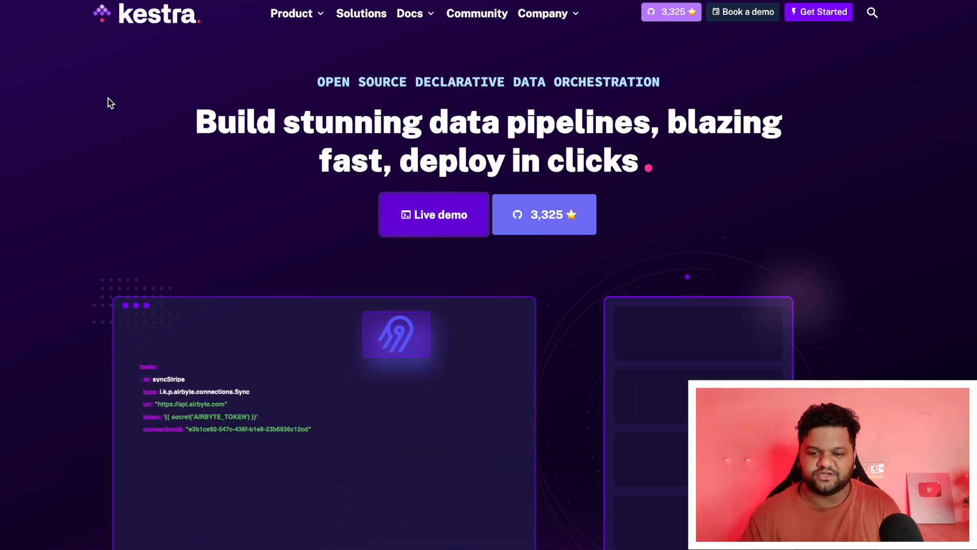
mouse_move(237, 228)
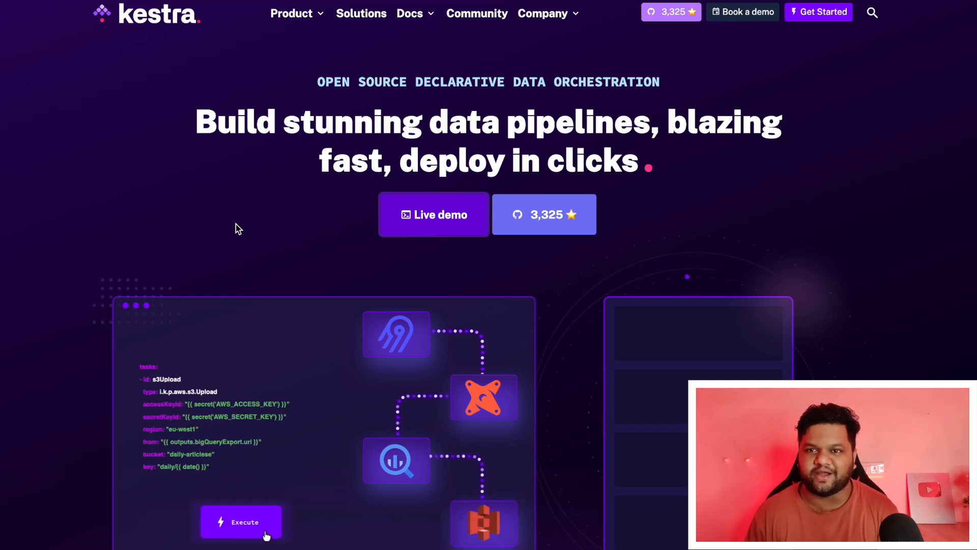
click(409, 12)
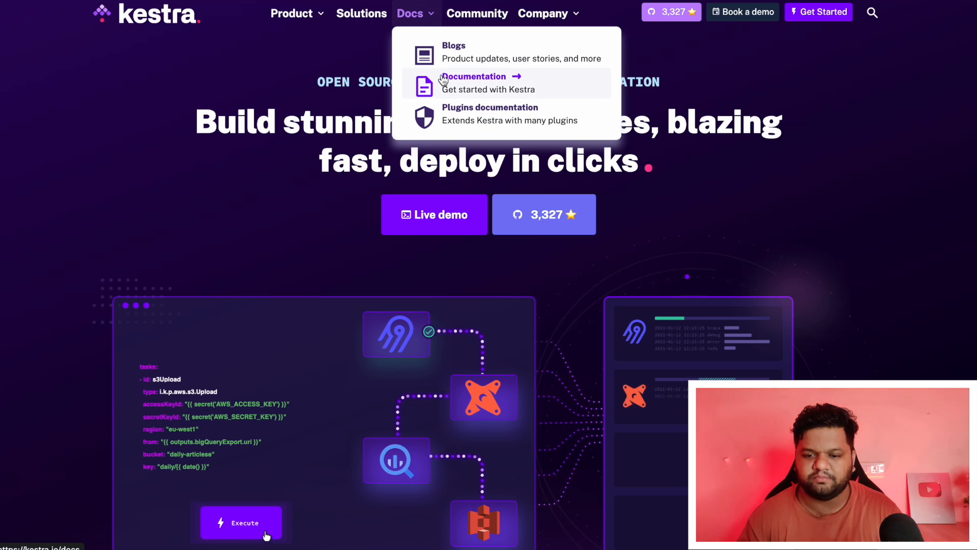
right_click(474, 84)
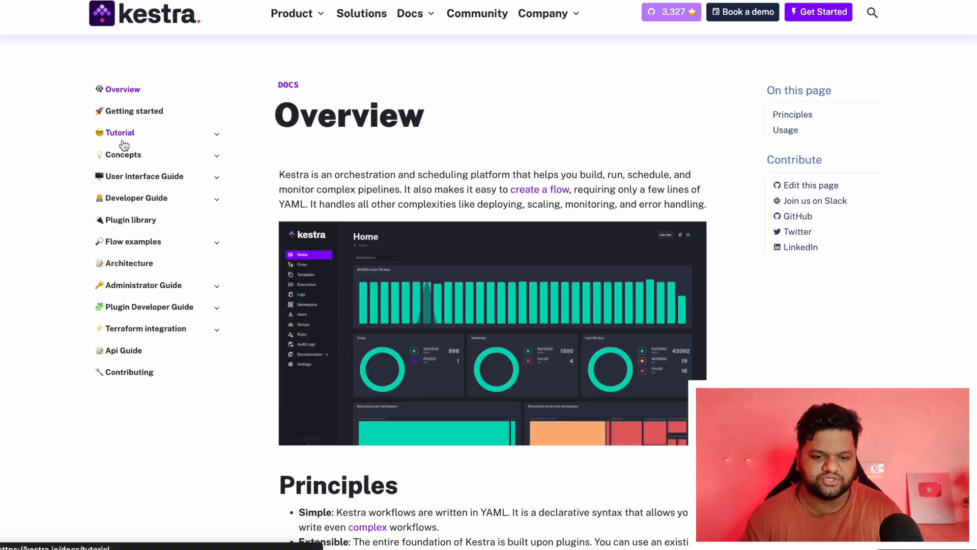
click(117, 133)
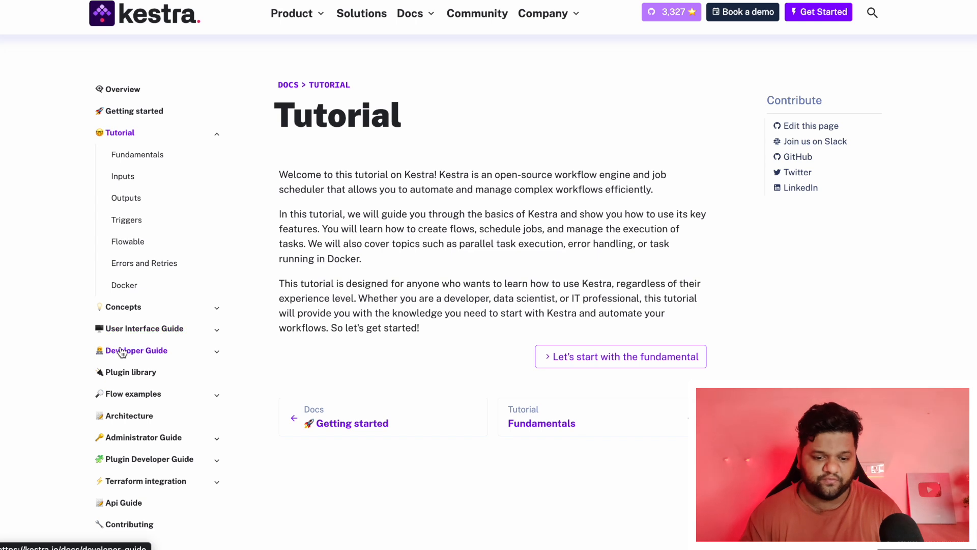
mouse_move(132, 393)
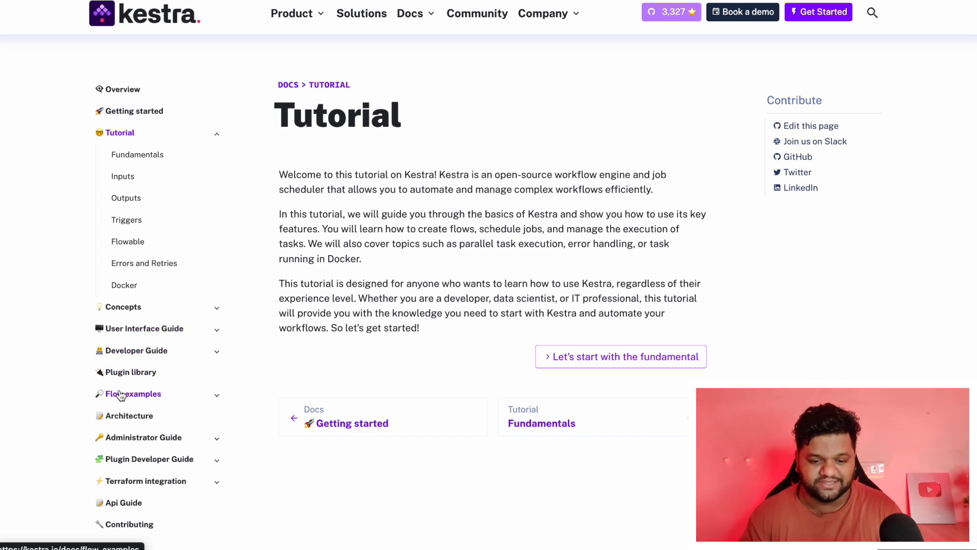
click(133, 394)
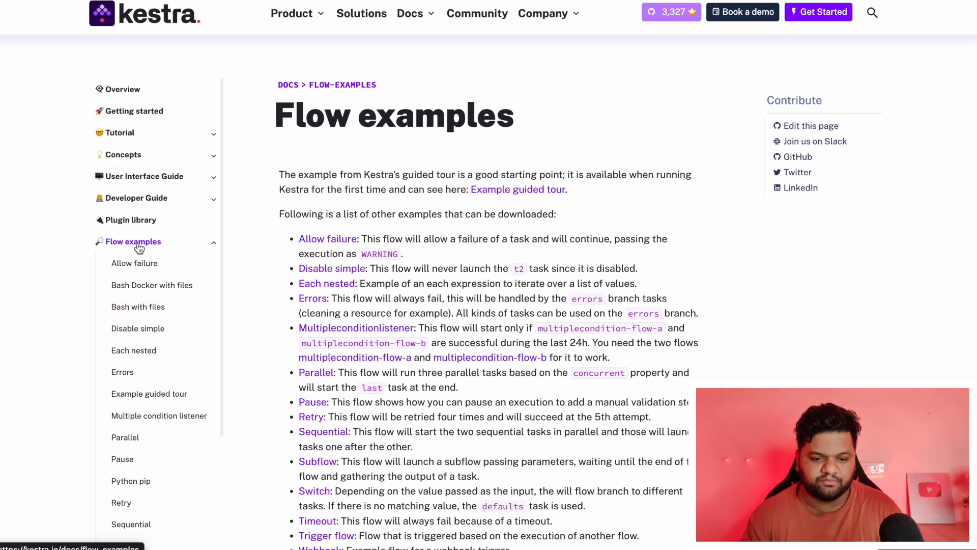
click(137, 198)
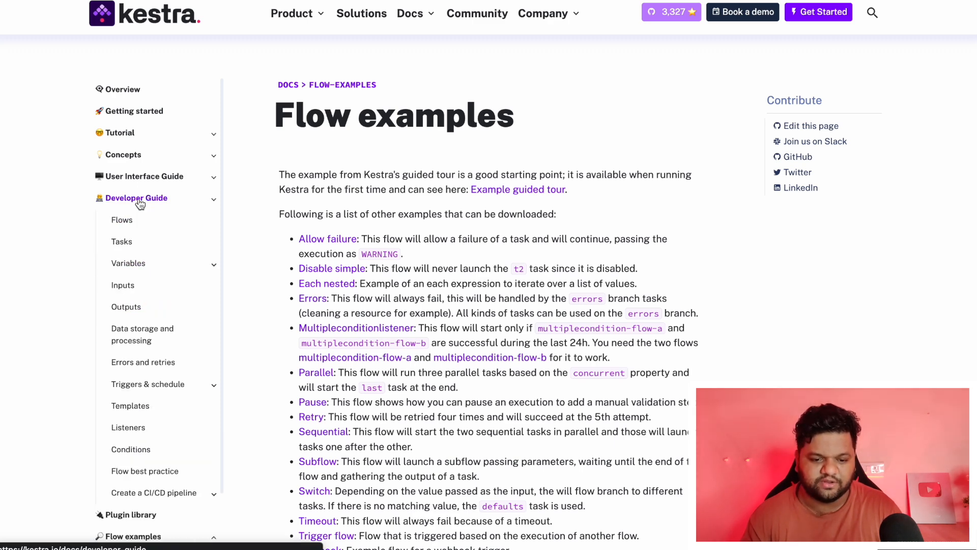
click(136, 198)
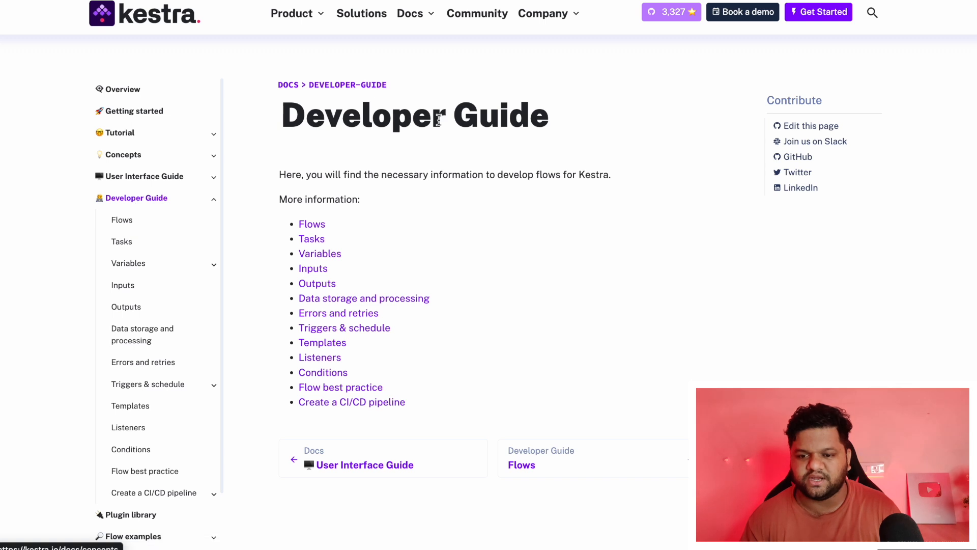
click(145, 13)
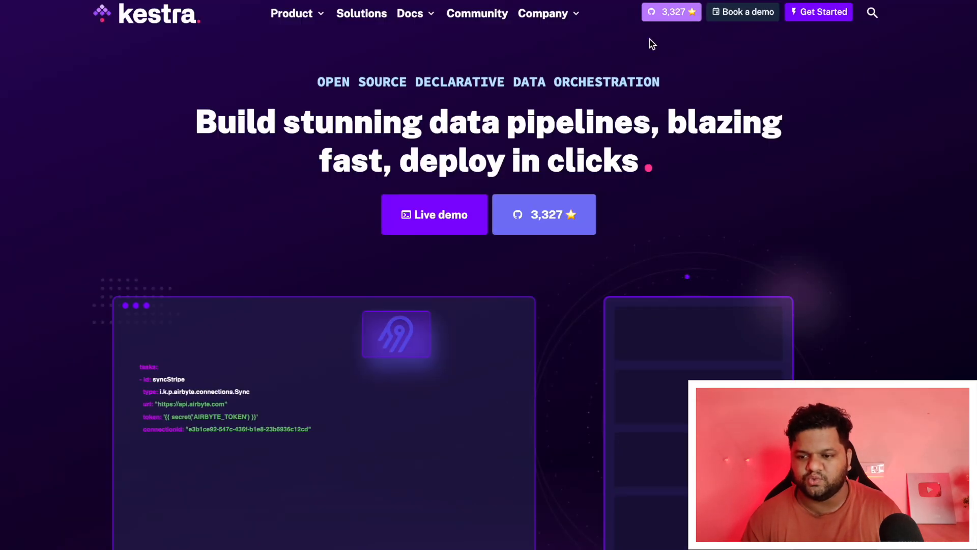
Open the kestra-io/kestra GitHub repository and scroll the README to Getting Started and Launch Kestra.
right_click(671, 11)
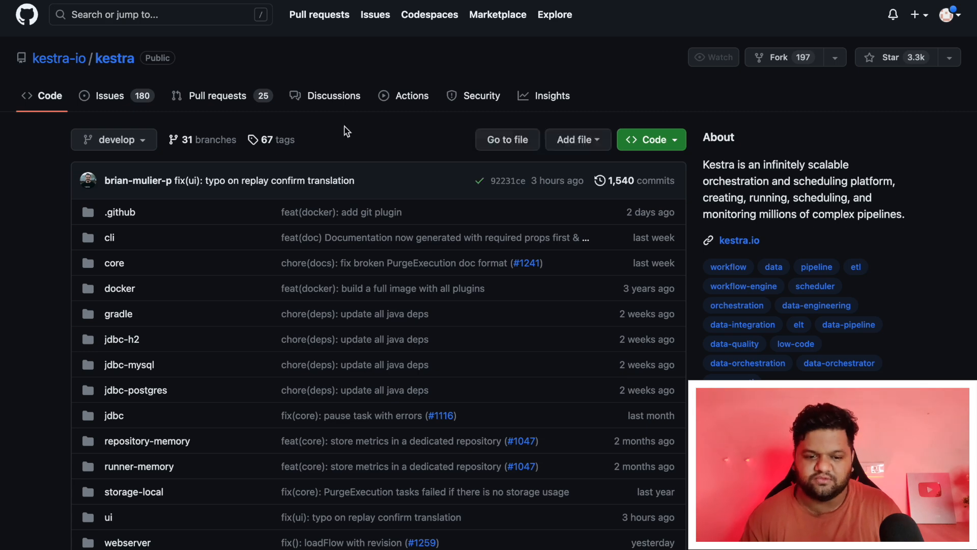
click(714, 56)
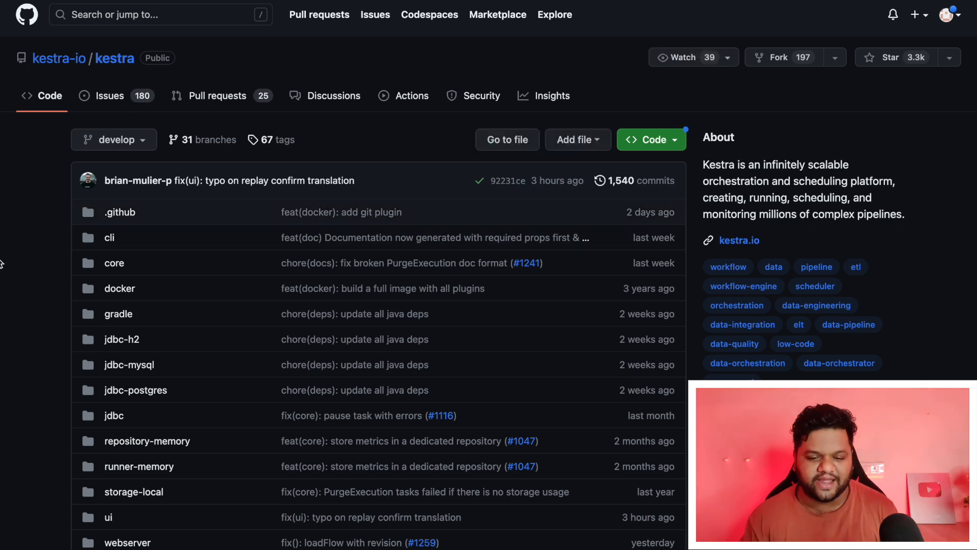
scroll(down, 3)
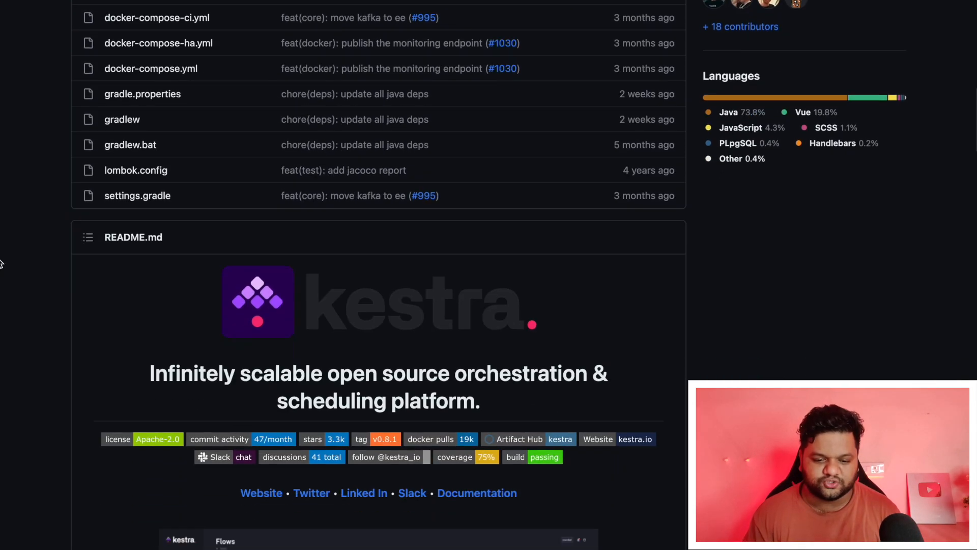
scroll(down, 3)
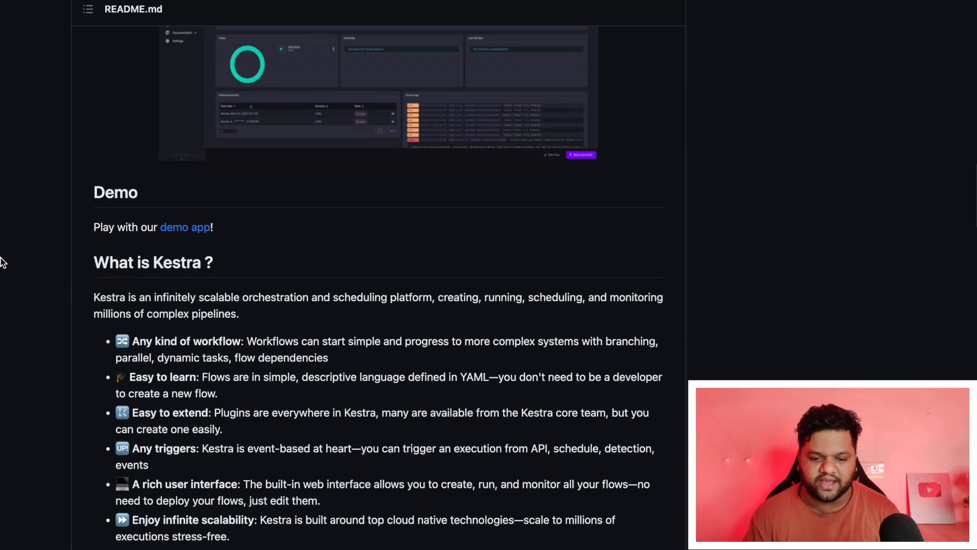
scroll(down, 3)
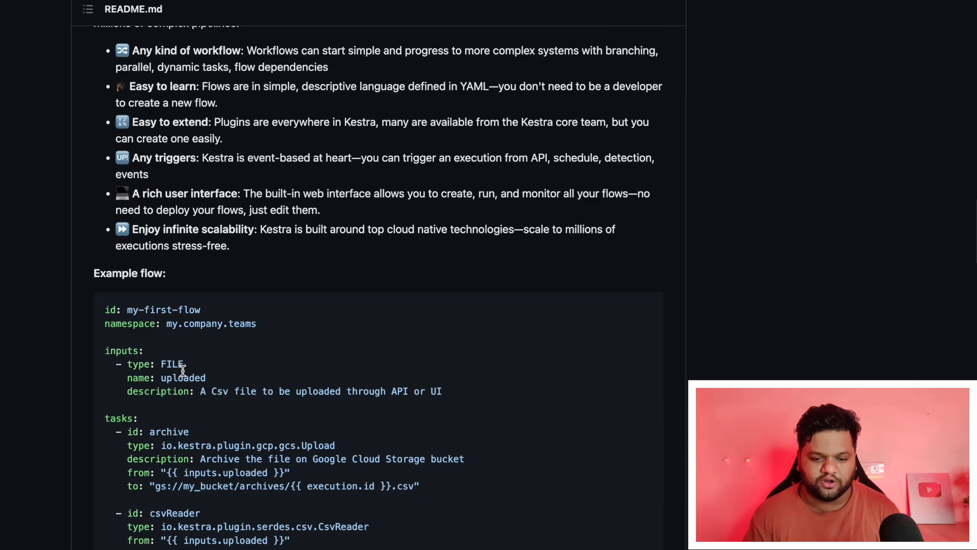
scroll(down, 3)
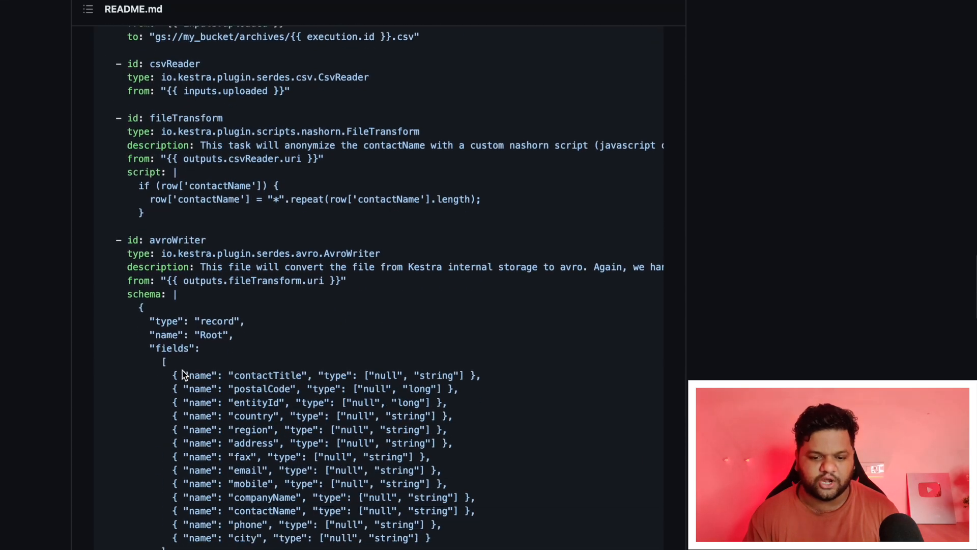
scroll(down, 3)
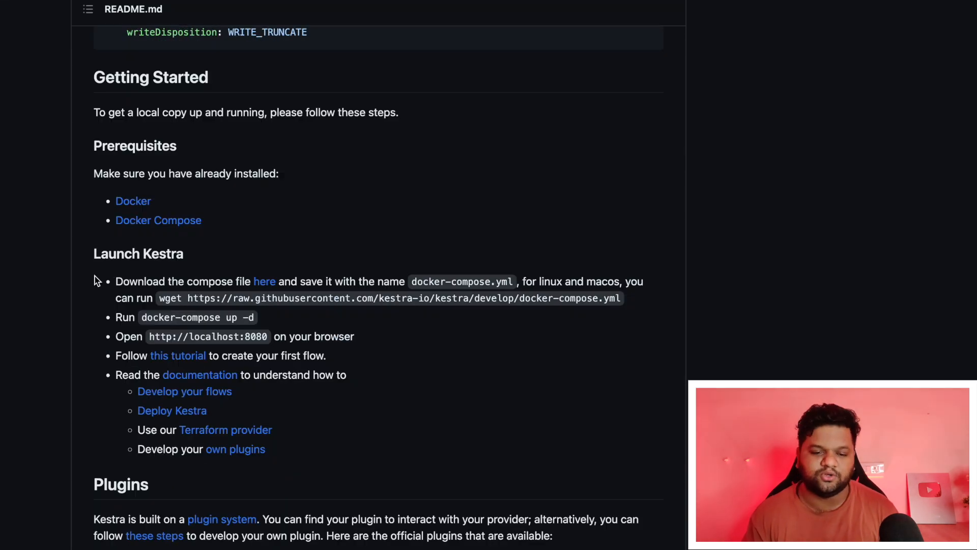
mouse_move(62, 361)
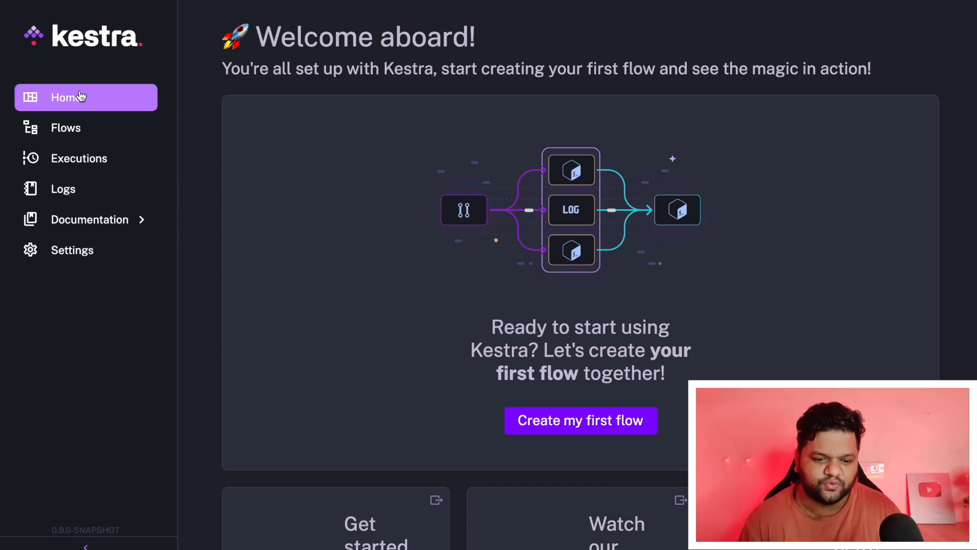
mouse_move(469, 353)
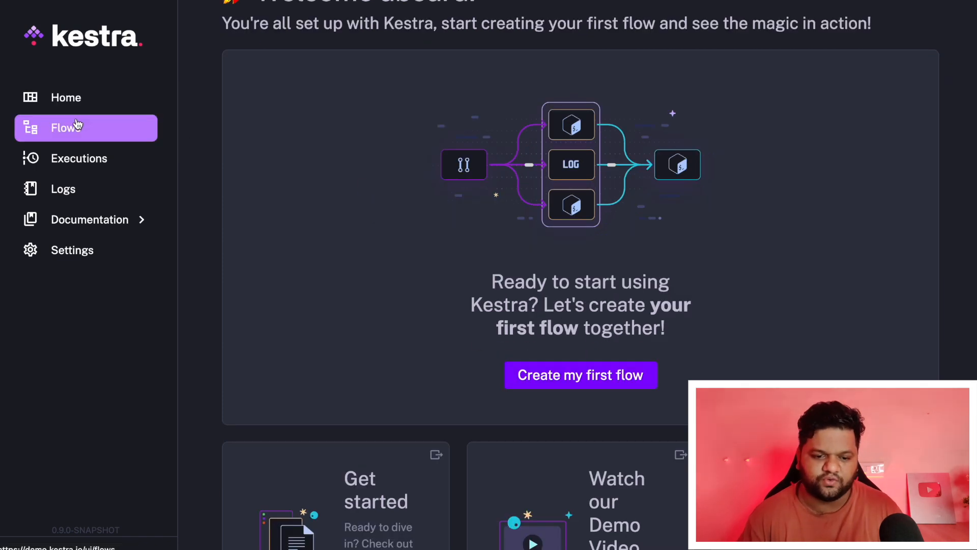
Open Flows from the sidebar and scroll through the flow list and 30-day execution chart.
click(66, 128)
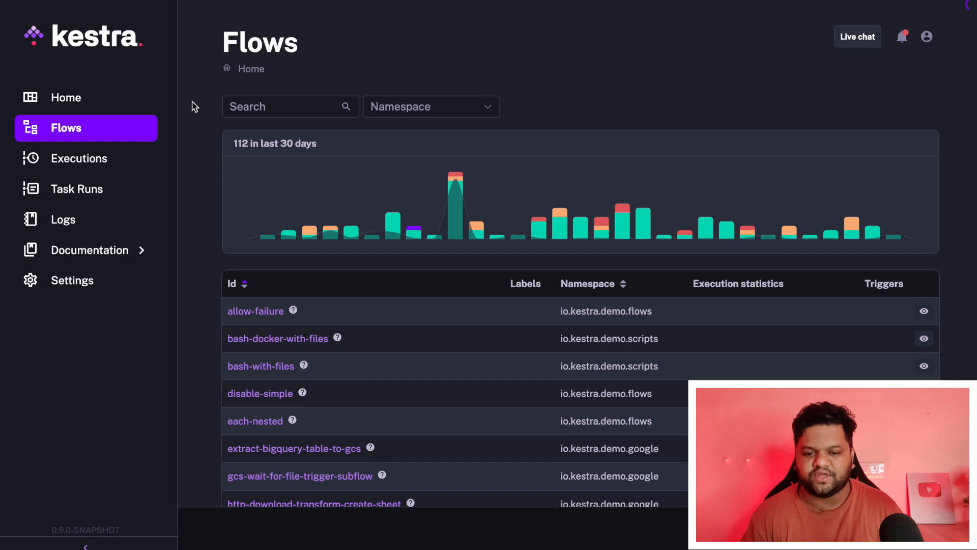
scroll(down, 3)
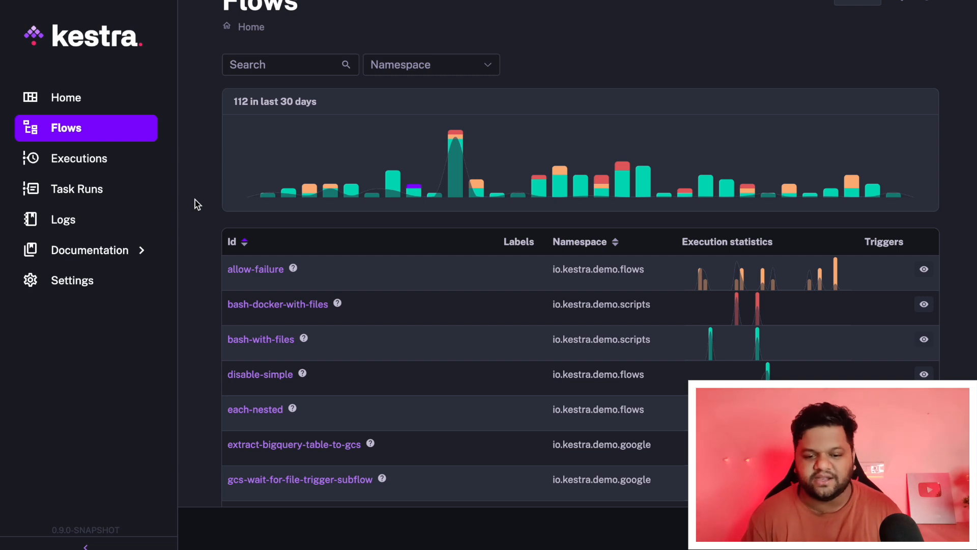
mouse_move(232, 270)
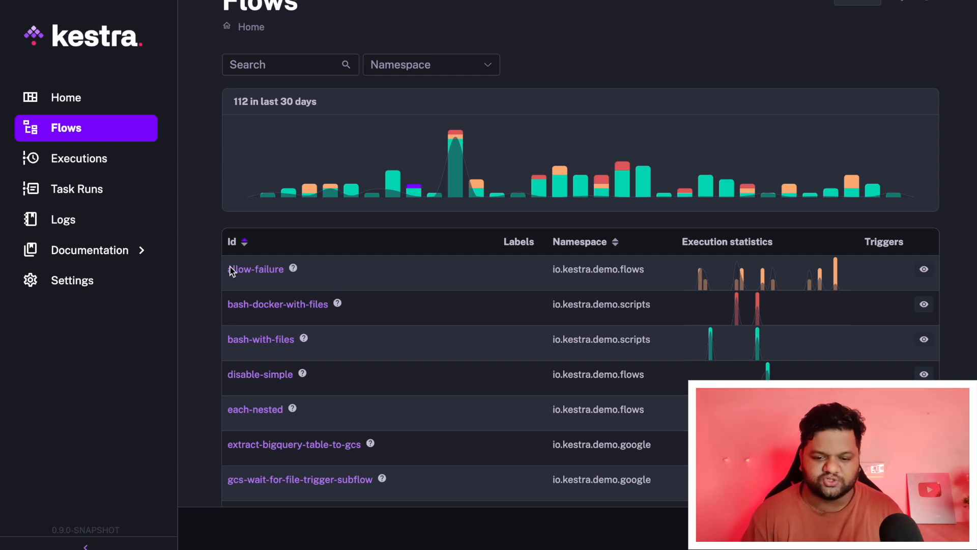
scroll(down, 3)
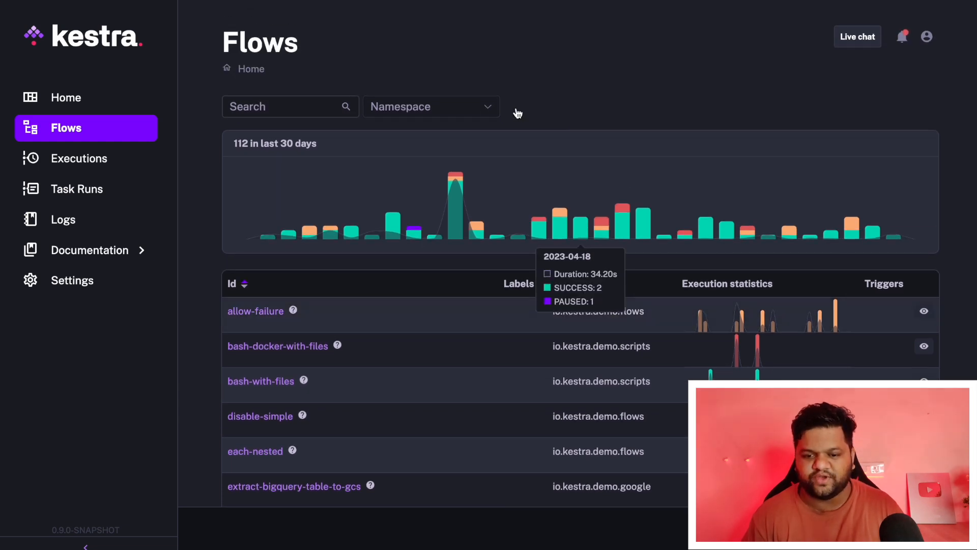
mouse_move(289, 386)
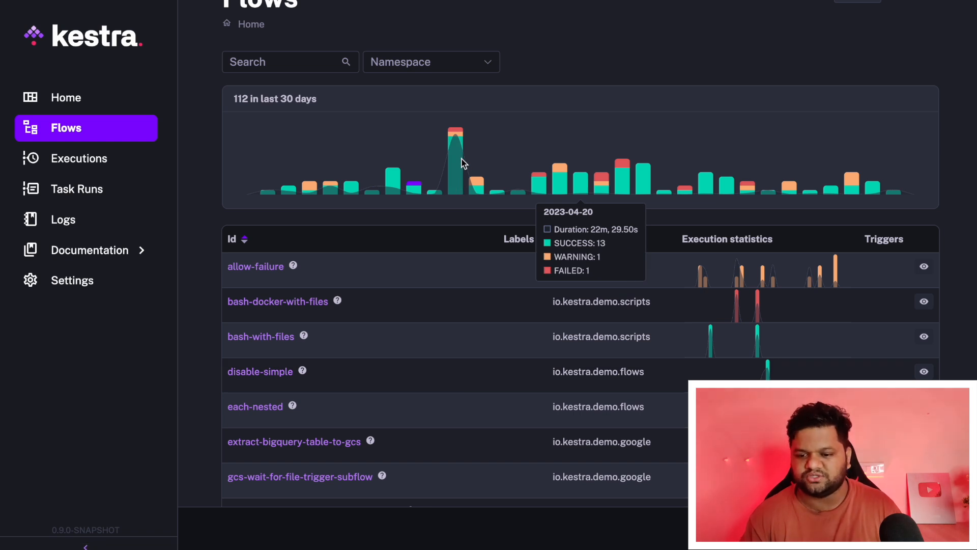
mouse_move(625, 180)
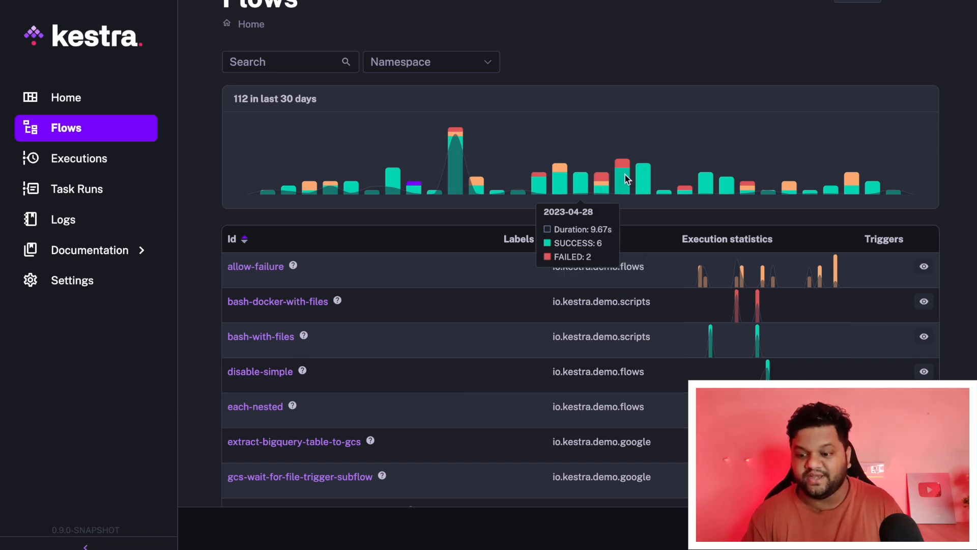
scroll(down, 3)
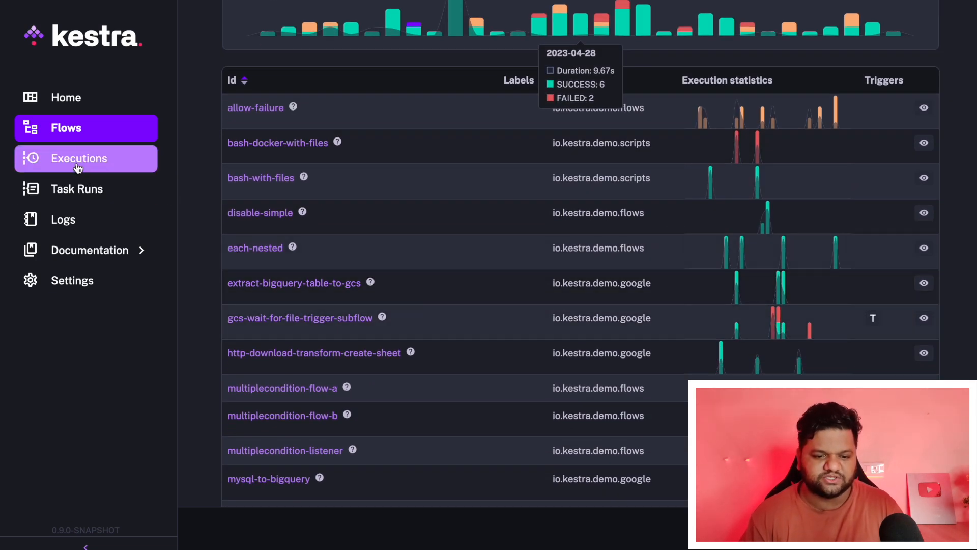
Browse the Executions, Task Runs and Logs pages for all flows.
click(79, 158)
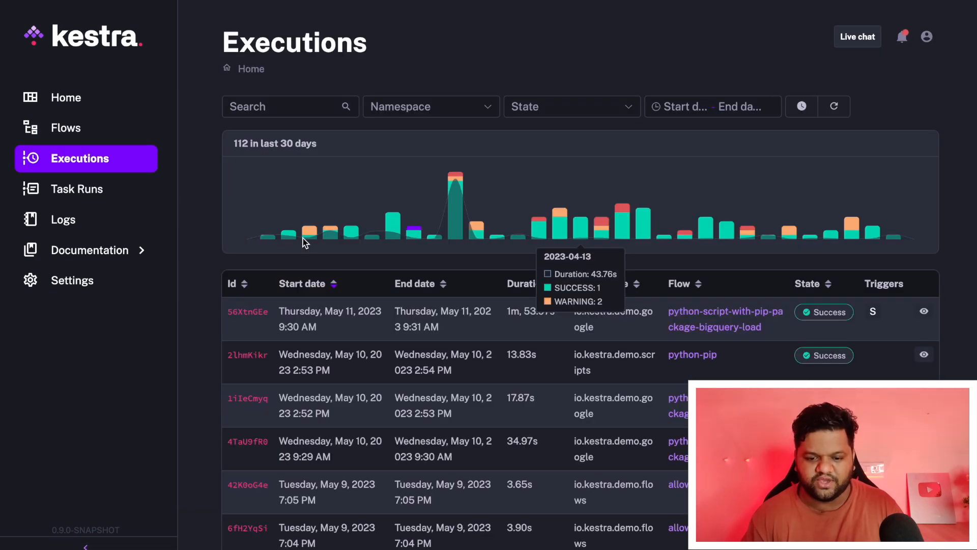
mouse_move(333, 350)
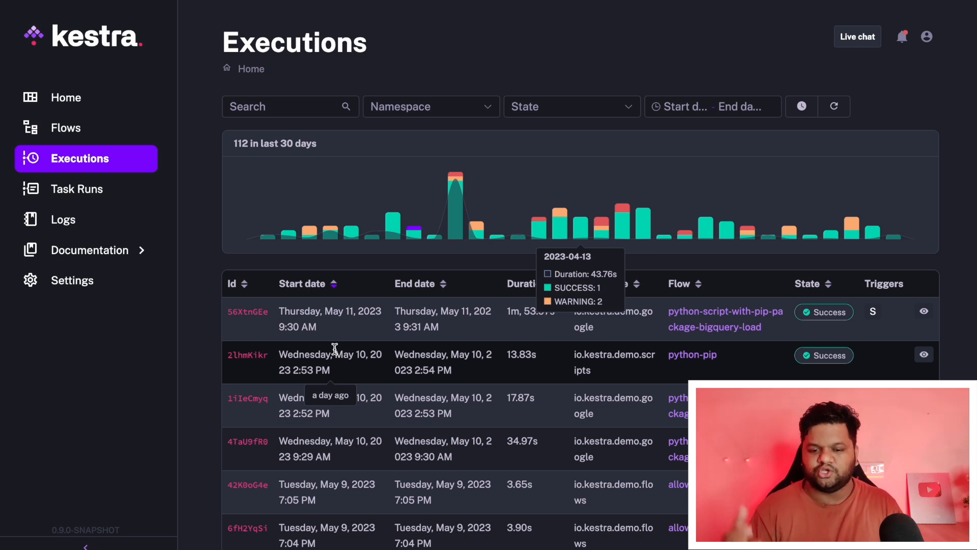
mouse_move(589, 351)
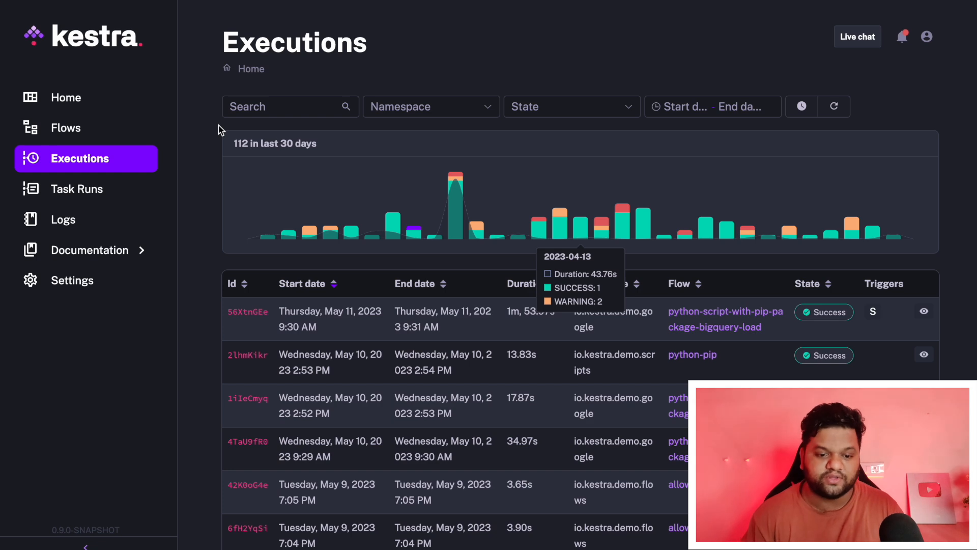
click(78, 189)
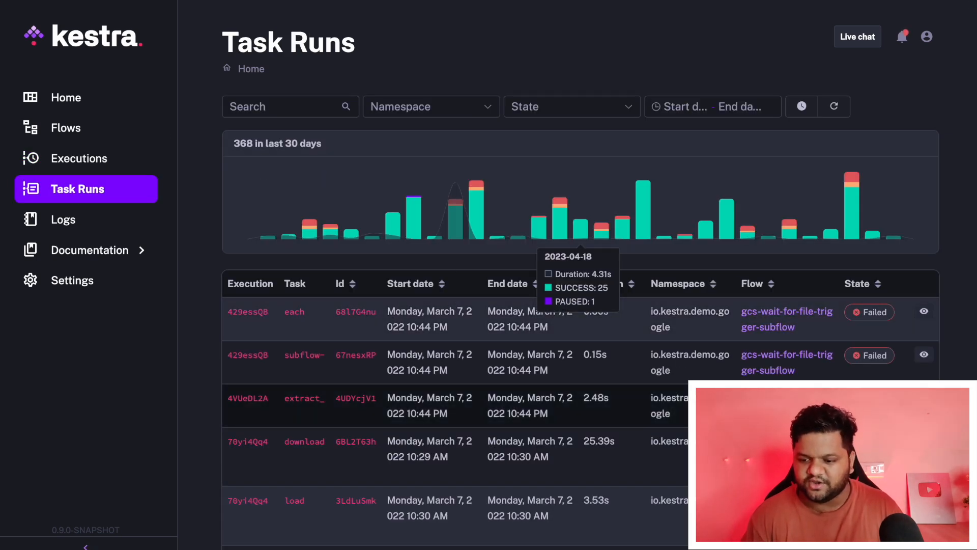
click(63, 219)
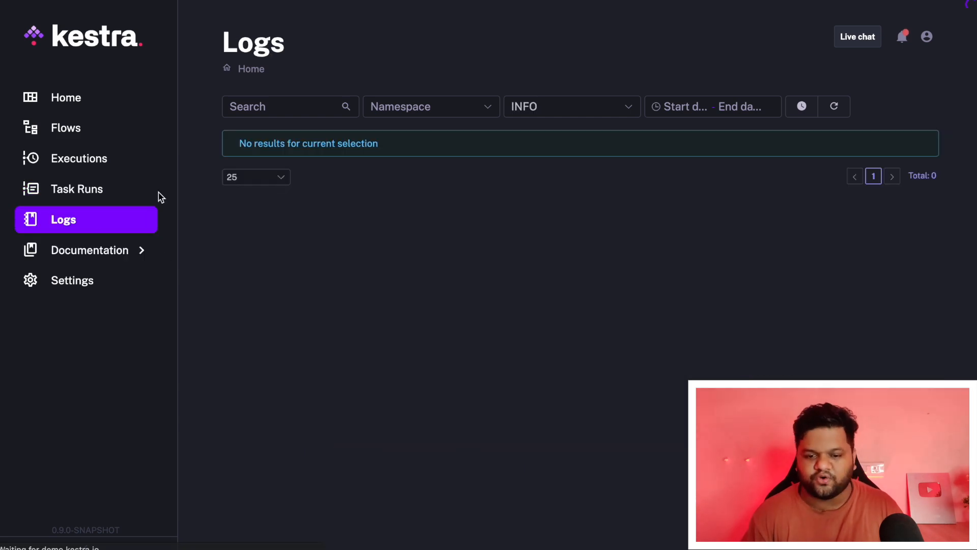
click(834, 106)
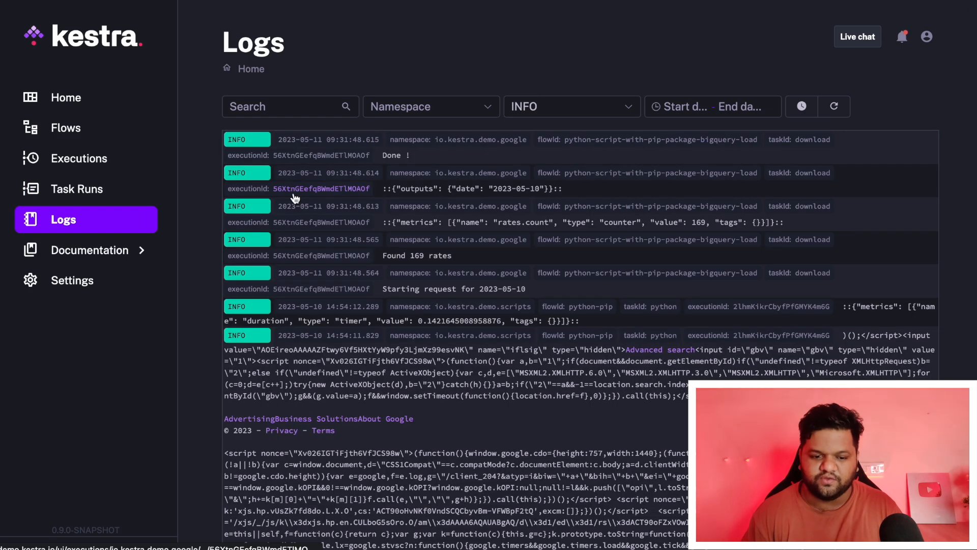
mouse_move(66, 128)
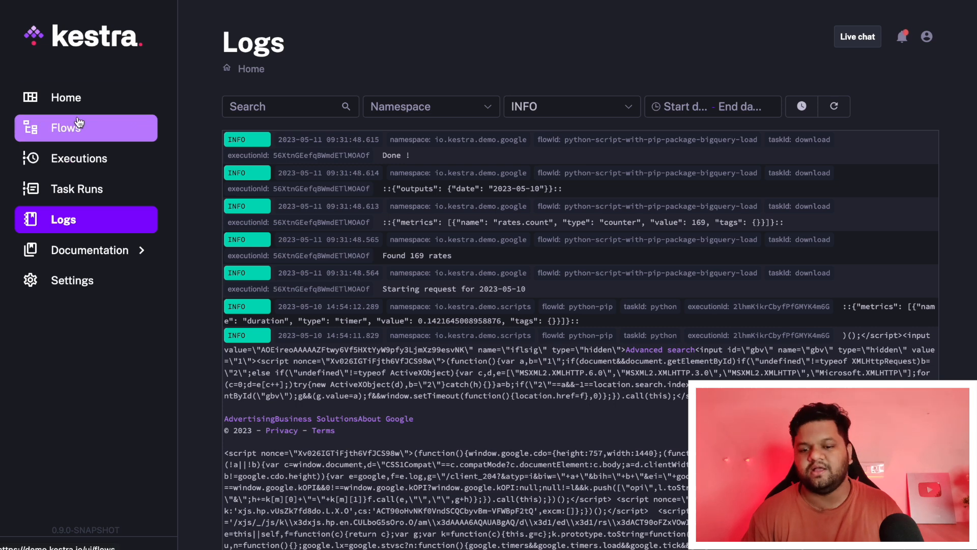
Return to Flows, scroll down and open the mysql-to-bigquery flow.
click(65, 128)
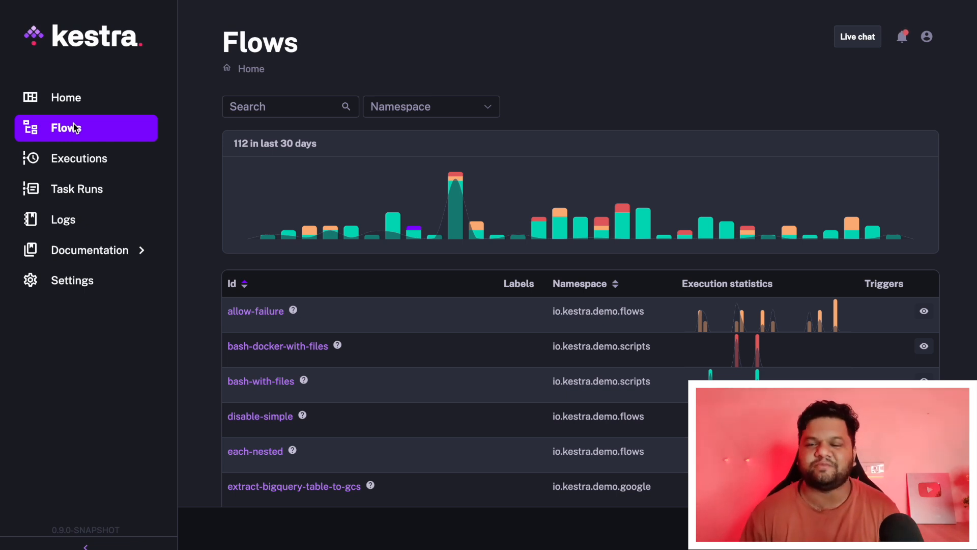
mouse_move(224, 294)
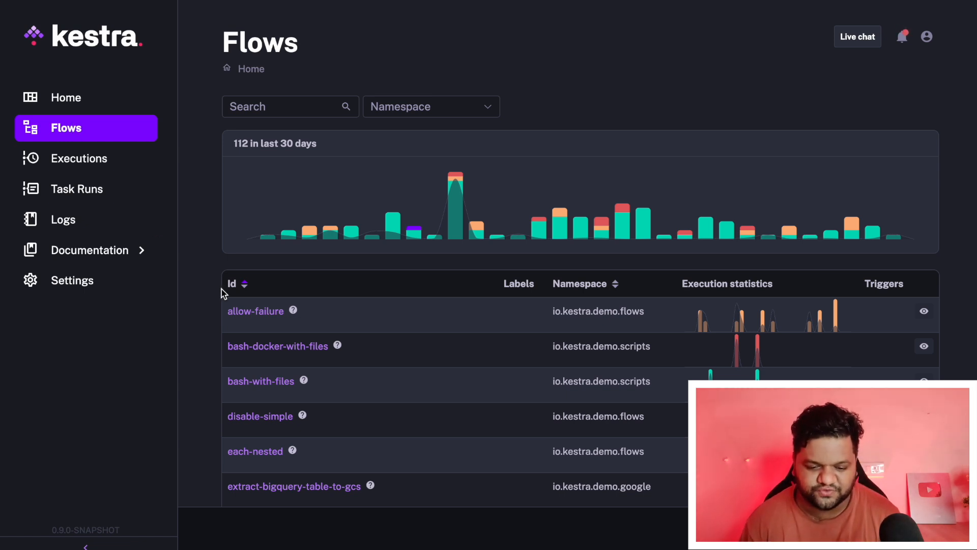
scroll(down, 3)
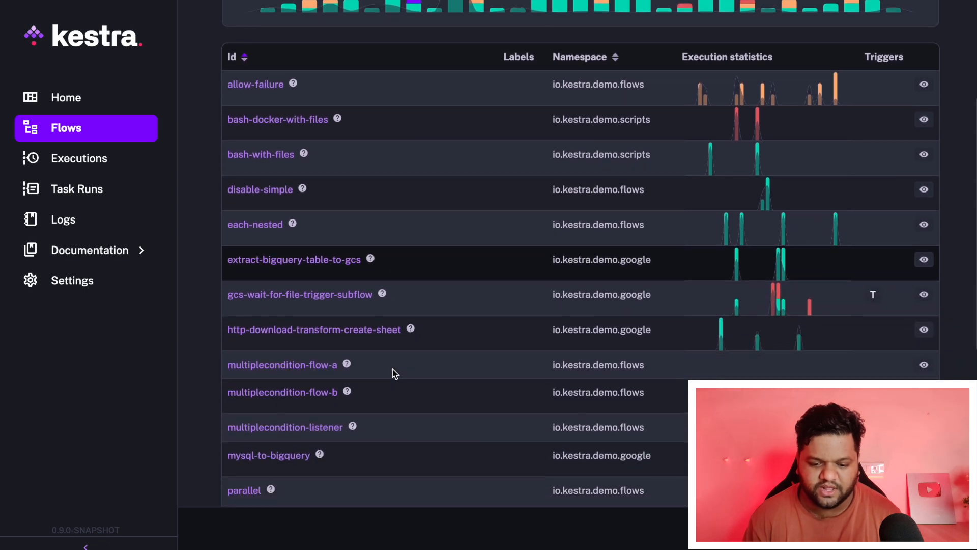
scroll(down, 3)
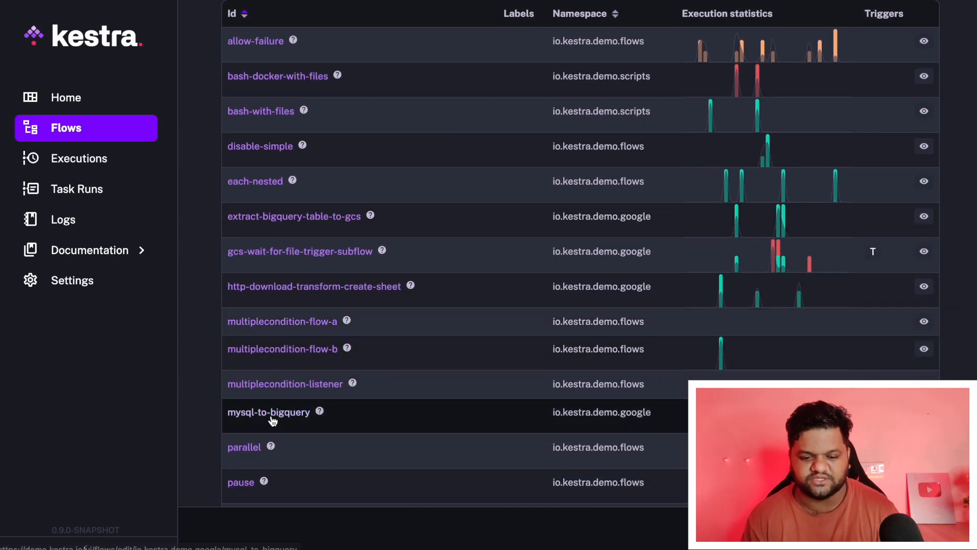
click(269, 412)
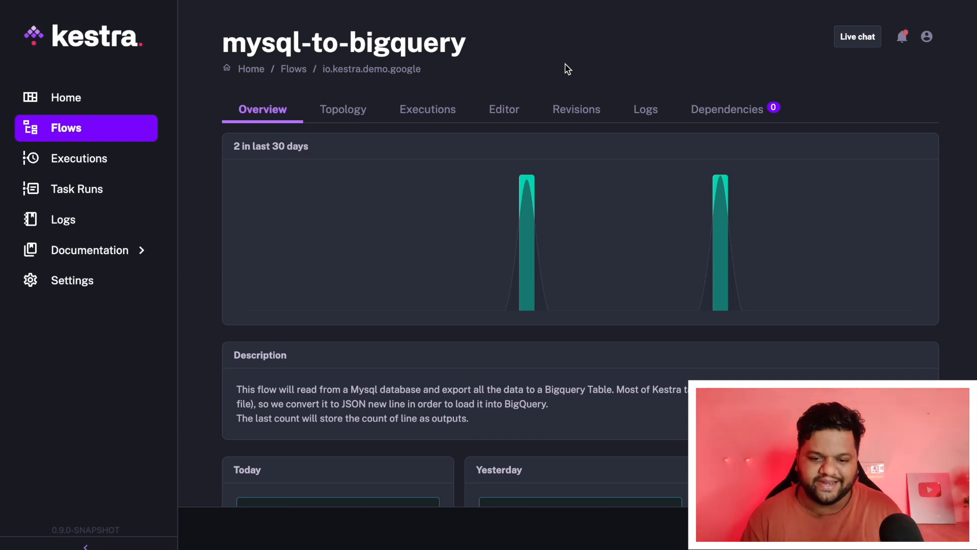
Scroll through the query, json, load and count task graph, then show the flow's Executions list.
scroll(down, 3)
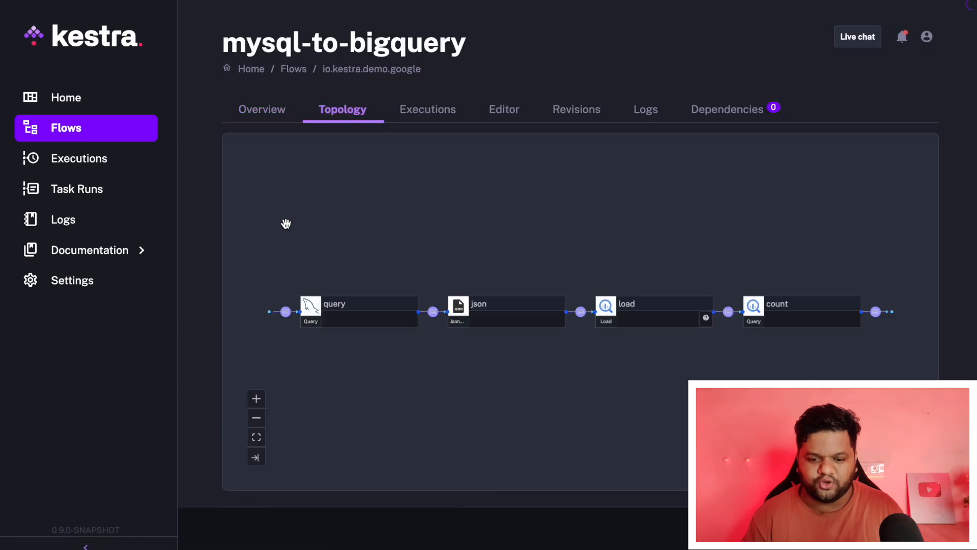
mouse_move(496, 118)
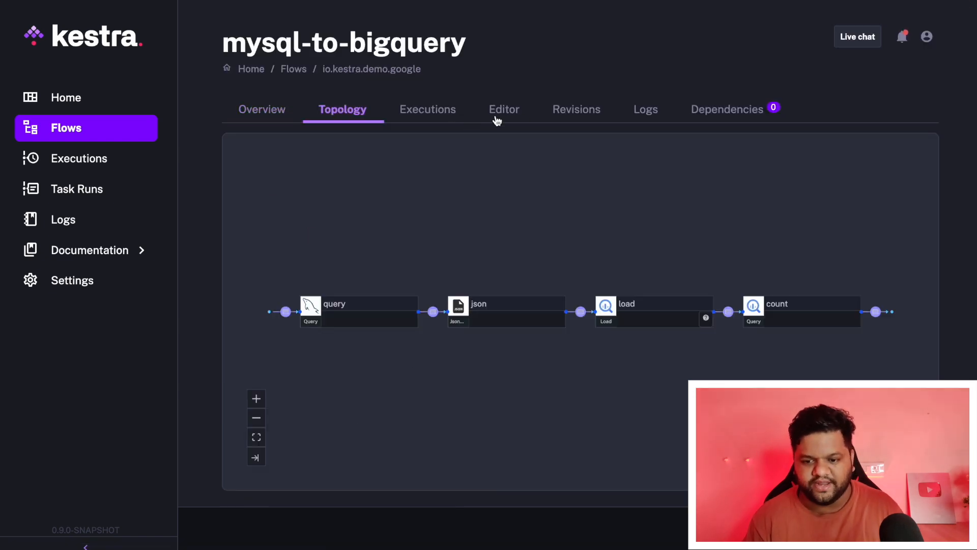
mouse_move(367, 221)
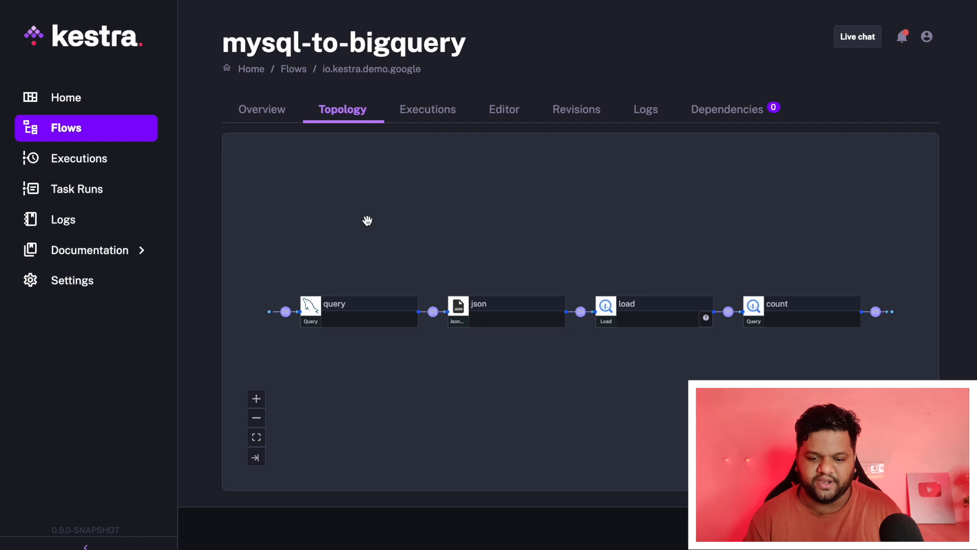
mouse_move(325, 351)
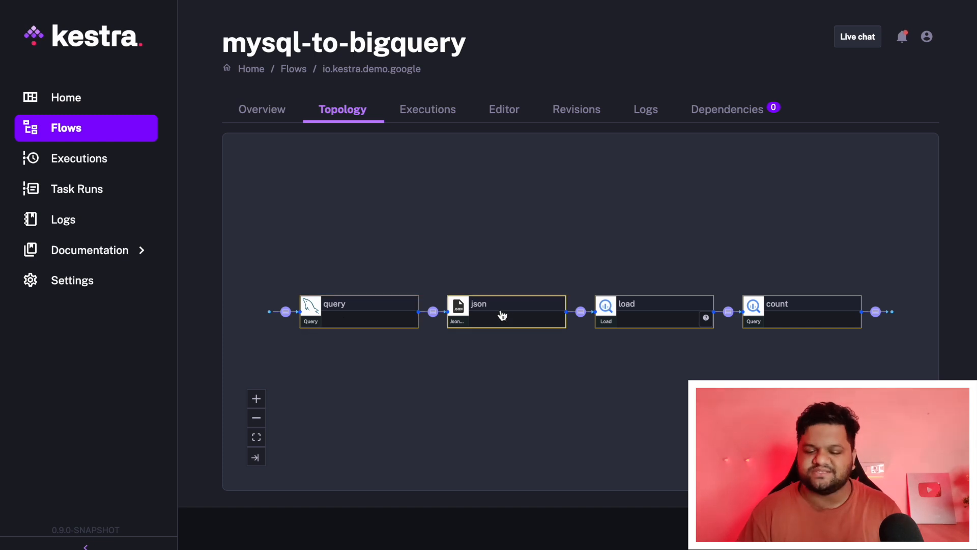
mouse_move(483, 316)
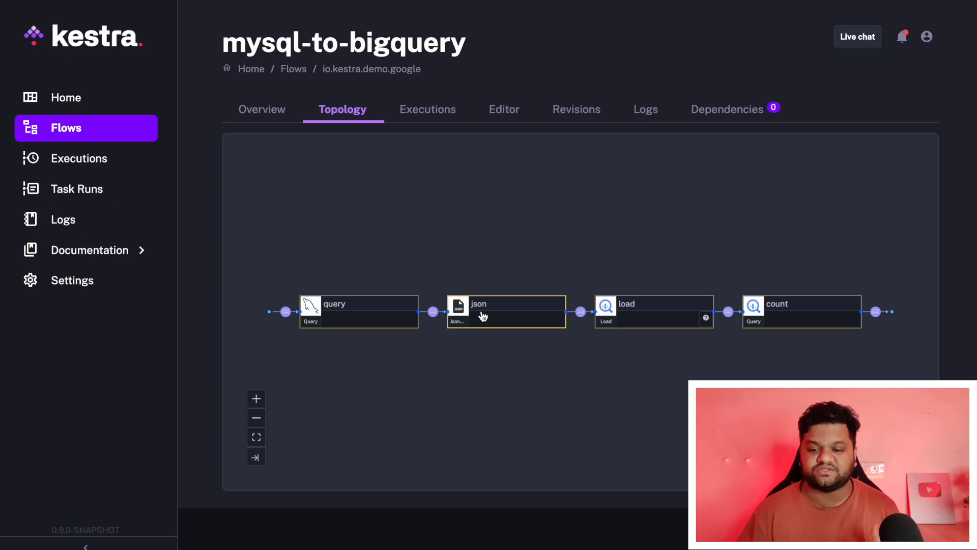
mouse_move(647, 320)
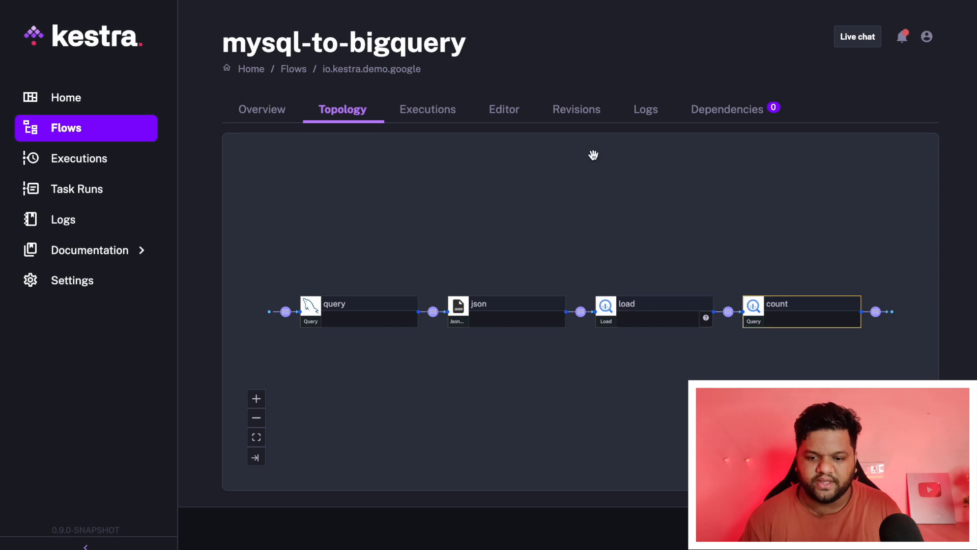
click(427, 109)
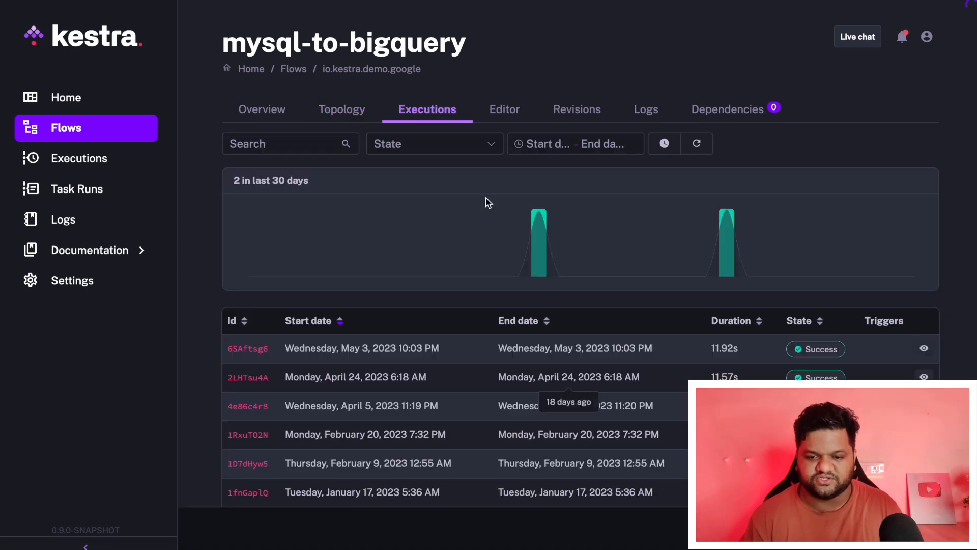
scroll(down, 3)
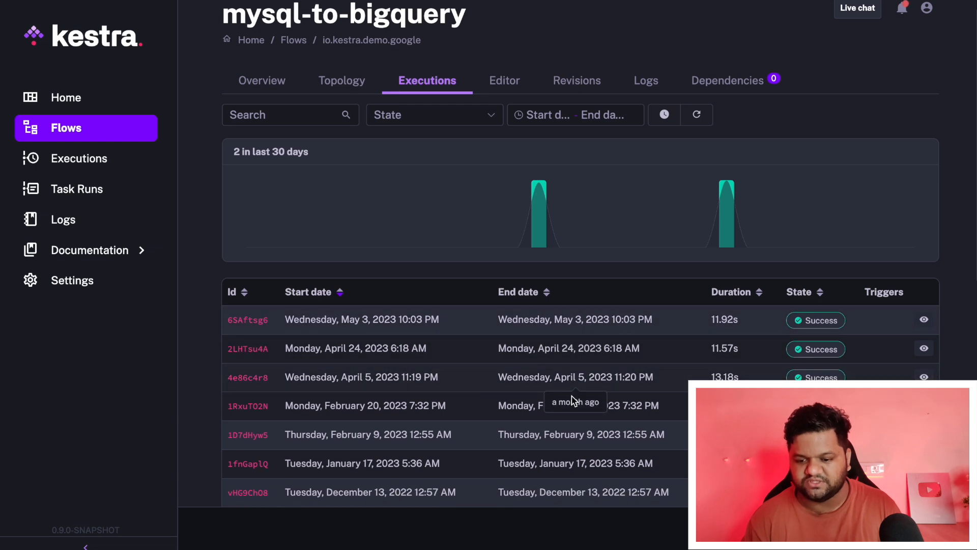
mouse_move(386, 309)
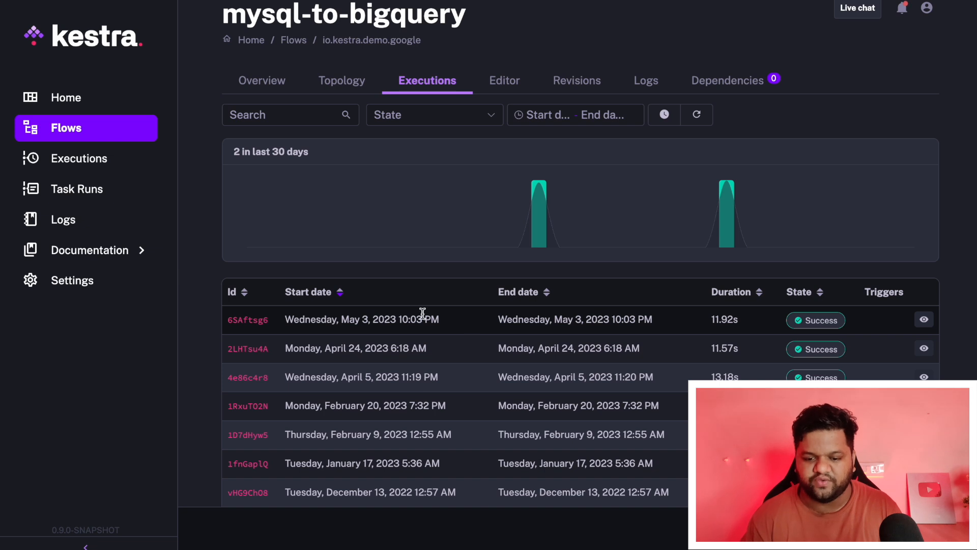
mouse_move(247, 320)
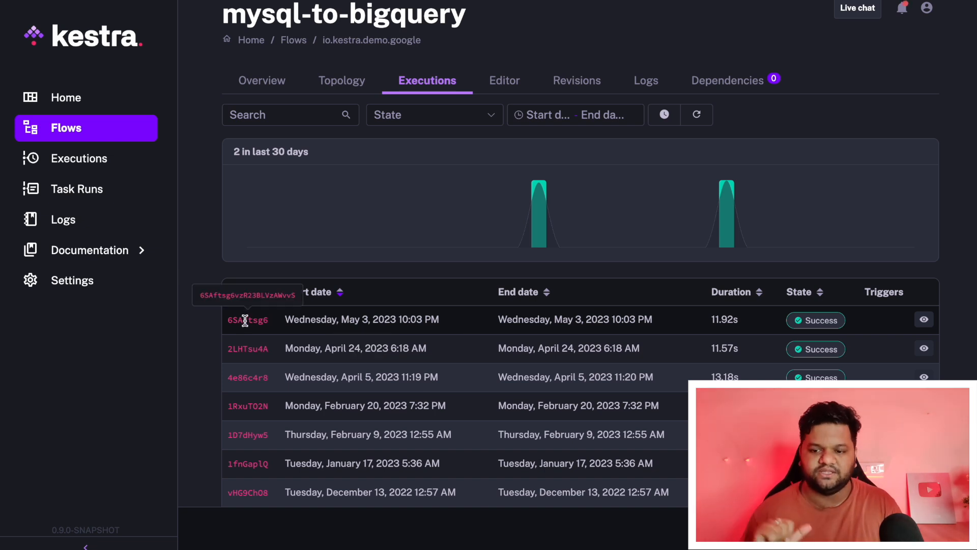
mouse_move(322, 295)
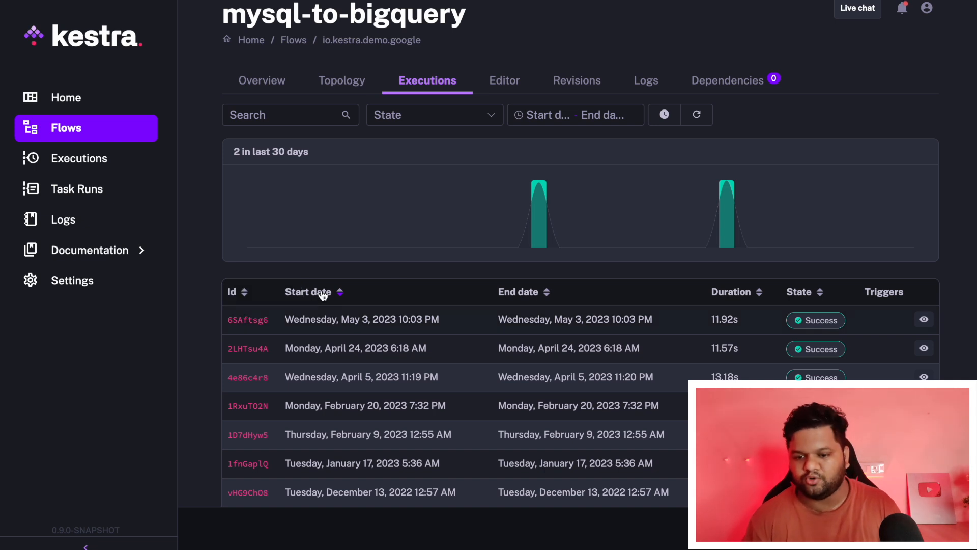
click(504, 80)
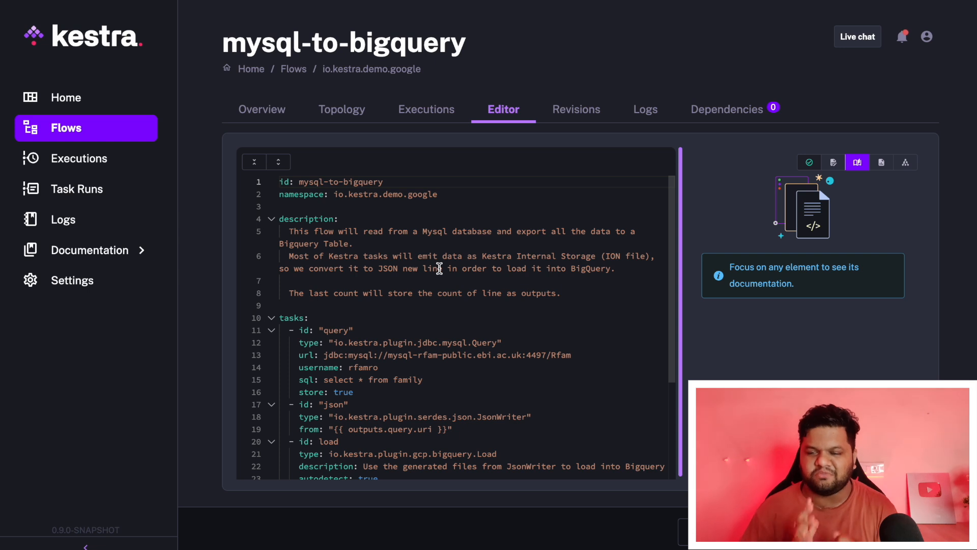
mouse_move(408, 327)
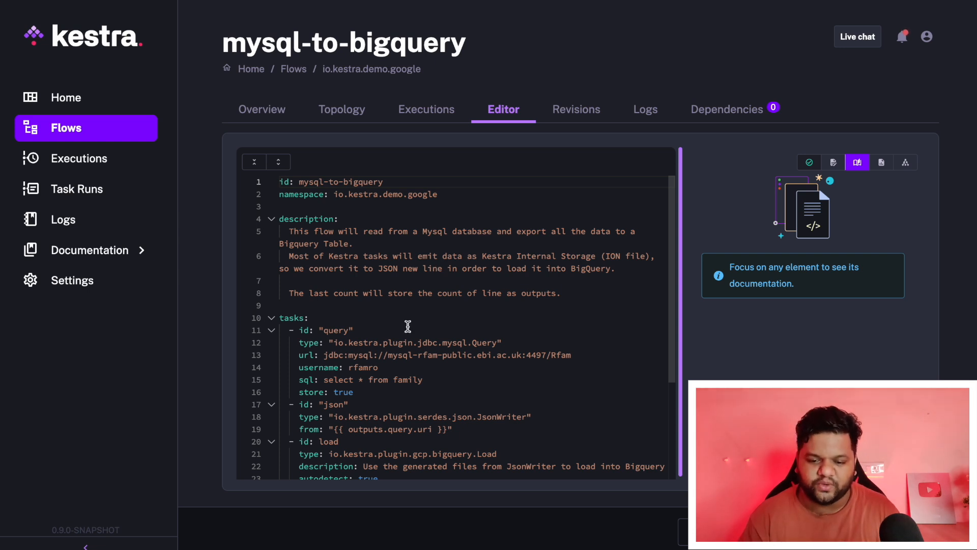
scroll(down, 3)
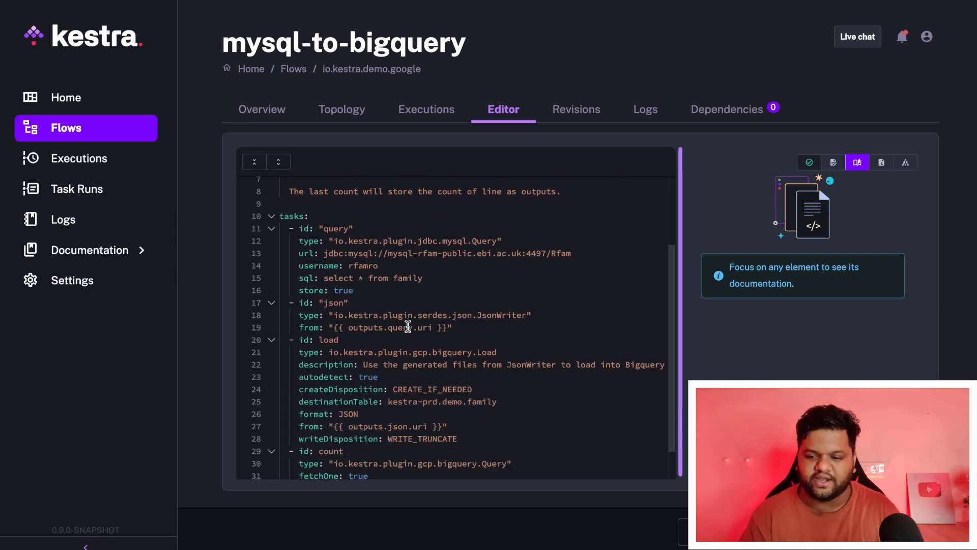
scroll(down, 3)
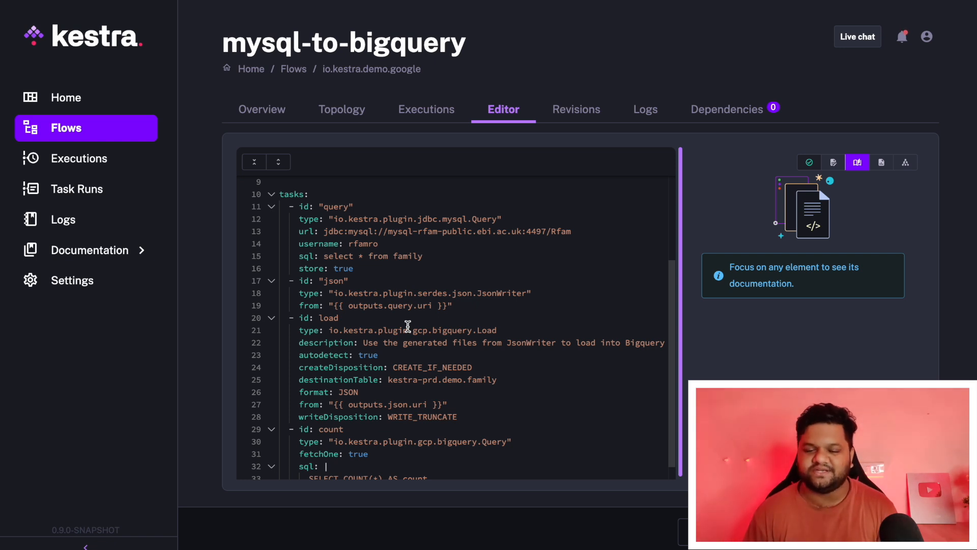
scroll(down, 3)
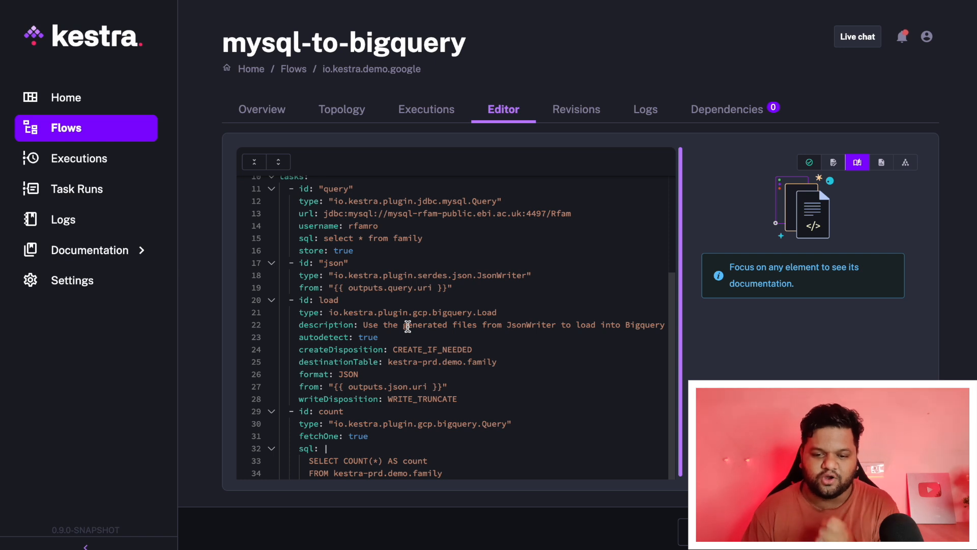
scroll(up, 3)
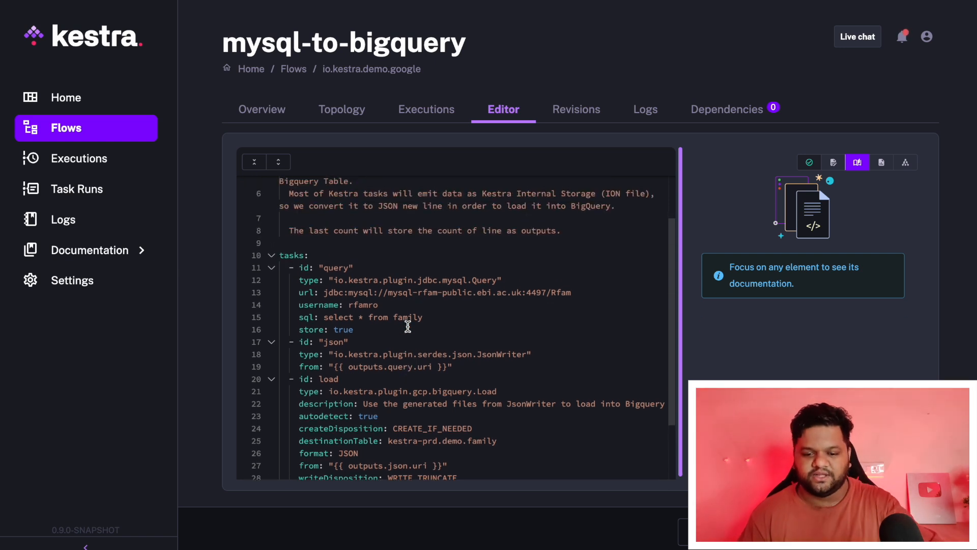
scroll(up, 3)
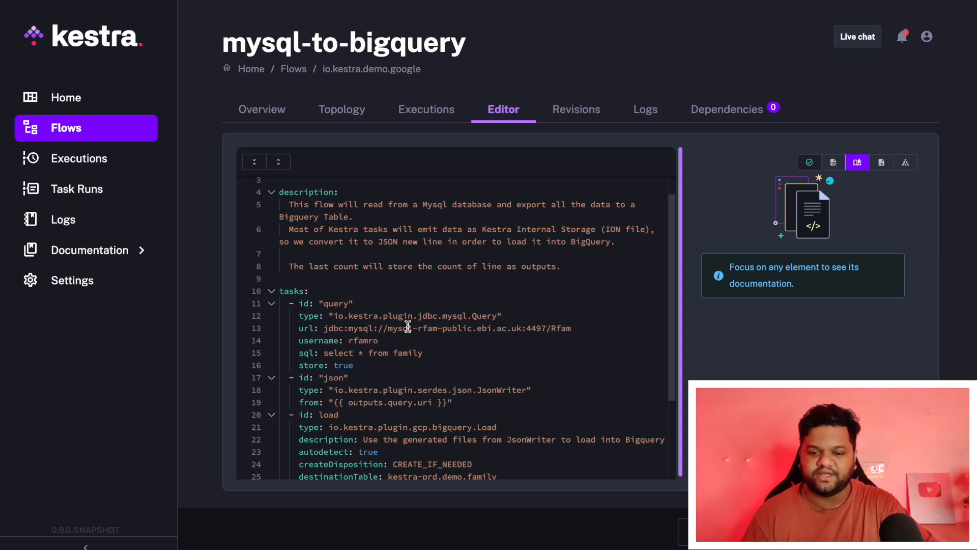
scroll(up, 3)
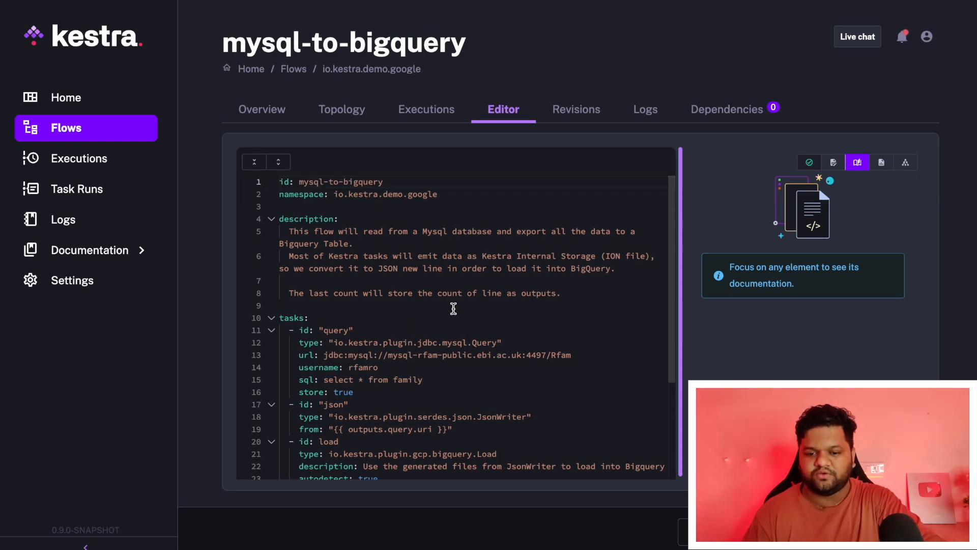
scroll(down, 3)
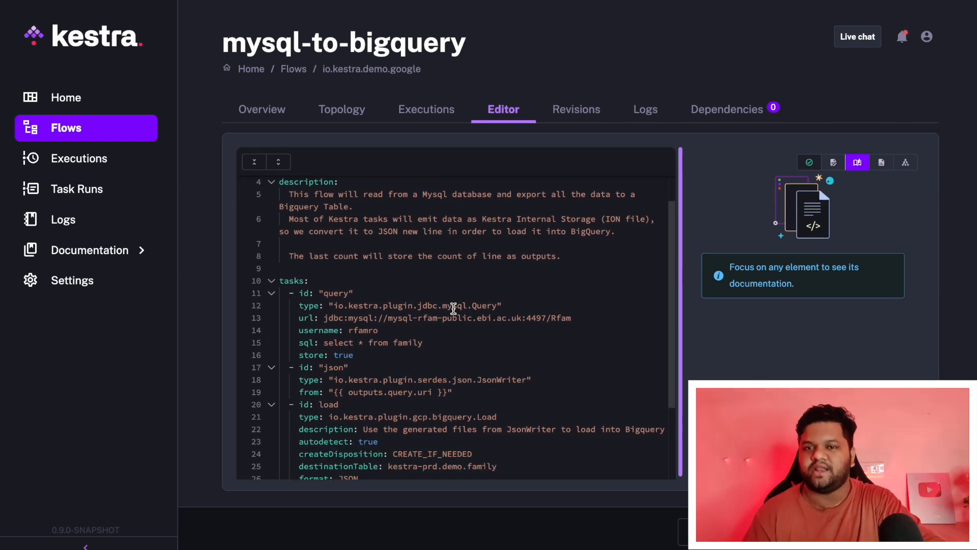
scroll(up, 3)
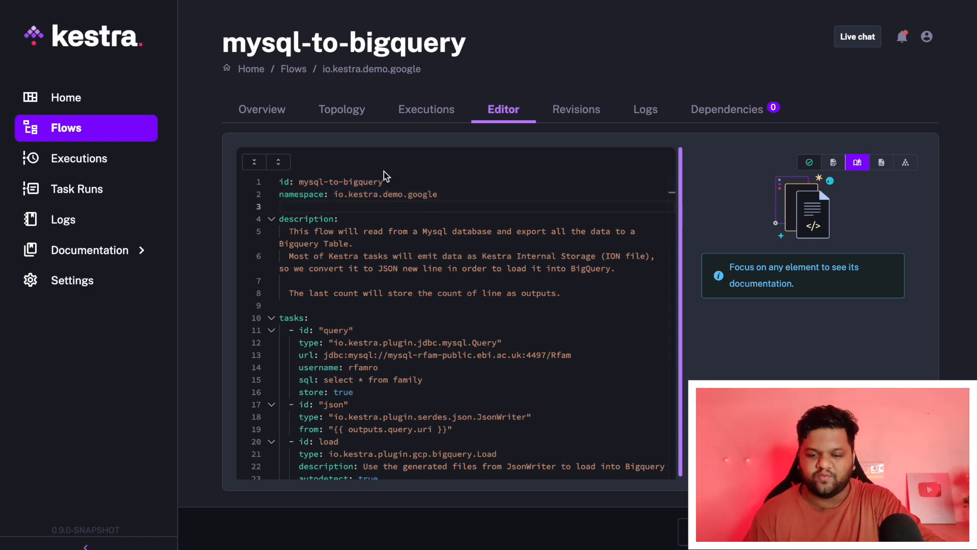
scroll(down, 3)
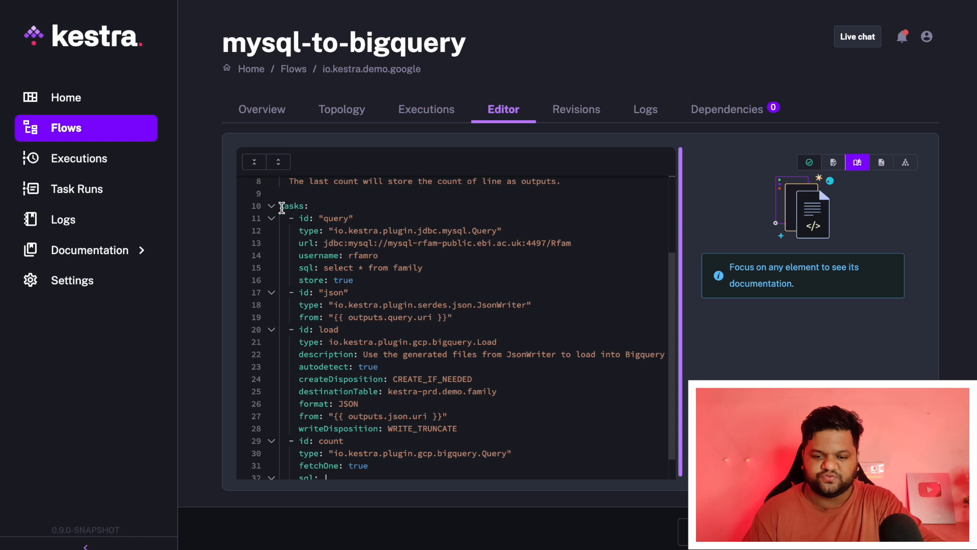
click(424, 304)
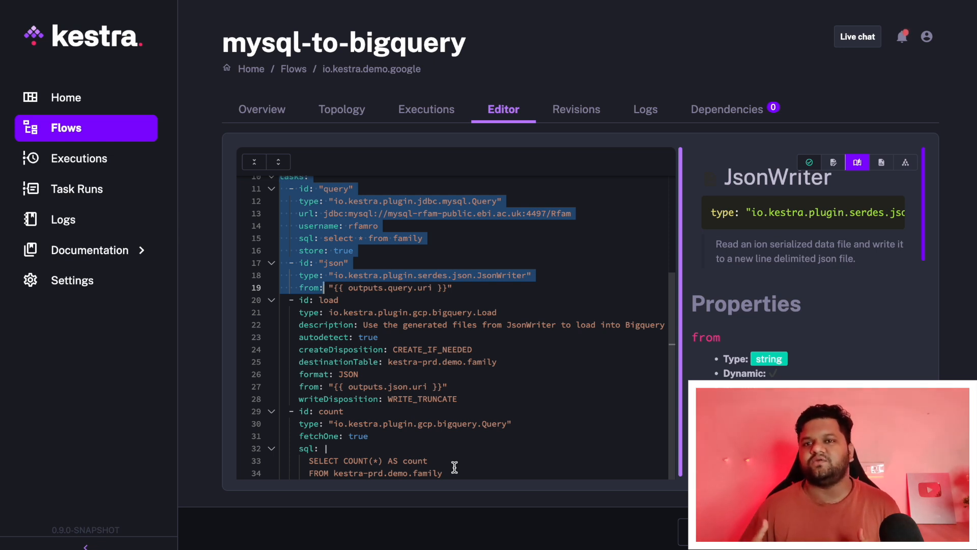
Select the query, json and load task blocks in the YAML, ending on Load's documentation.
scroll(up, 3)
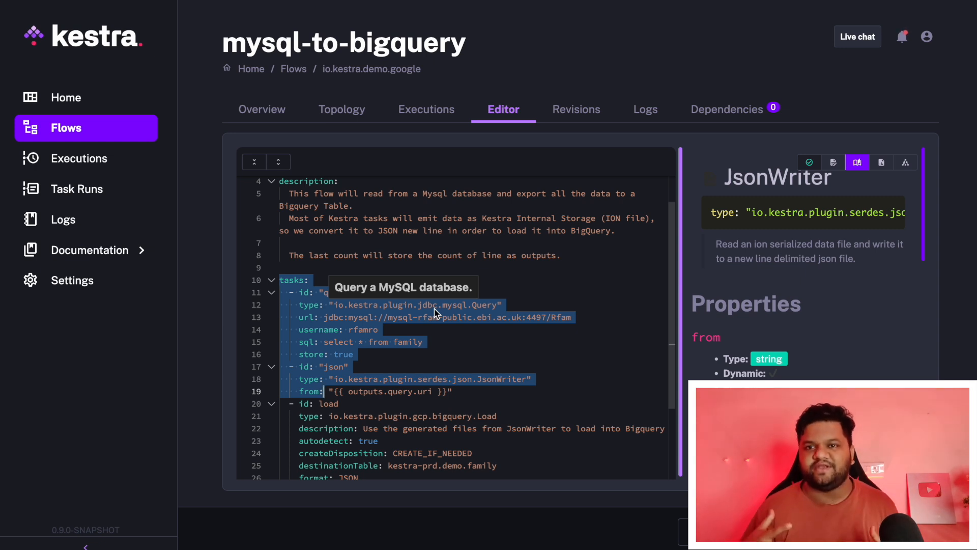
click(424, 308)
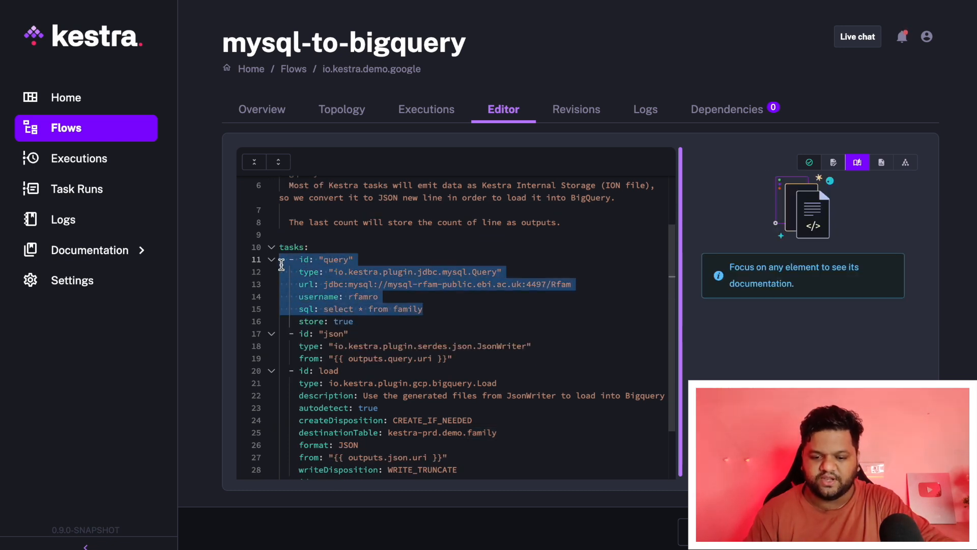
click(336, 259)
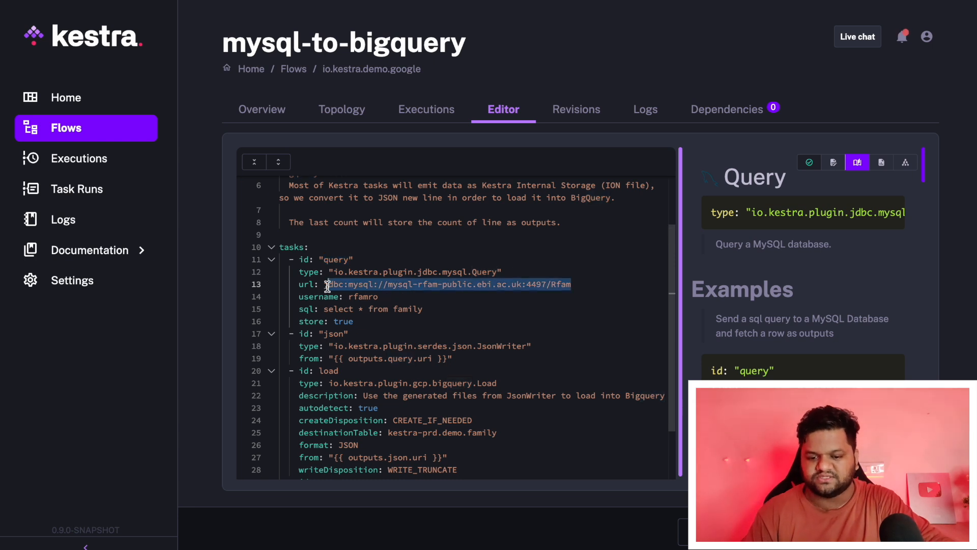
mouse_move(435, 308)
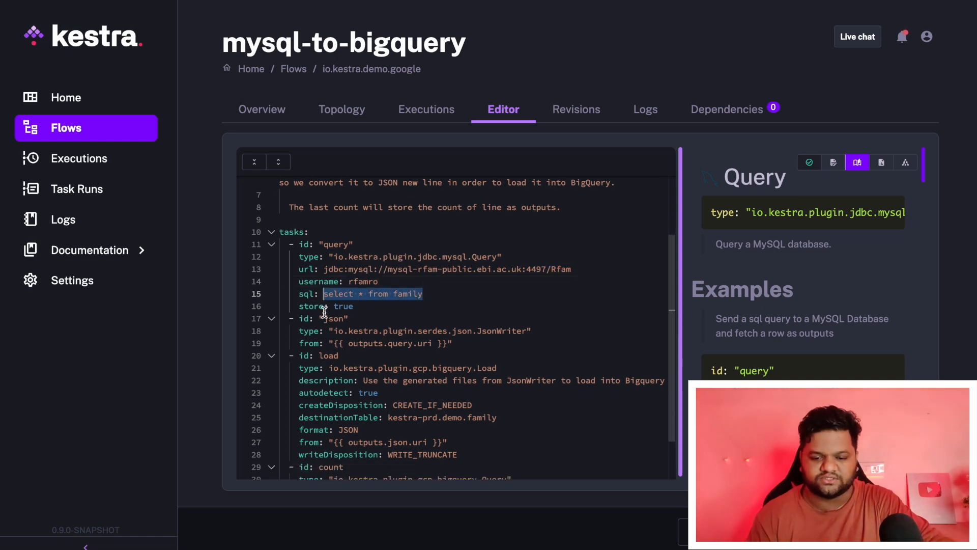
scroll(down, 3)
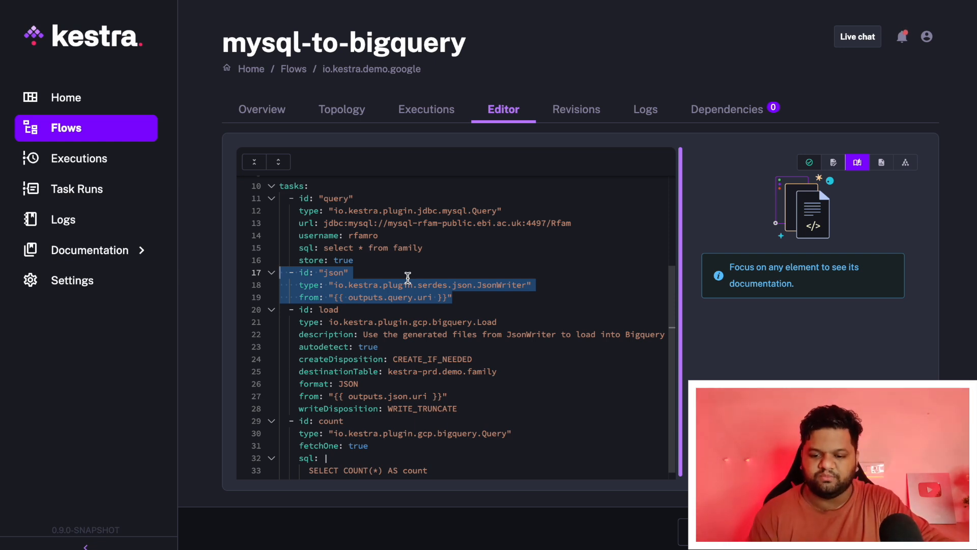
mouse_move(505, 285)
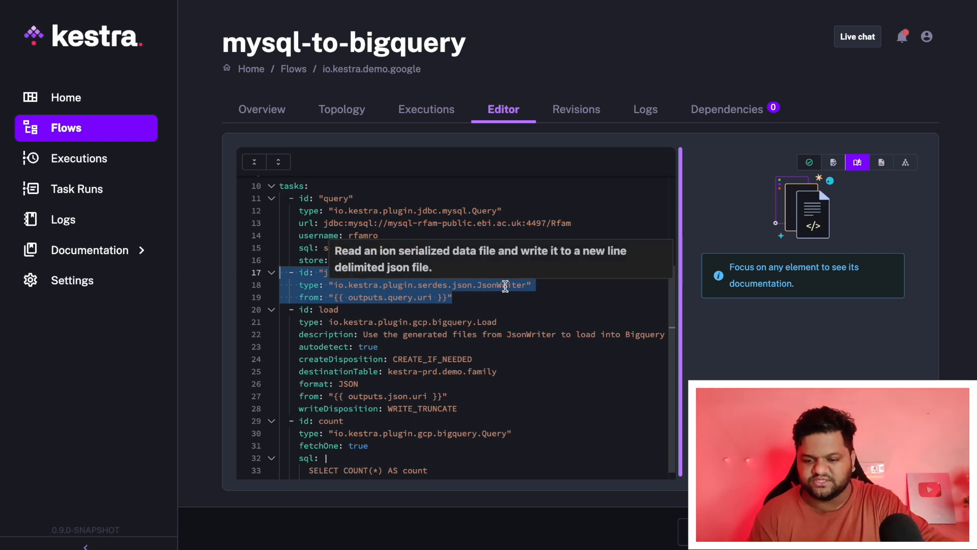
mouse_move(484, 306)
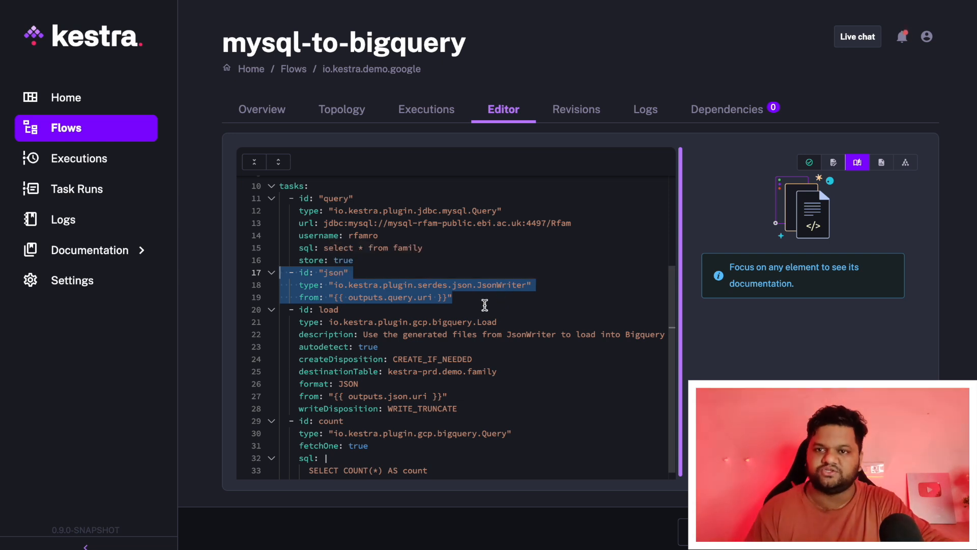
click(305, 308)
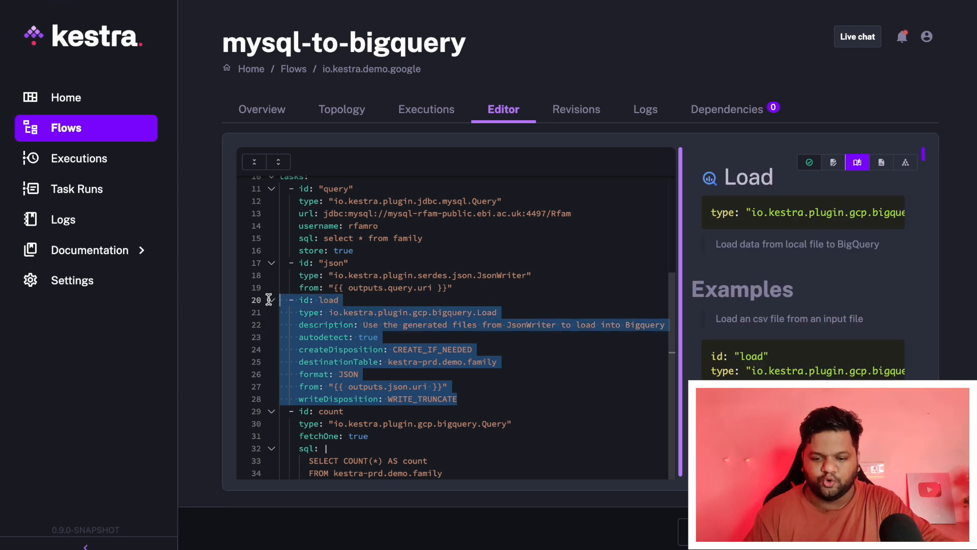
Highlight the load task's destination table, kestra-prd.demo.family.
click(492, 317)
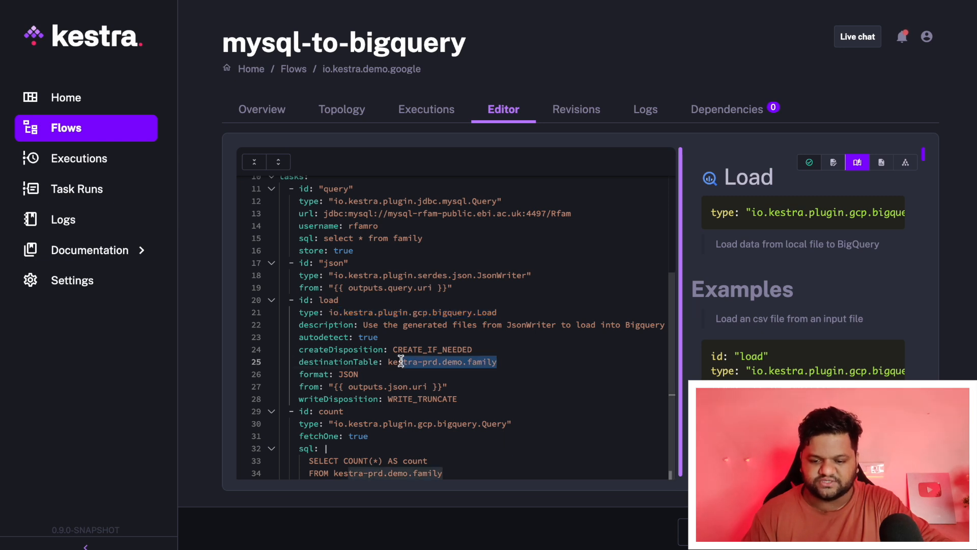
mouse_move(452, 361)
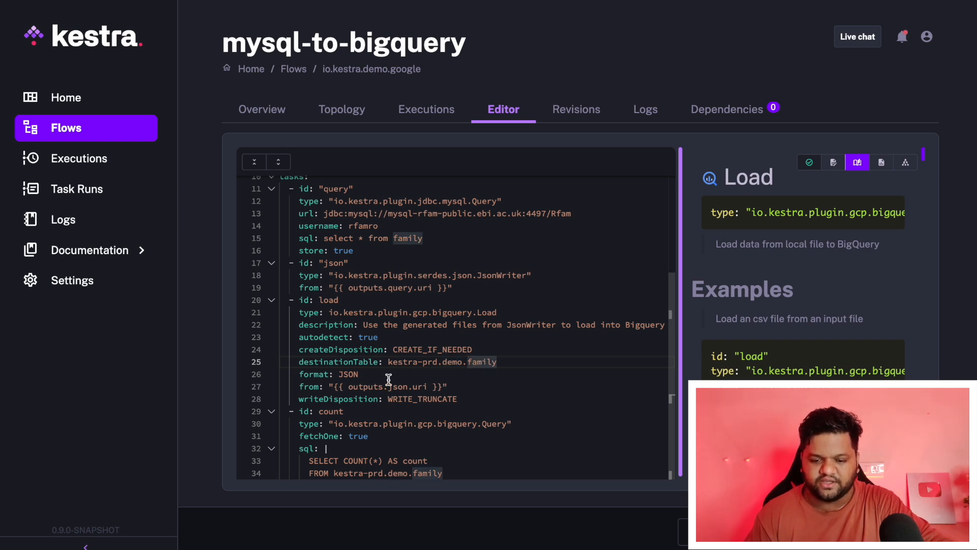
mouse_move(512, 382)
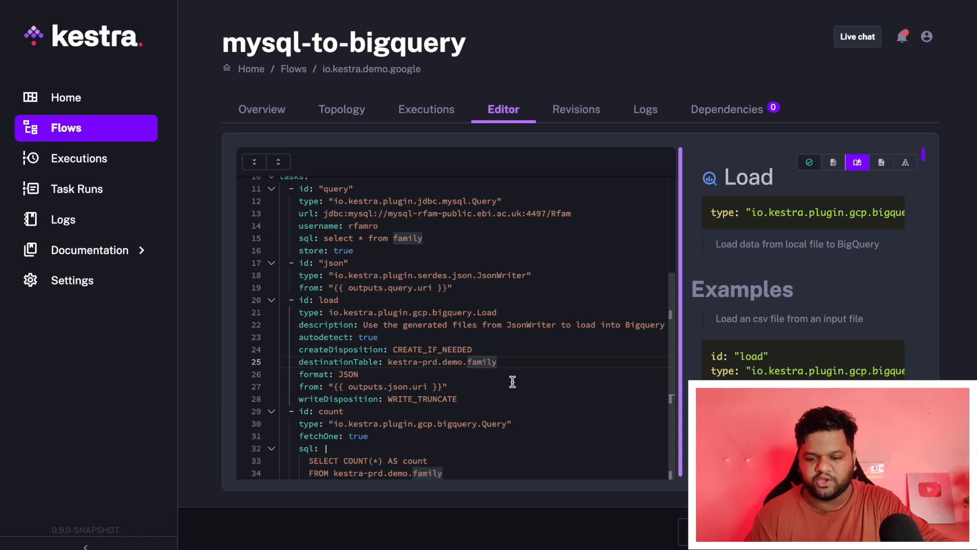
mouse_move(455, 386)
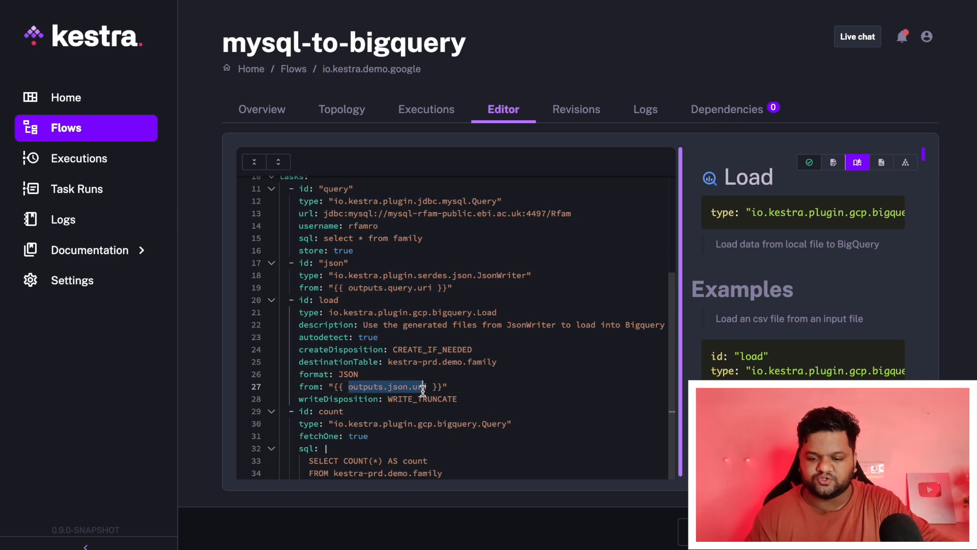
mouse_move(483, 316)
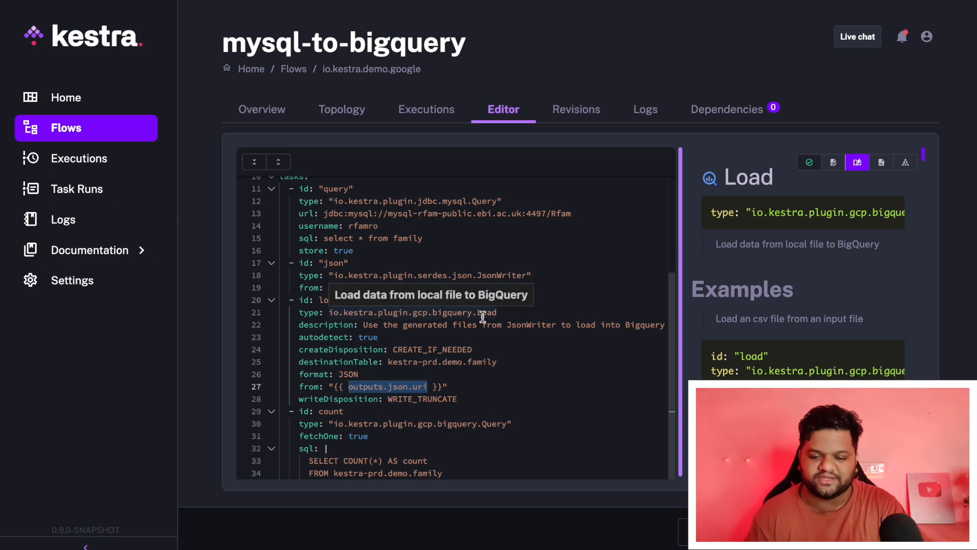
mouse_move(478, 362)
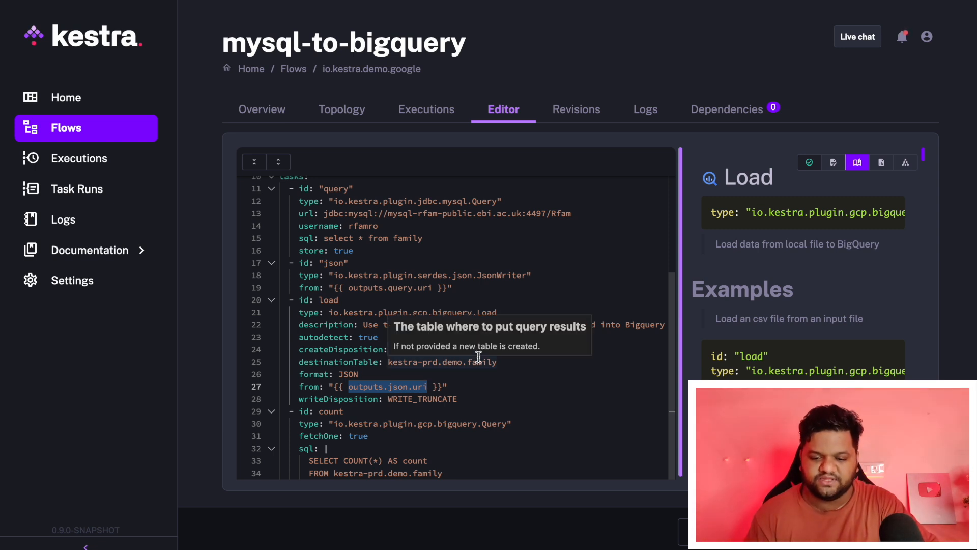
mouse_move(334, 262)
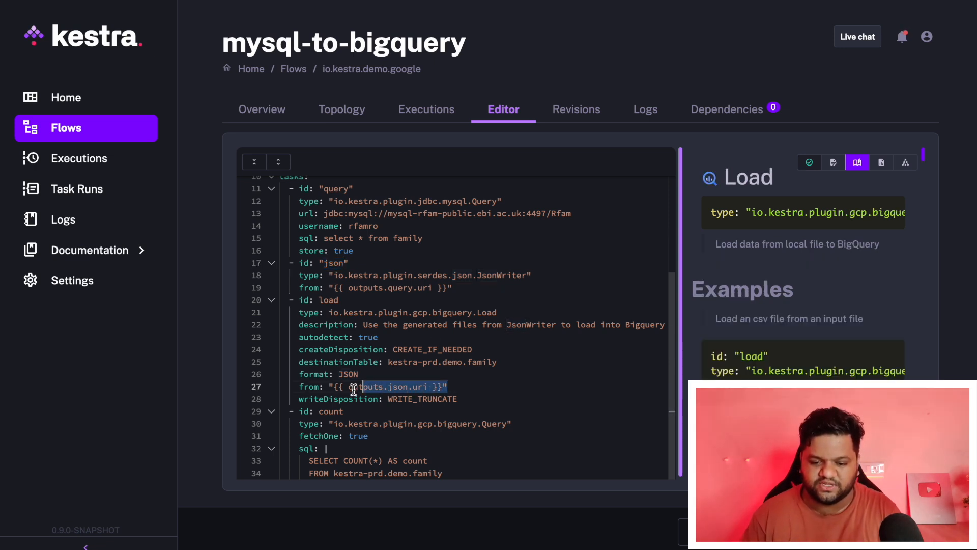
mouse_move(422, 400)
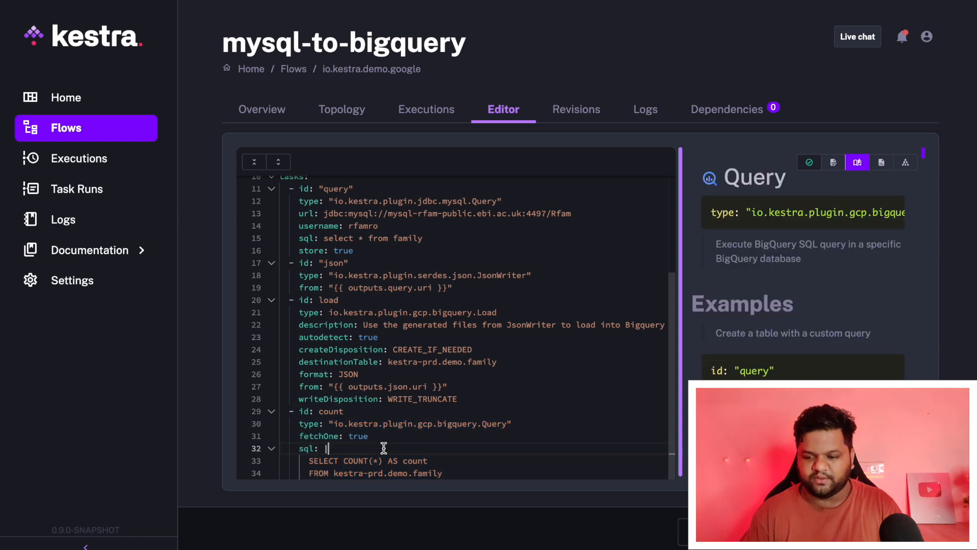
Scroll the flow YAML and focus the query task to show its MySQL Query docs.
scroll(down, 3)
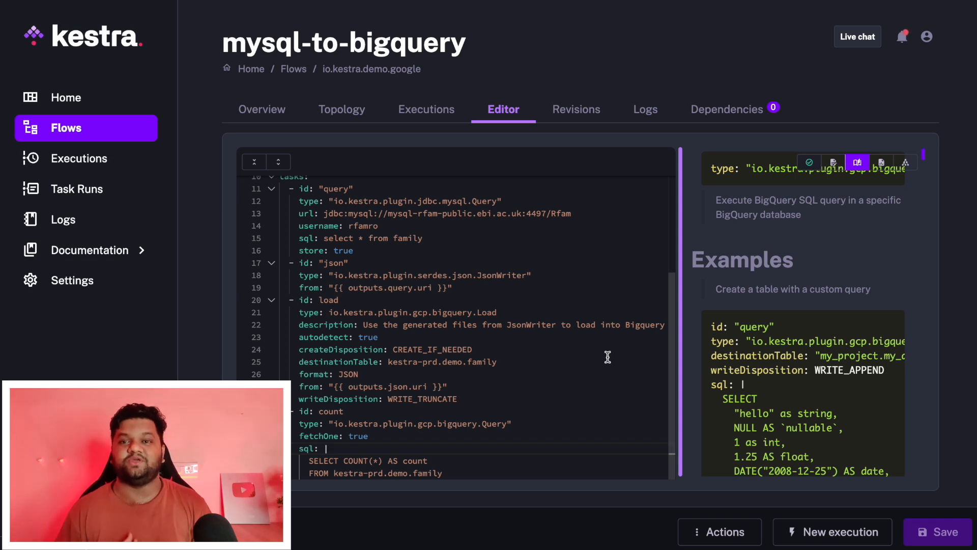
scroll(up, 3)
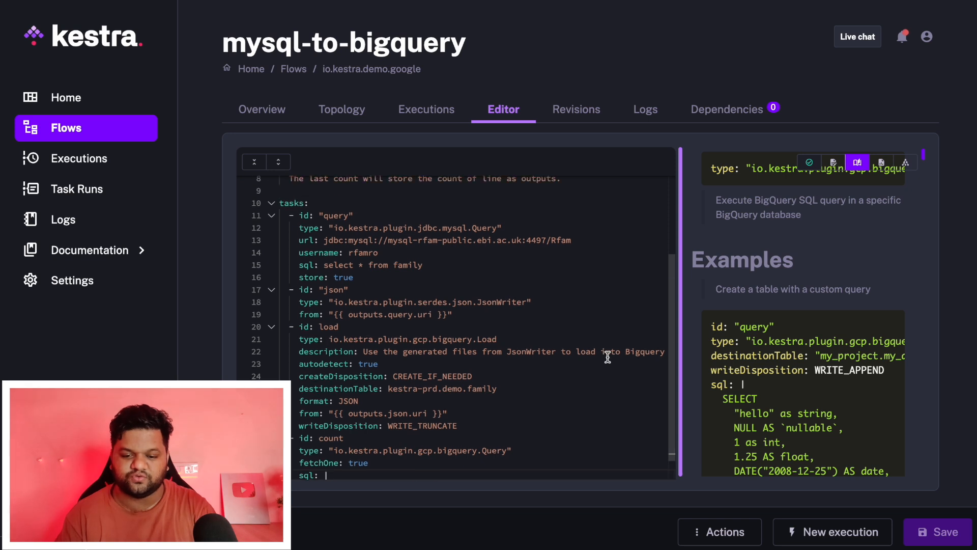
scroll(up, 3)
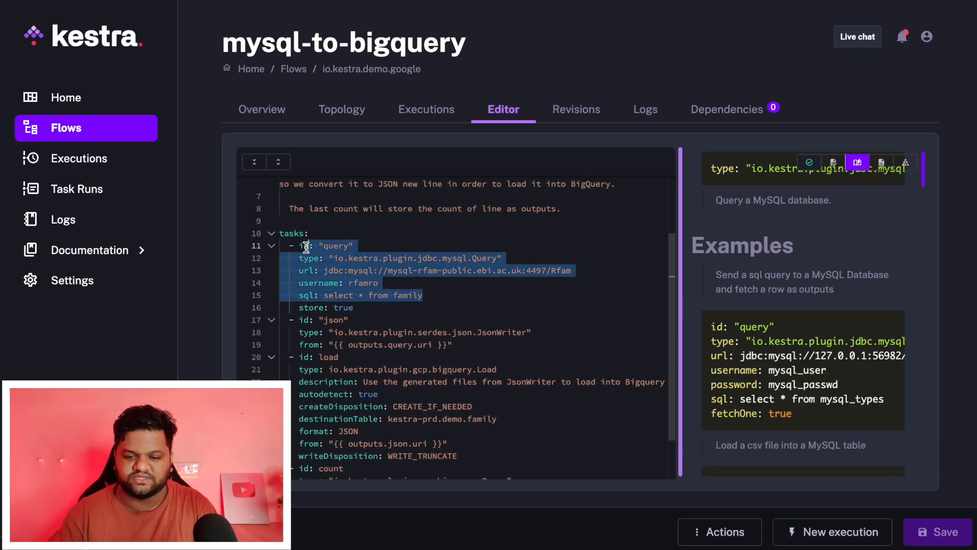
click(431, 301)
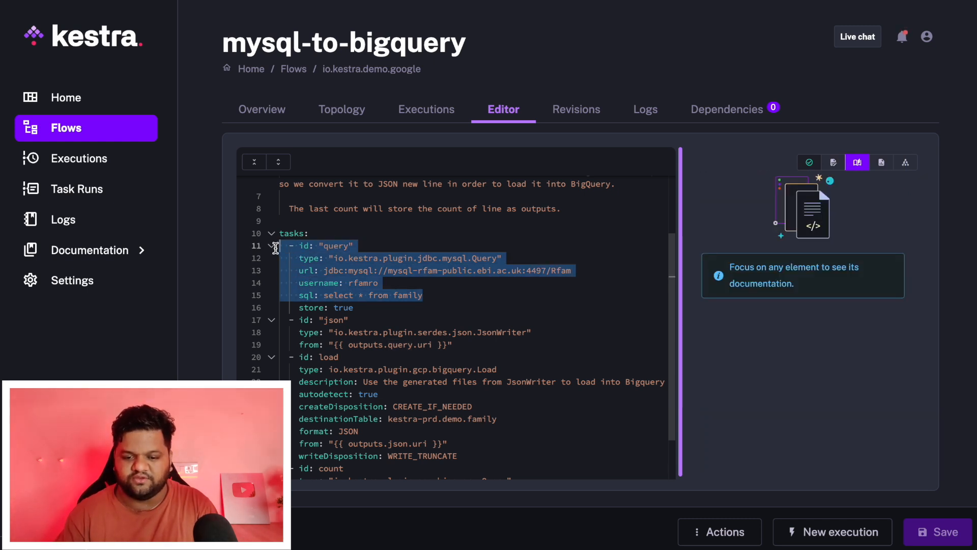
mouse_move(748, 268)
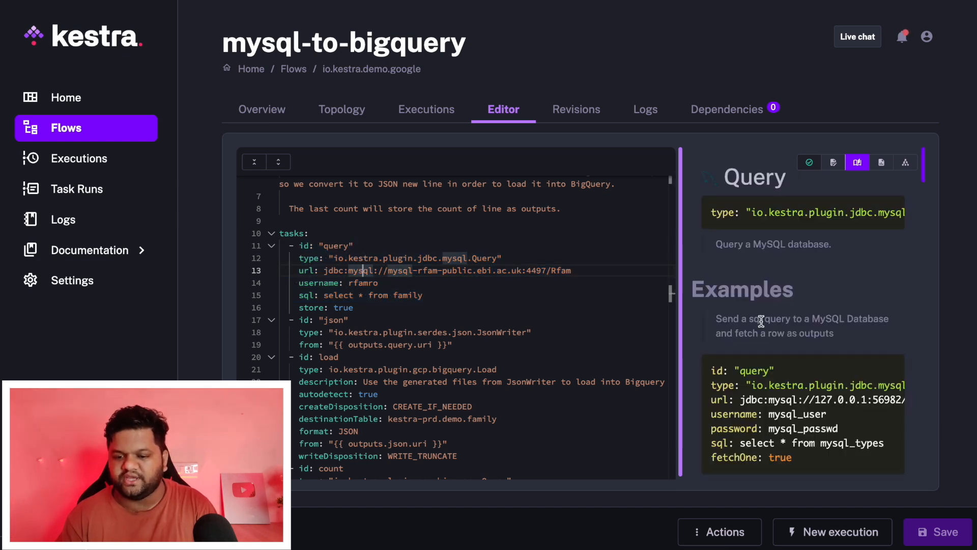
Scroll through the MySQL Query docs and YAML, then open Revisions to compare revisions 2 and 3.
scroll(down, 3)
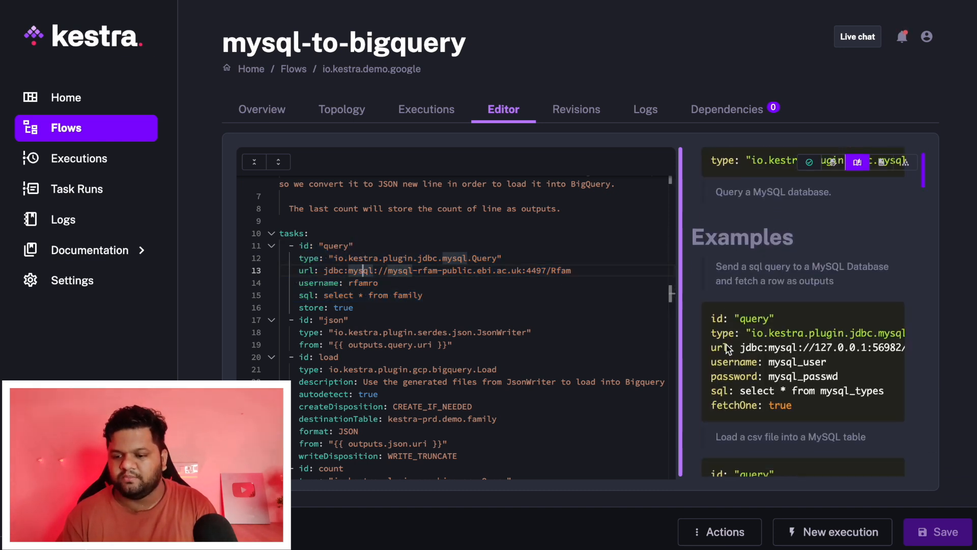
scroll(down, 3)
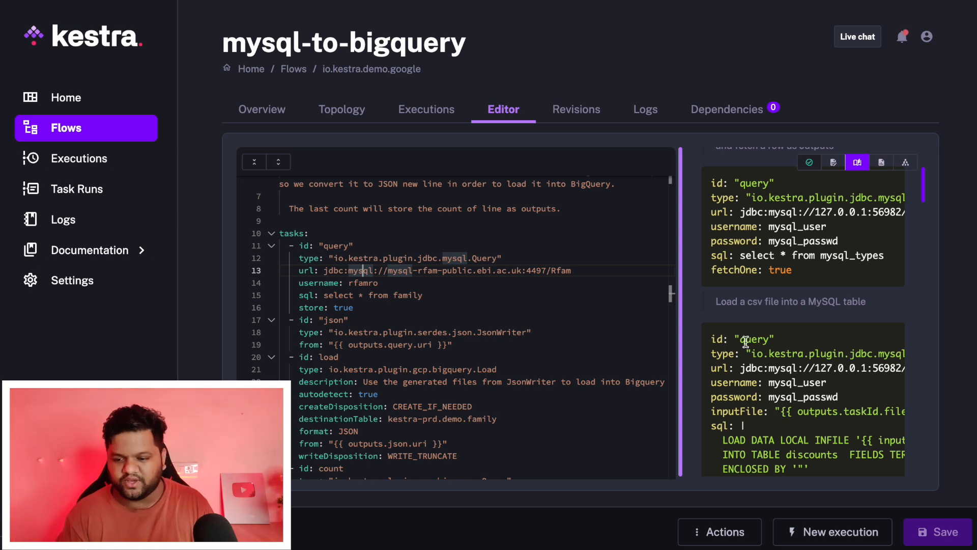
mouse_move(818, 337)
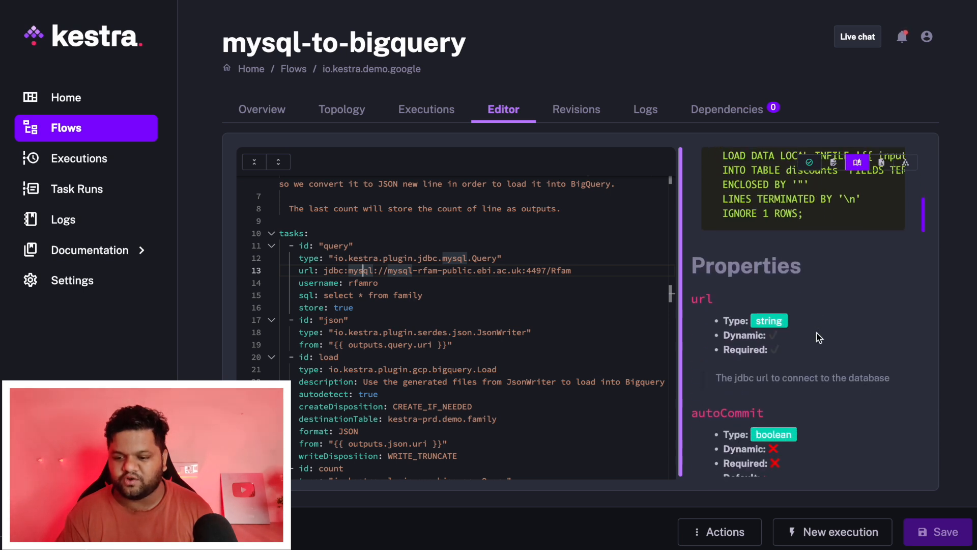
scroll(down, 3)
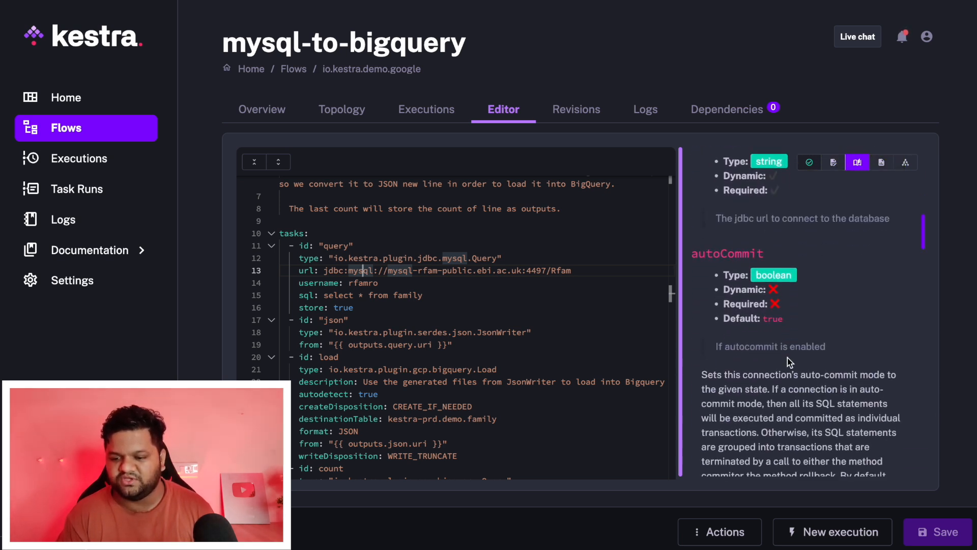
scroll(down, 3)
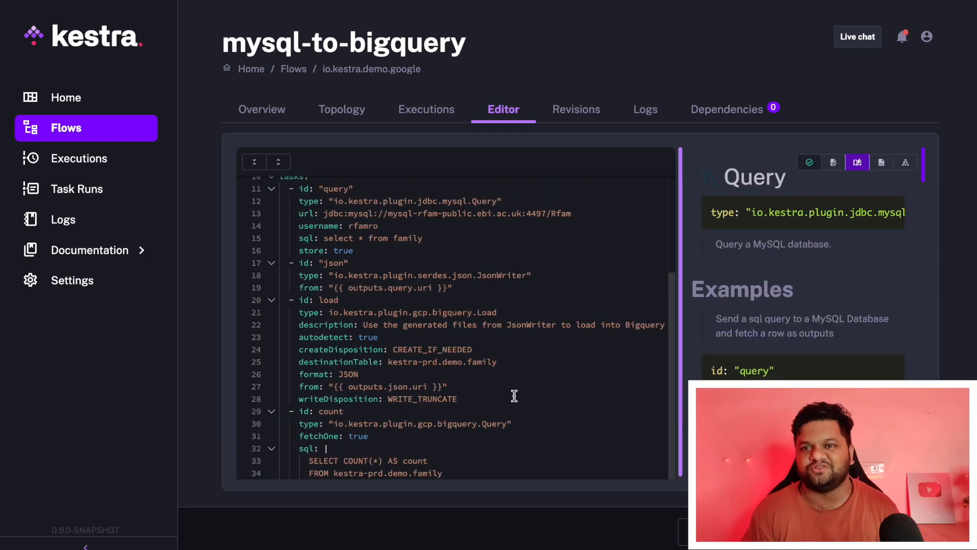
scroll(up, 3)
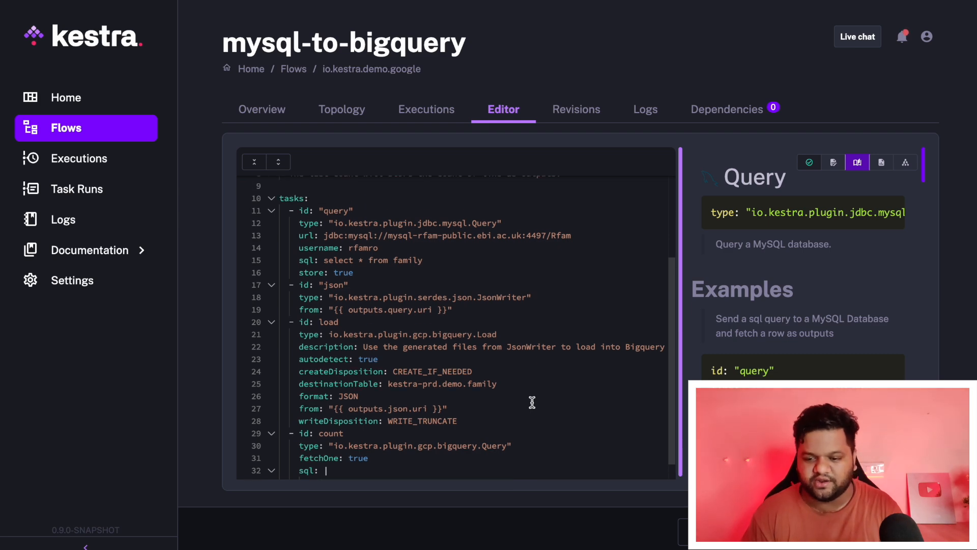
mouse_move(576, 109)
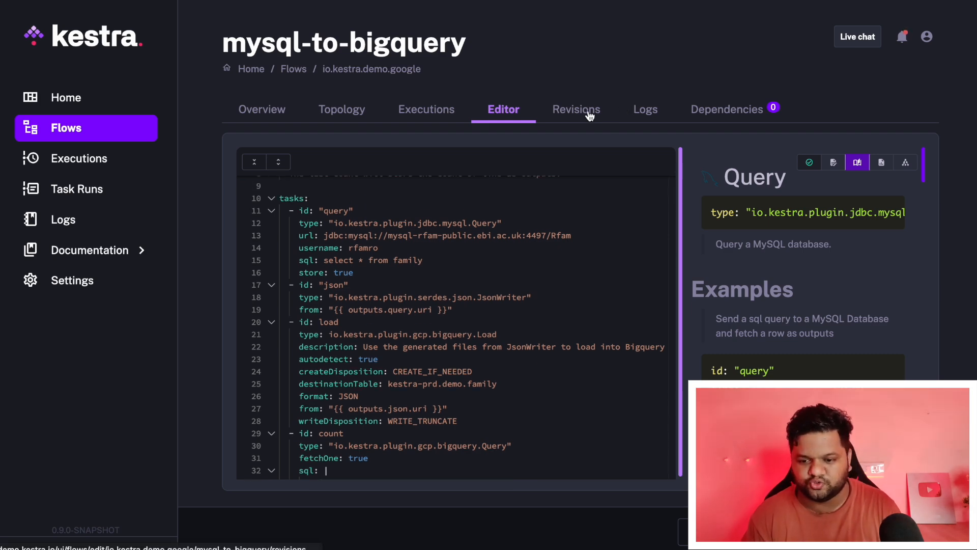
click(575, 109)
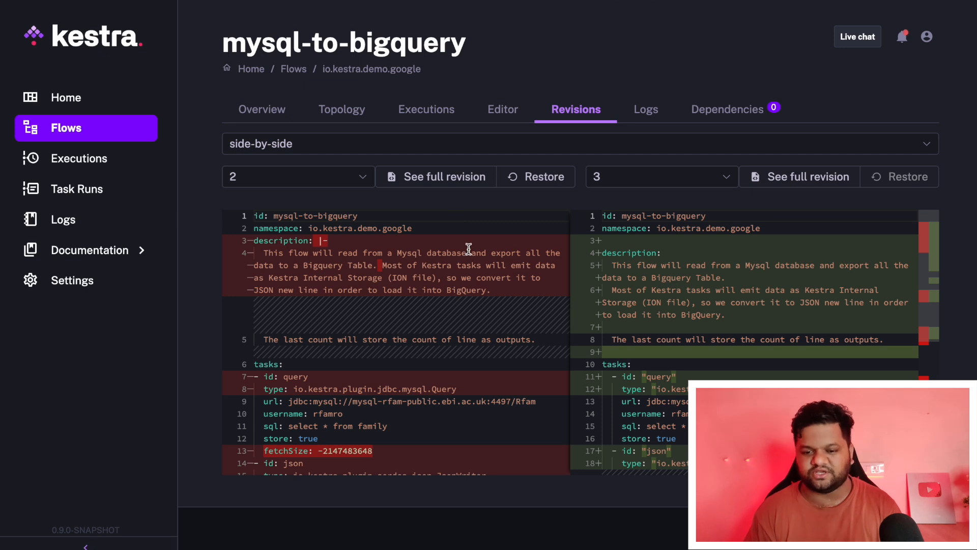
mouse_move(470, 250)
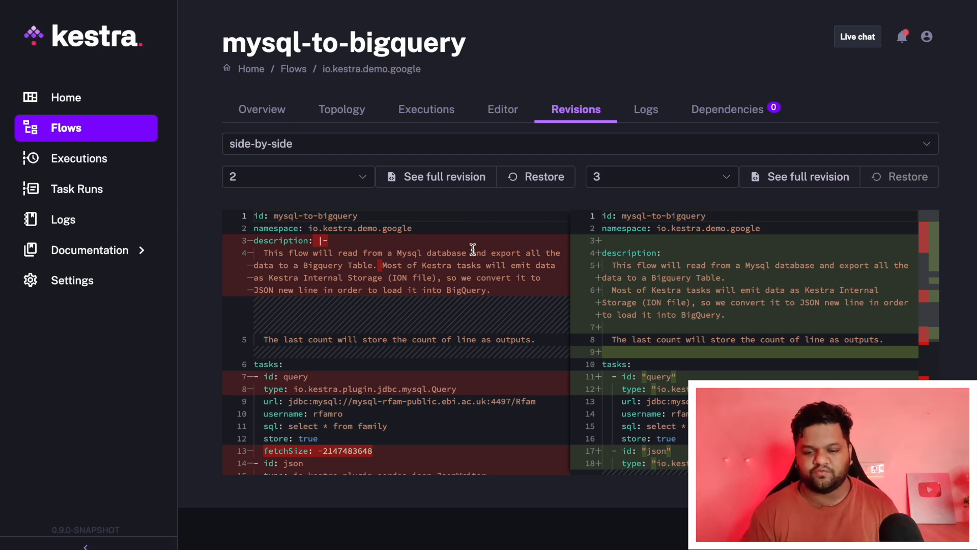
mouse_move(661, 120)
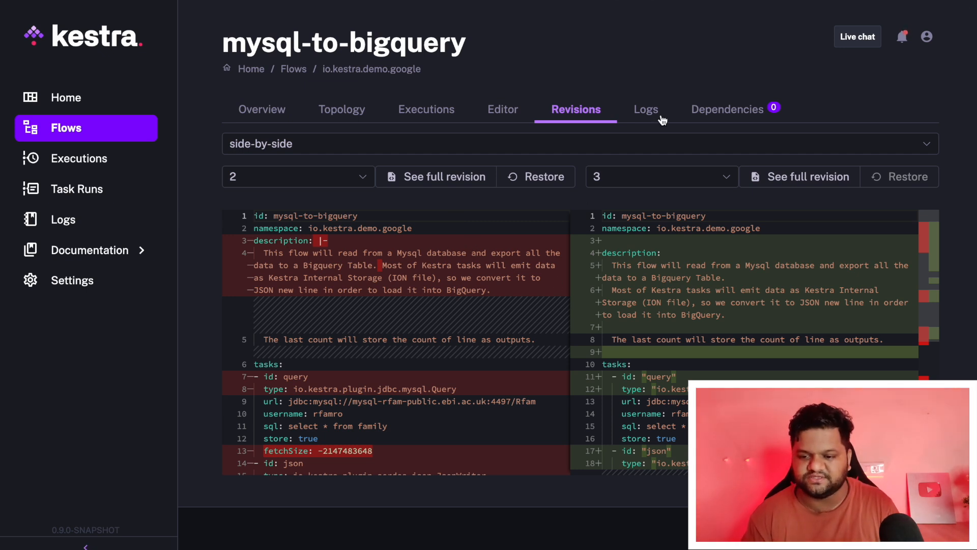
View the table-not-found errors in Logs and the empty Dependencies, then return to Executions.
click(644, 109)
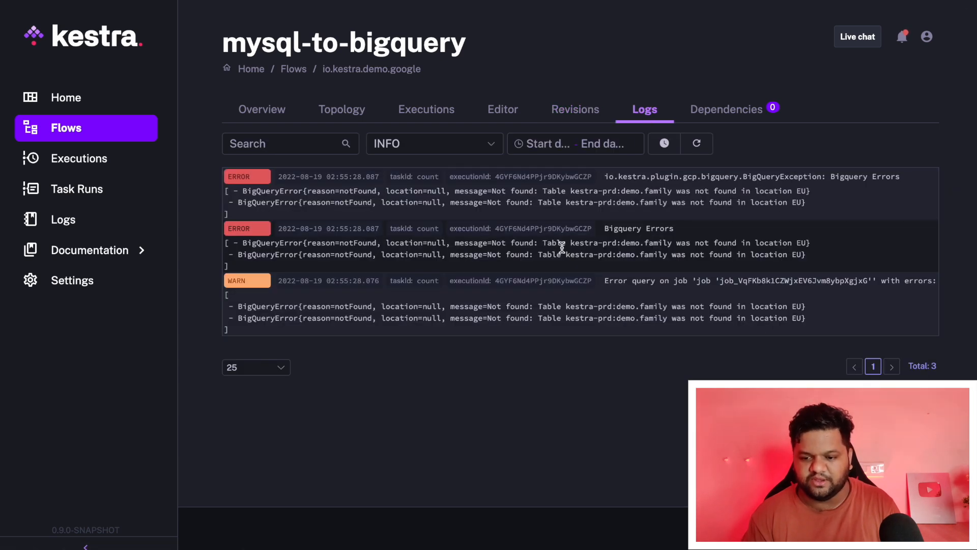
mouse_move(358, 190)
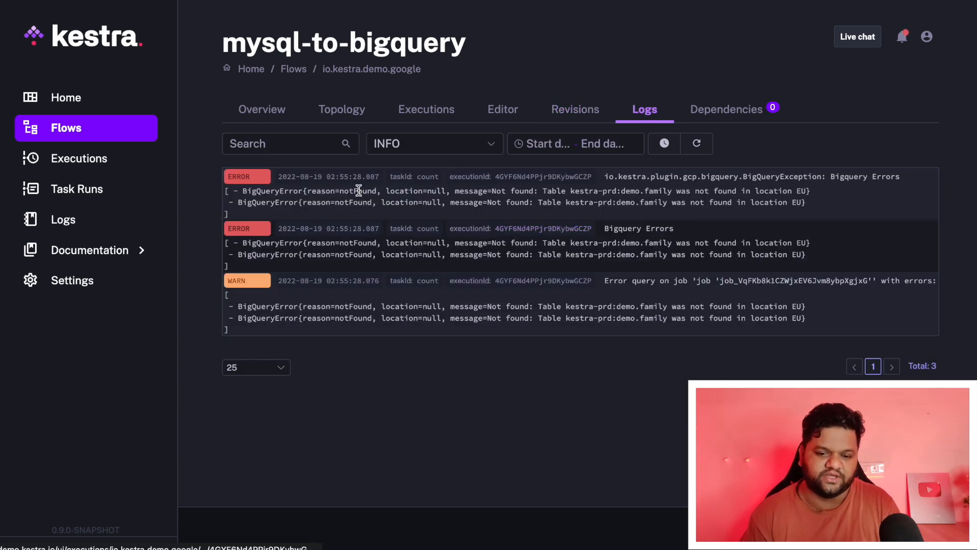
mouse_move(714, 113)
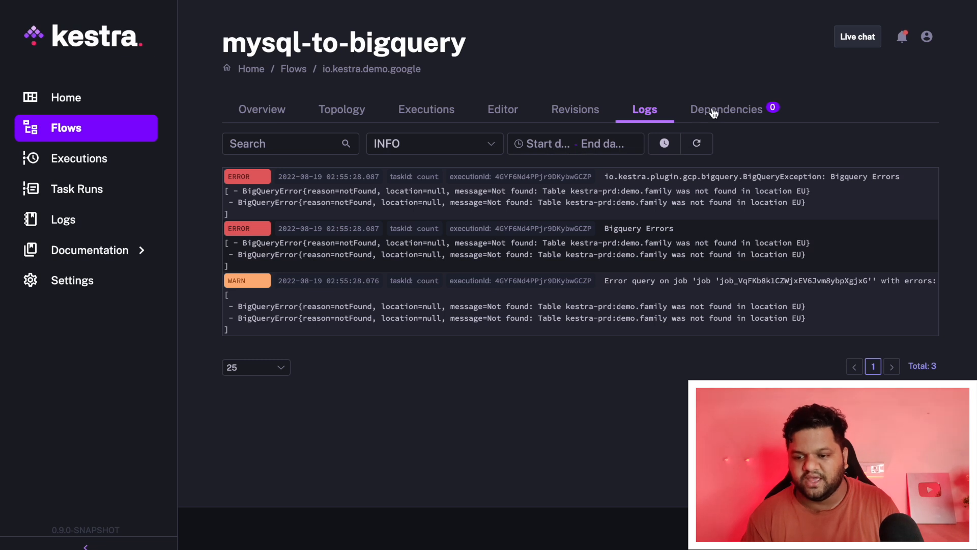
click(727, 109)
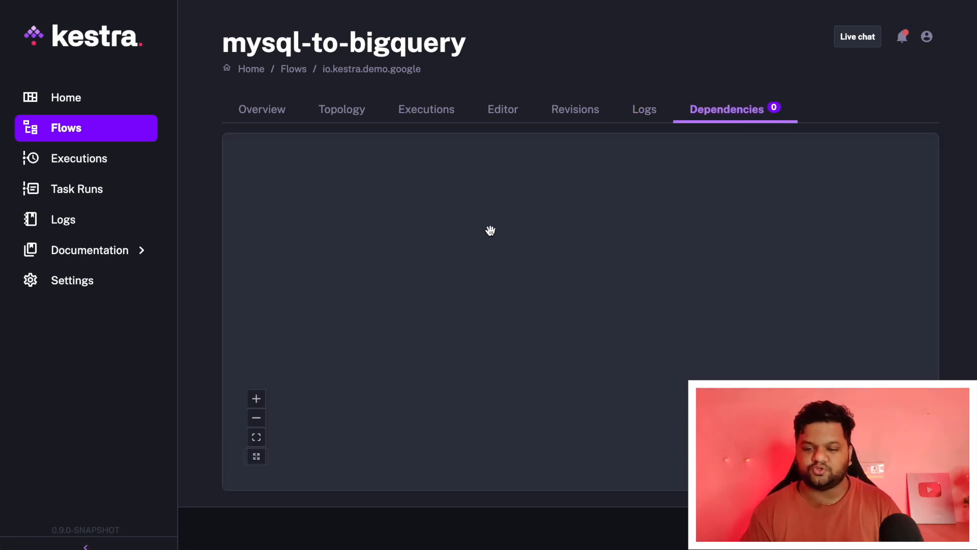
mouse_move(537, 308)
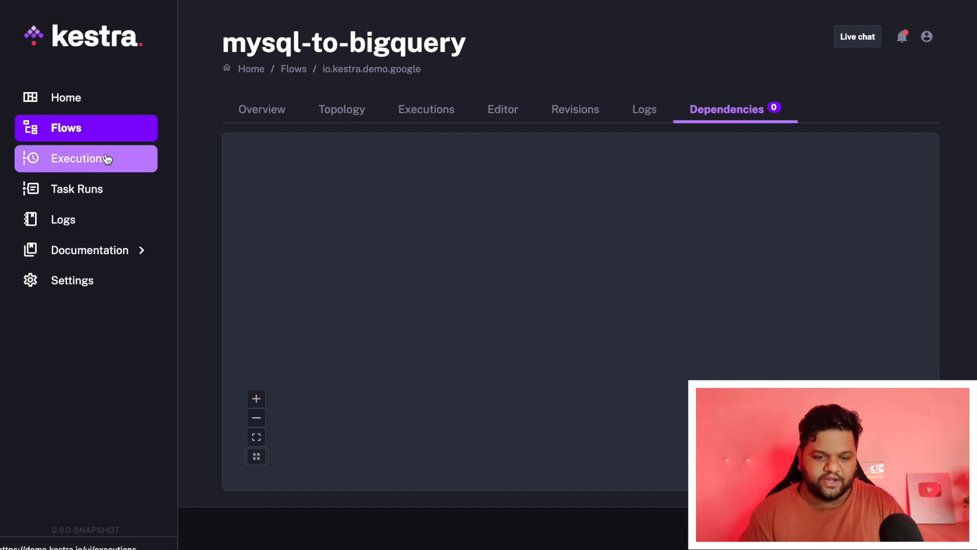
mouse_move(208, 136)
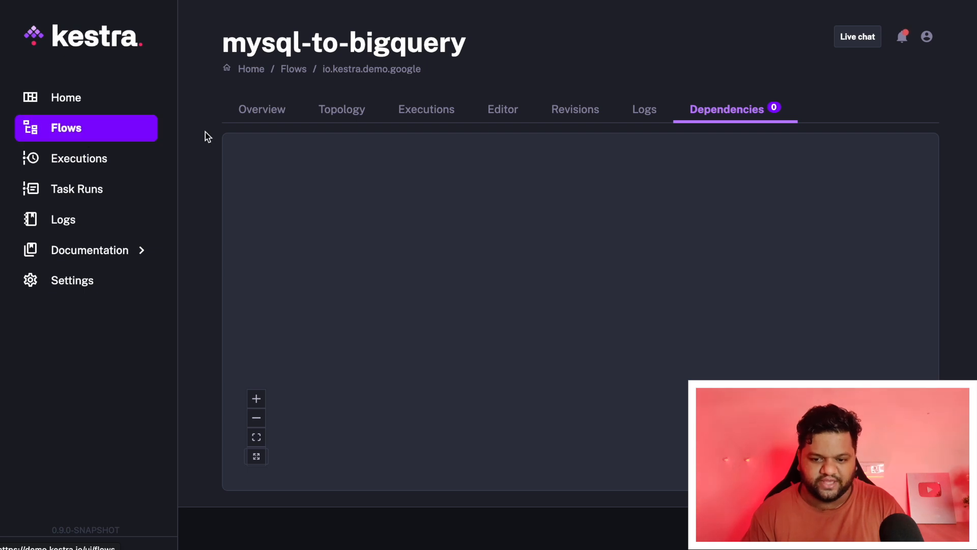
click(427, 108)
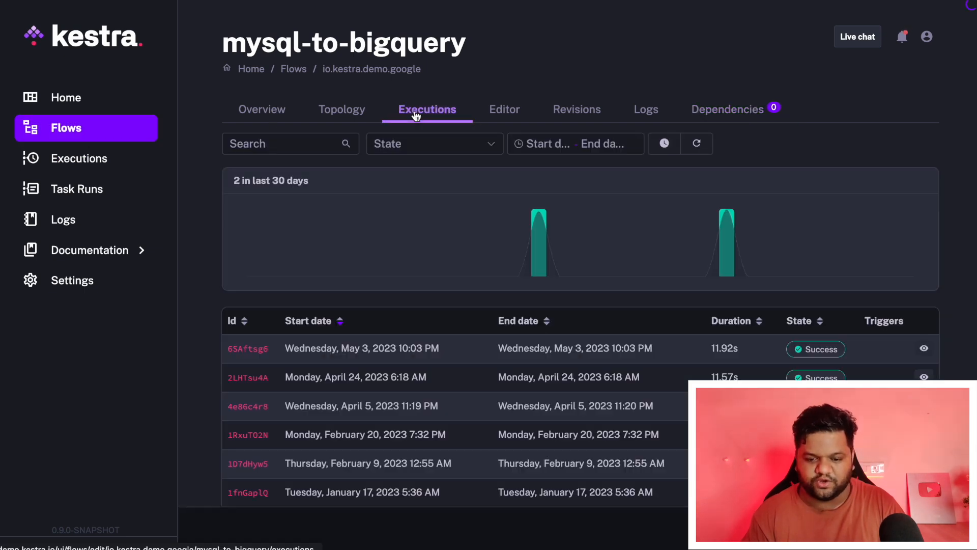
mouse_move(873, 349)
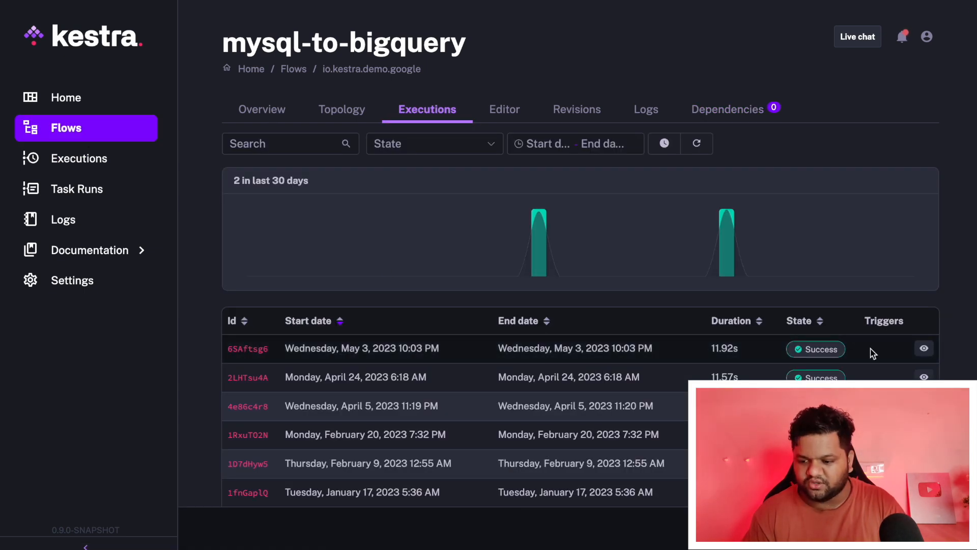
Open the latest successful mysql-to-bigquery execution and view its Gantt timeline of query, json, load and count.
click(248, 349)
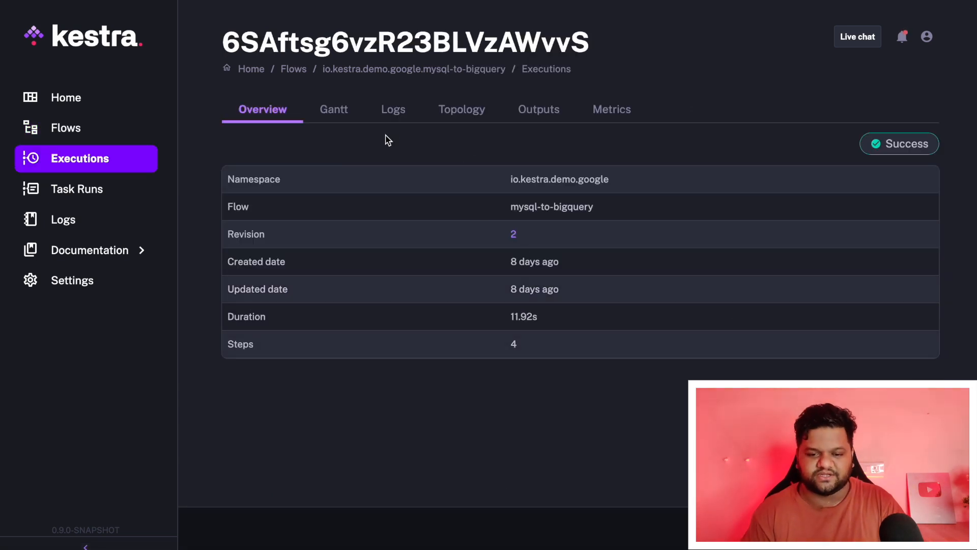
mouse_move(277, 145)
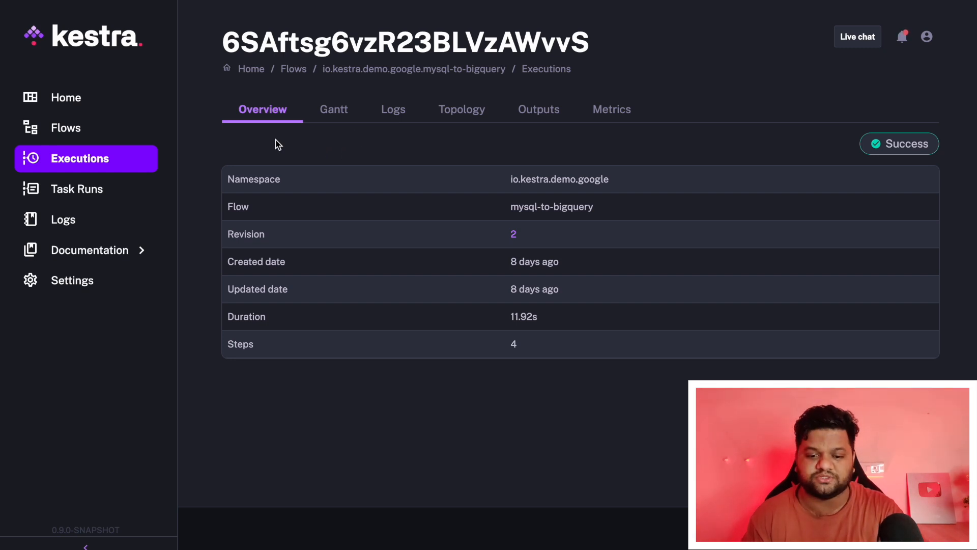
click(334, 109)
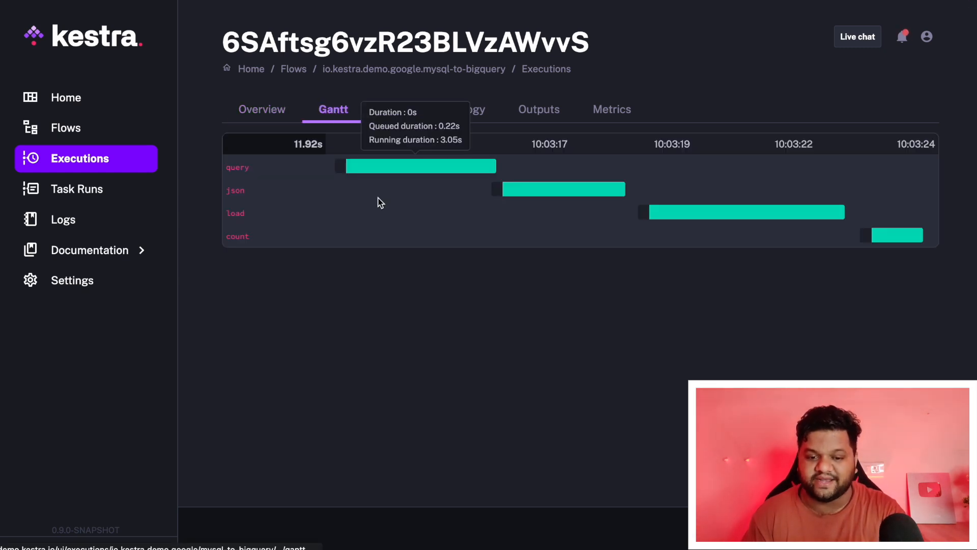
mouse_move(389, 178)
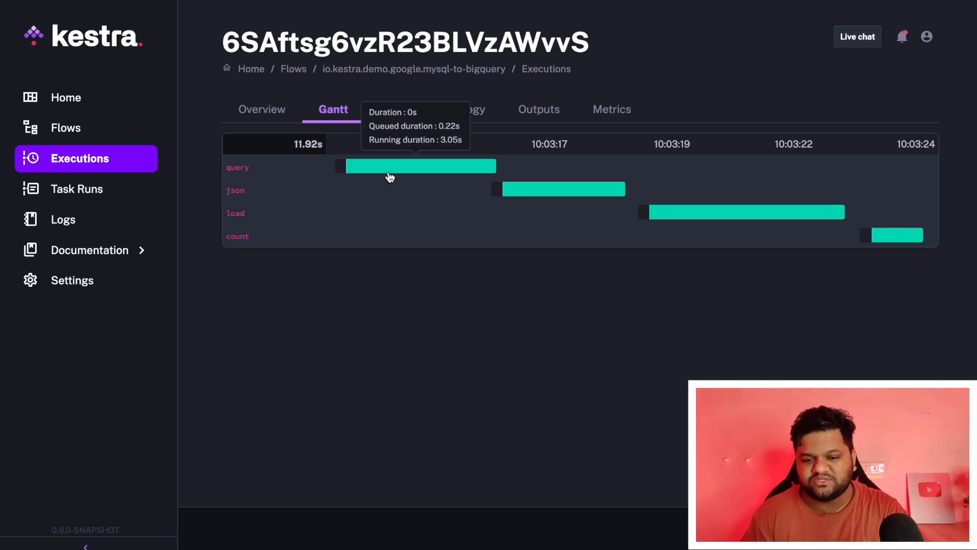
mouse_move(382, 170)
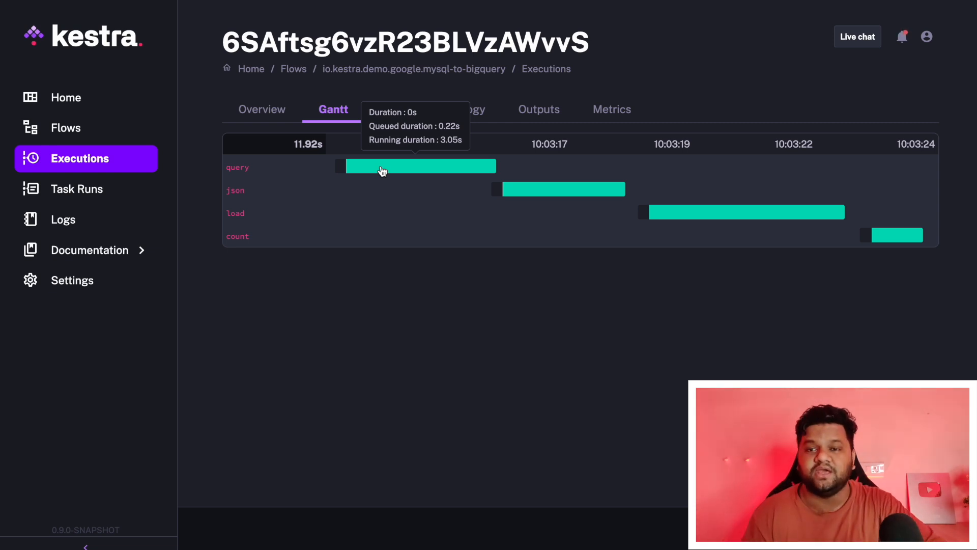
mouse_move(436, 250)
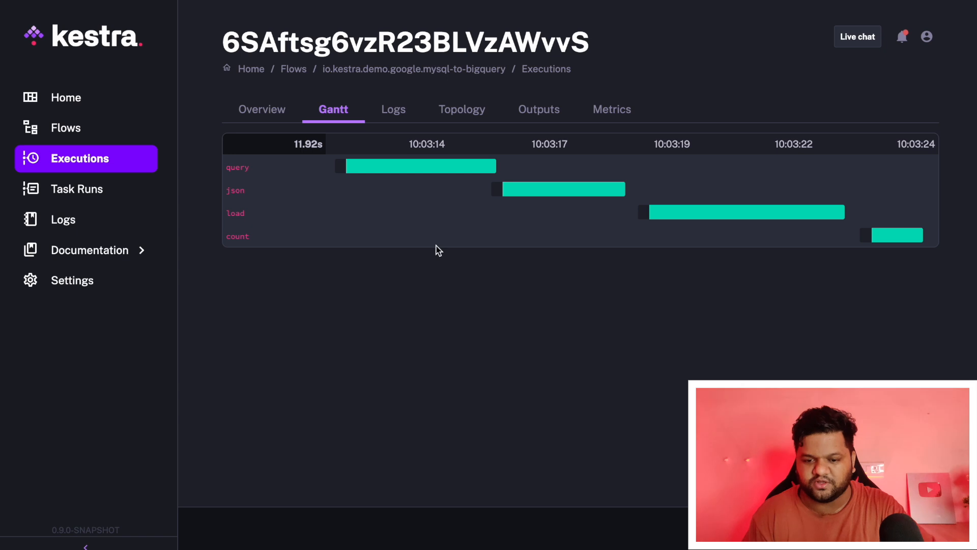
Browse the Logs and Topology tabs, then review Outputs: query and json downloads, 4,108 rows counted.
click(392, 109)
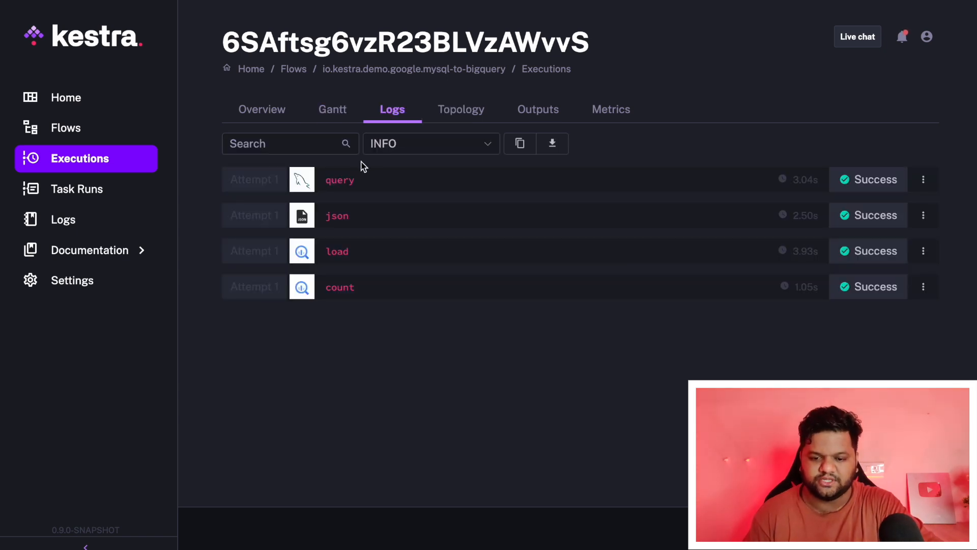
click(461, 109)
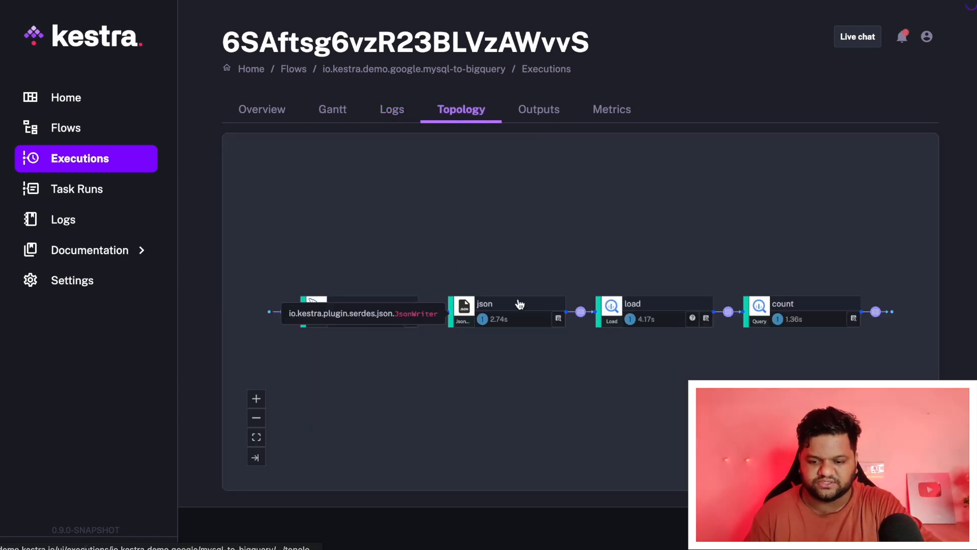
click(538, 108)
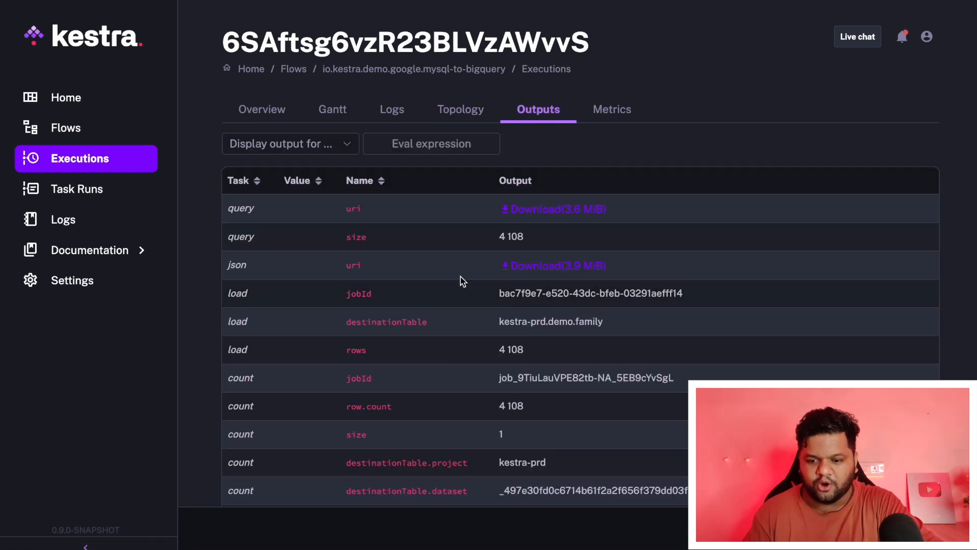
scroll(up, 3)
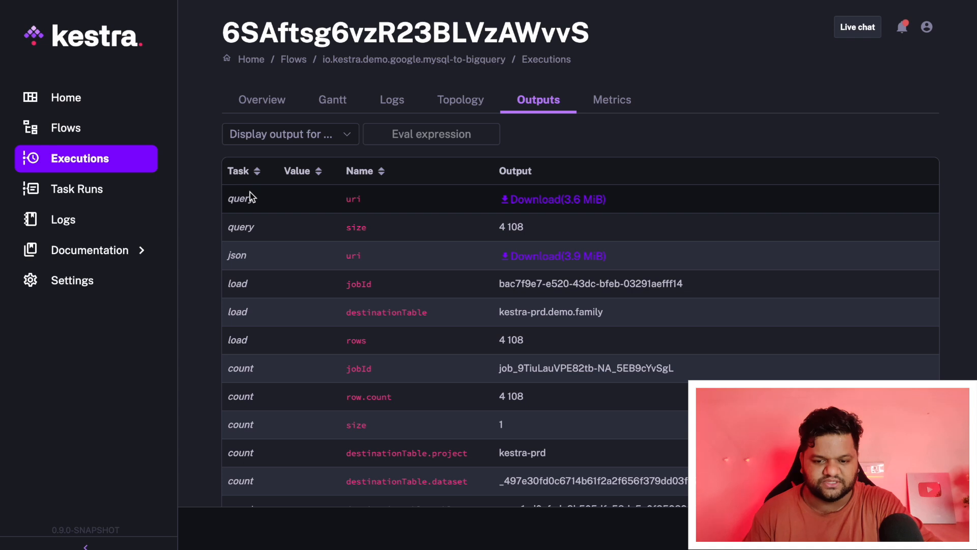
mouse_move(517, 206)
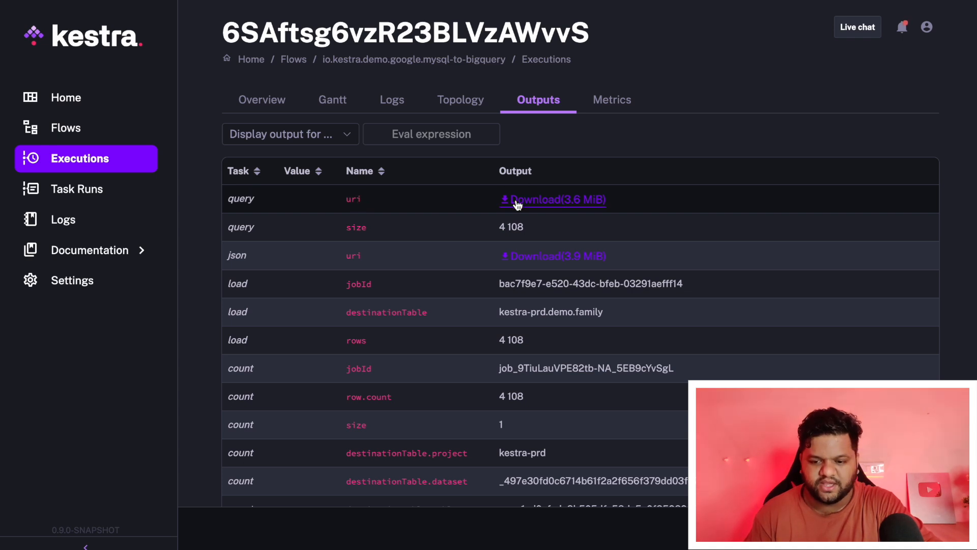
mouse_move(530, 205)
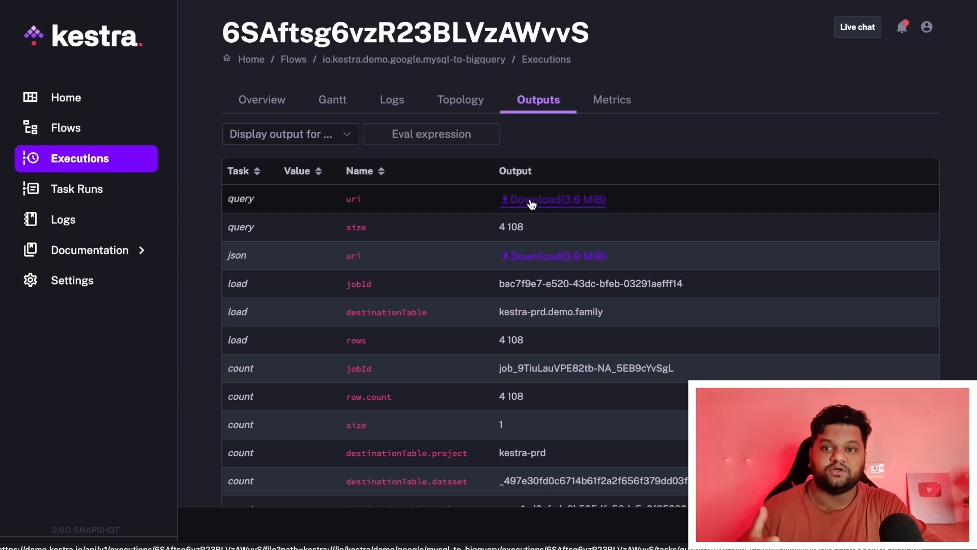
mouse_move(474, 229)
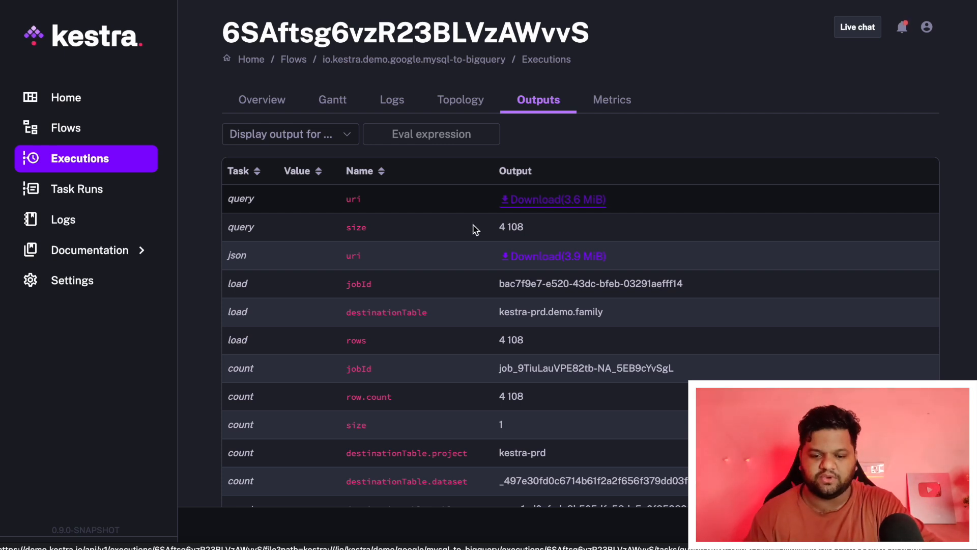
mouse_move(552, 256)
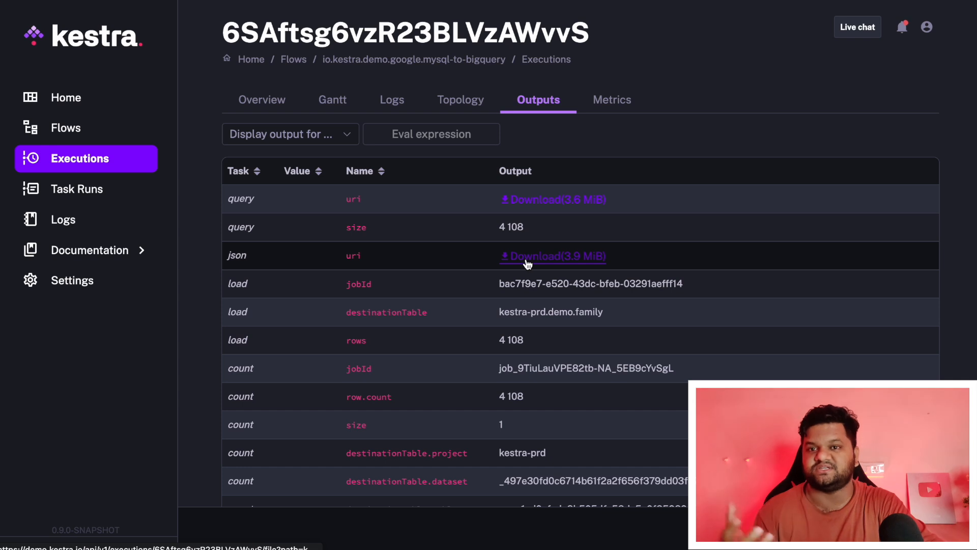
scroll(down, 3)
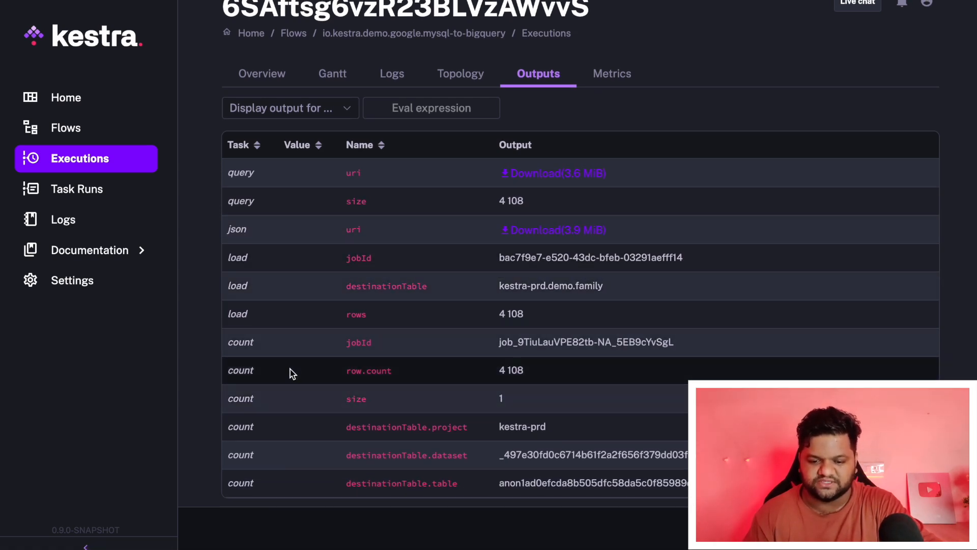
mouse_move(505, 385)
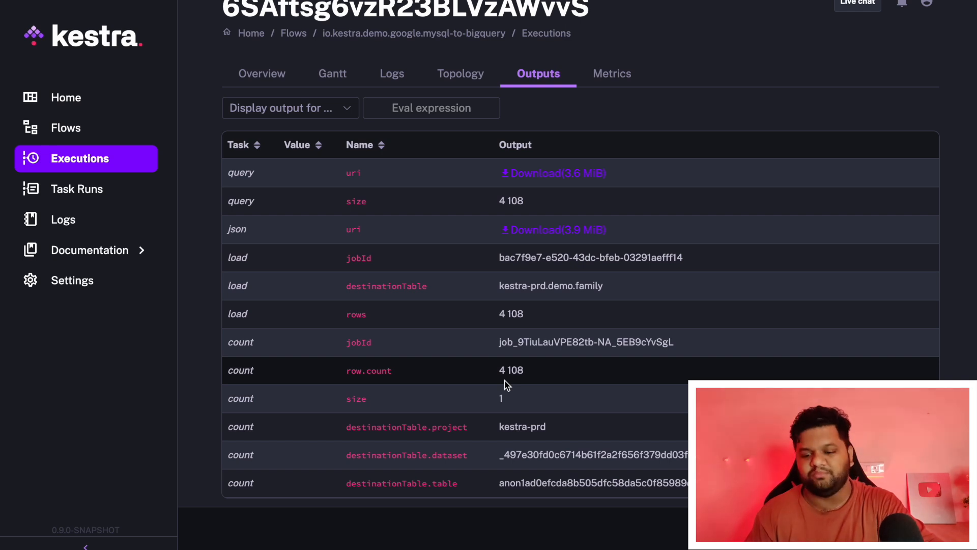
mouse_move(589, 359)
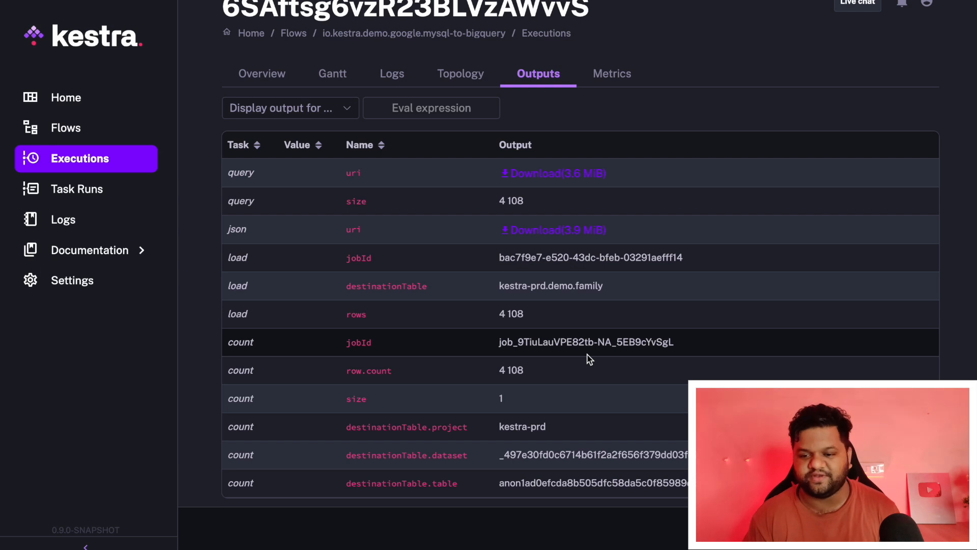
Show the execution's metrics filtered to the load task, including 4,108 rows loaded.
click(611, 73)
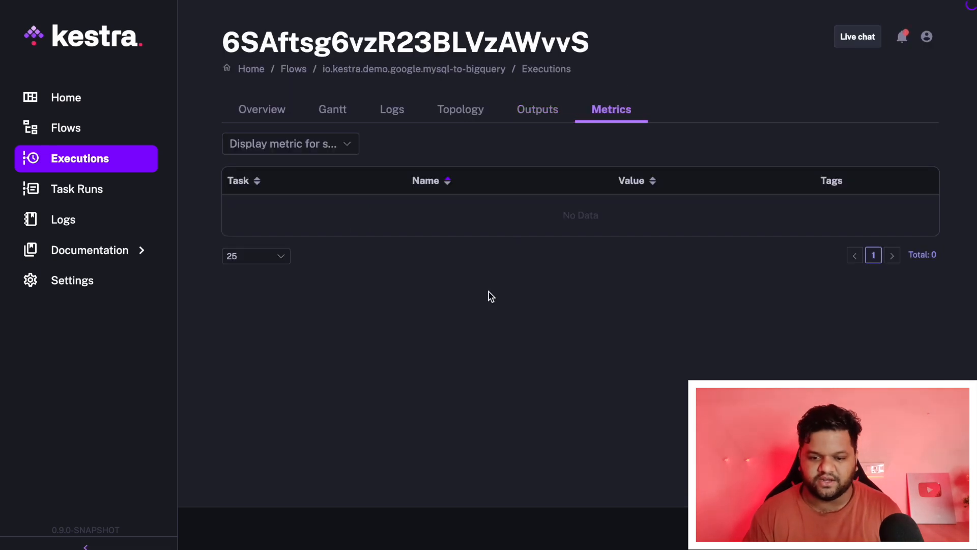
click(290, 143)
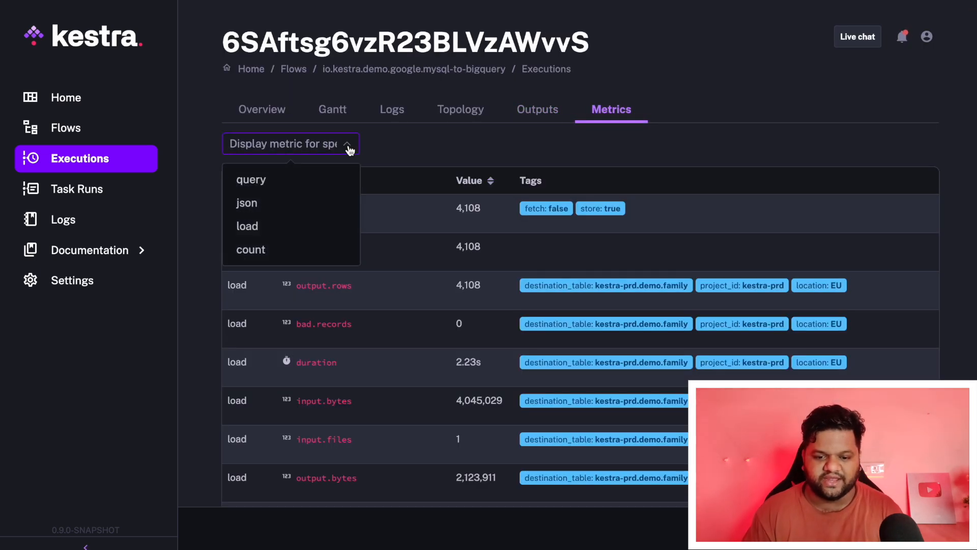
mouse_move(315, 171)
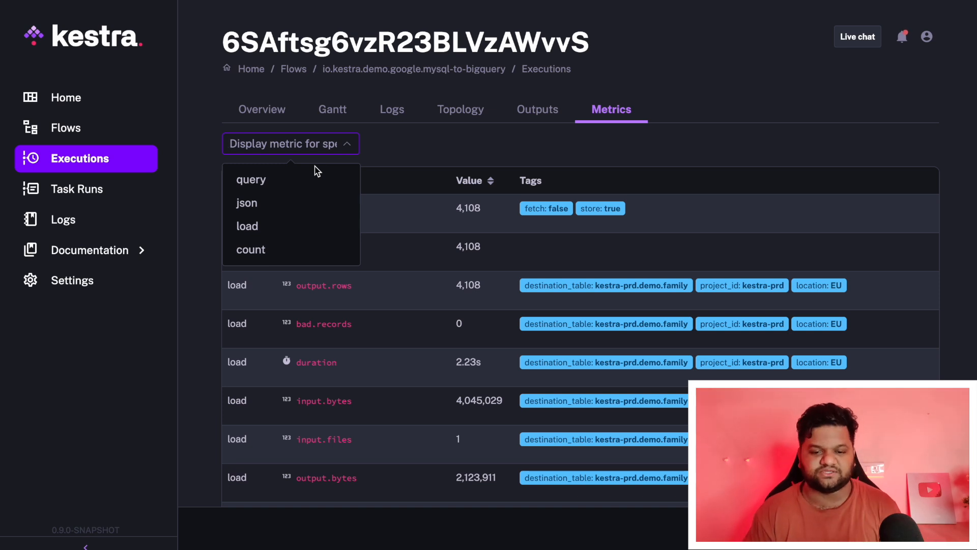
mouse_move(250, 180)
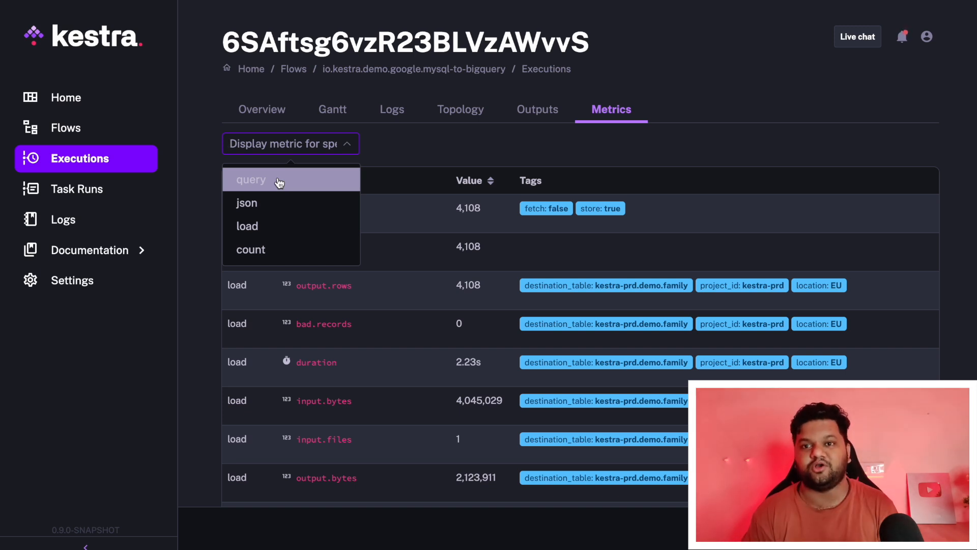
mouse_move(268, 202)
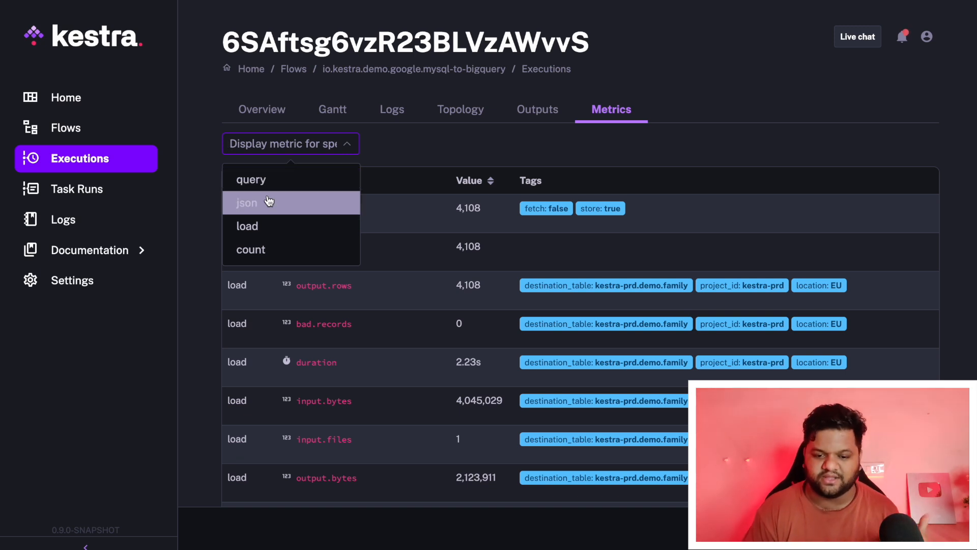
mouse_move(266, 225)
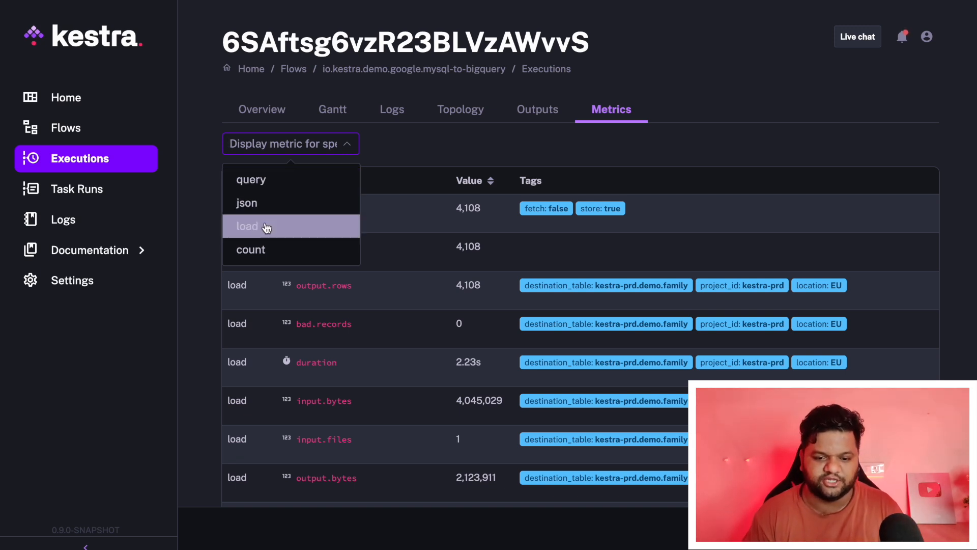
click(247, 225)
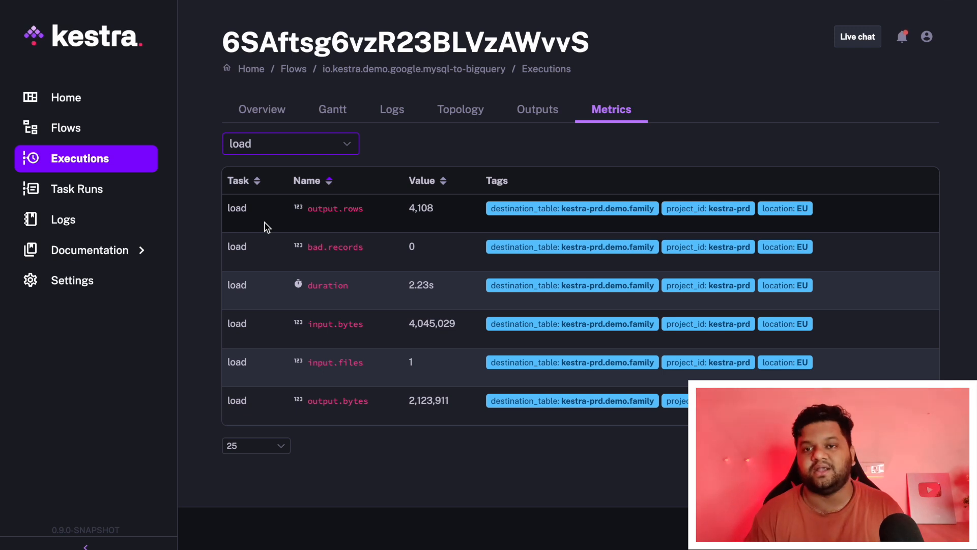
mouse_move(310, 211)
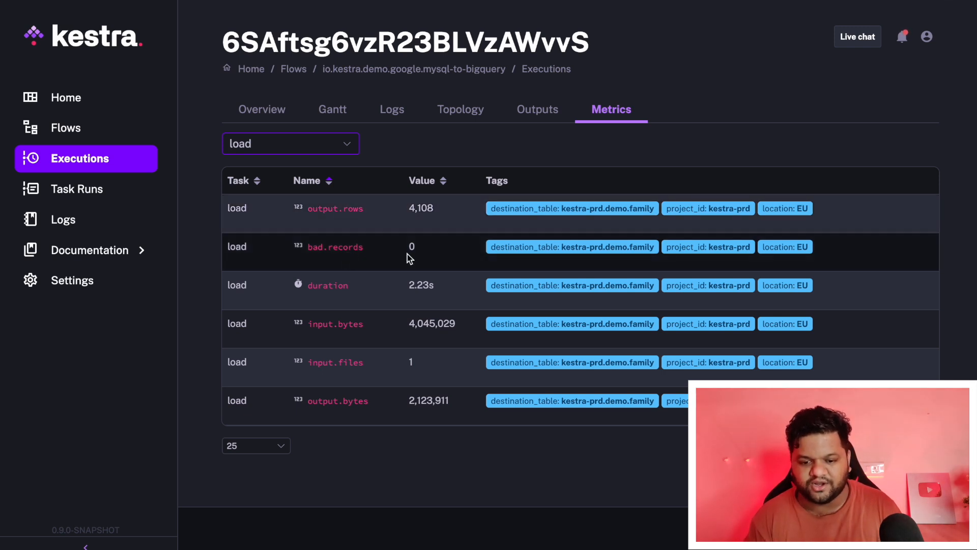
mouse_move(367, 327)
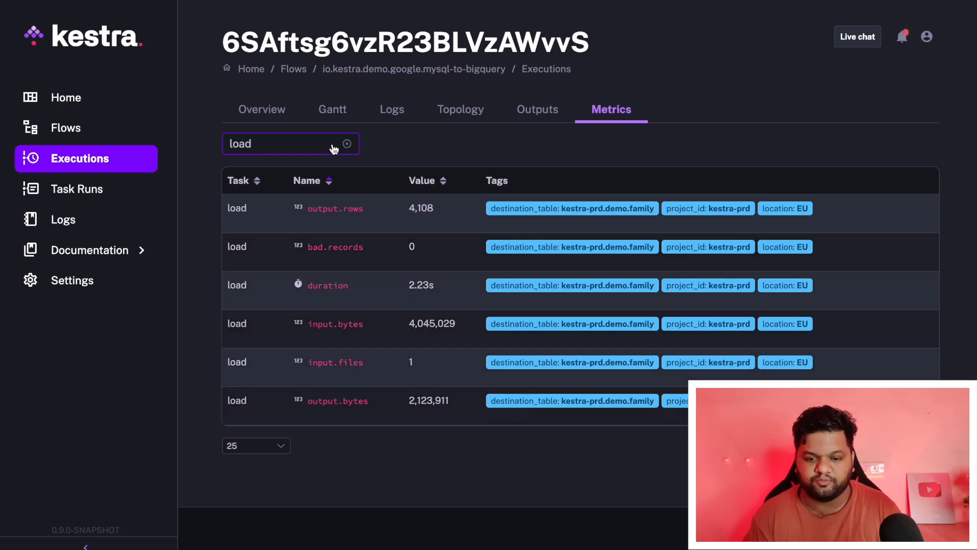
Enter 'json' in the metrics filter and scroll through the task metrics list.
text(json)
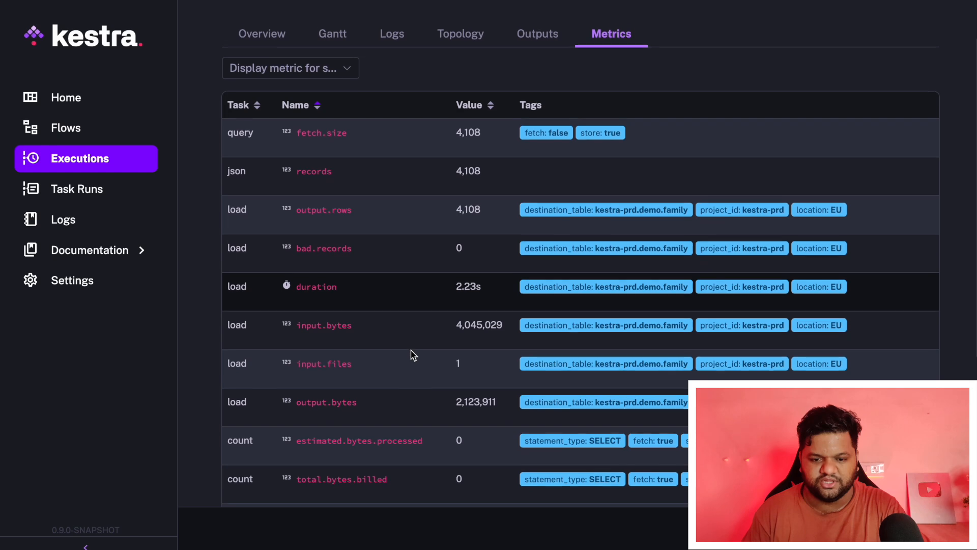
scroll(down, 3)
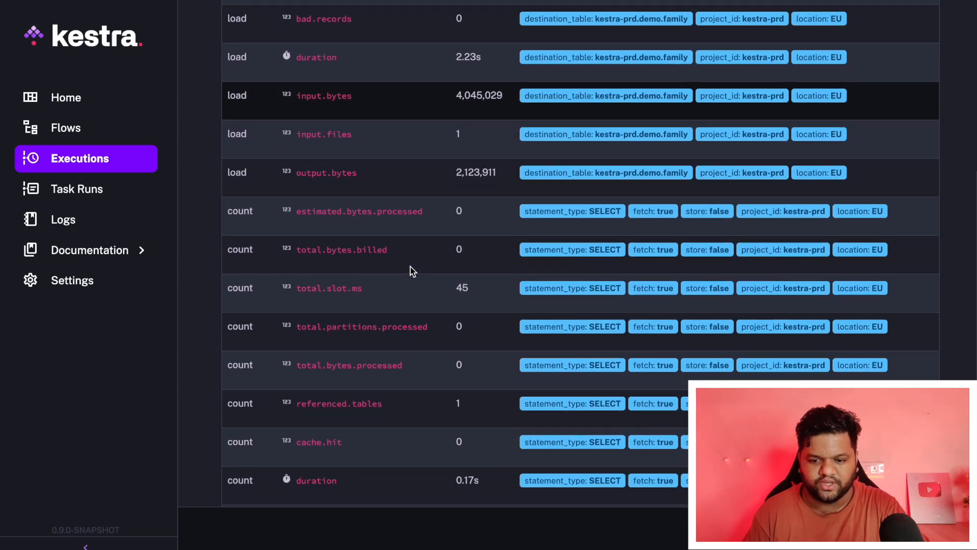
scroll(down, 3)
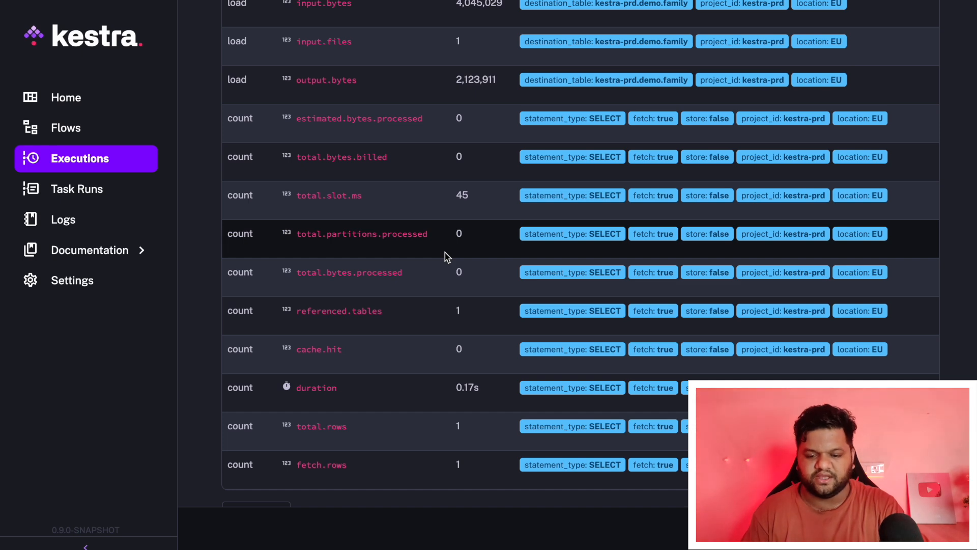
scroll(up, 3)
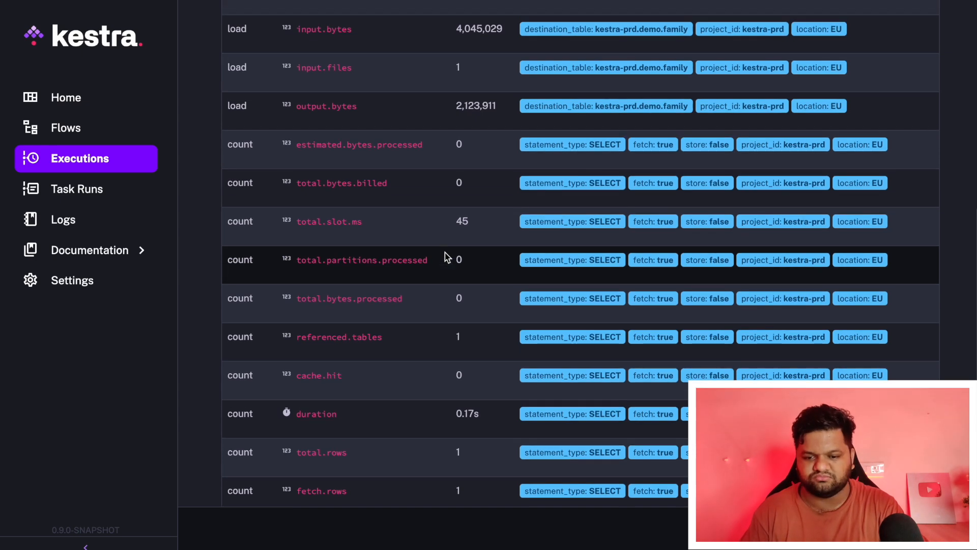
scroll(up, 3)
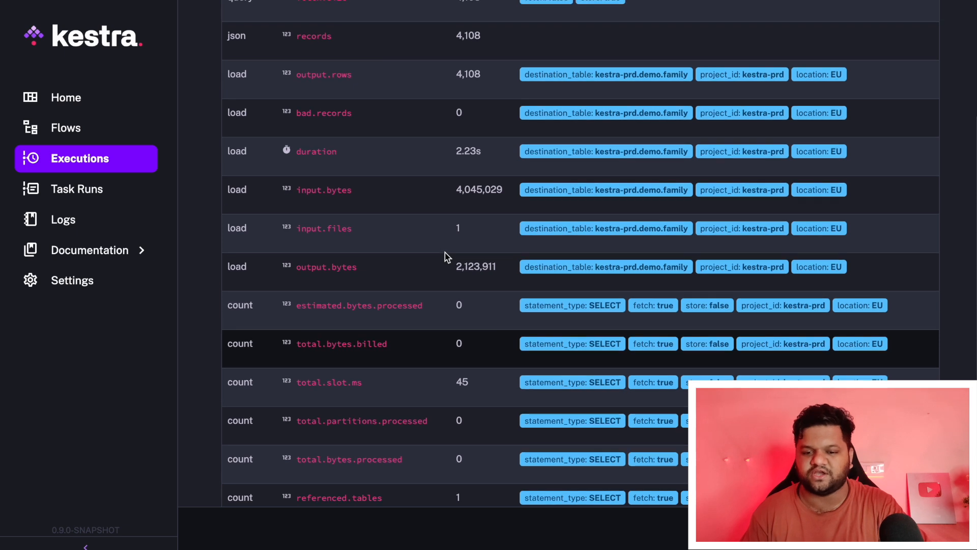
scroll(up, 3)
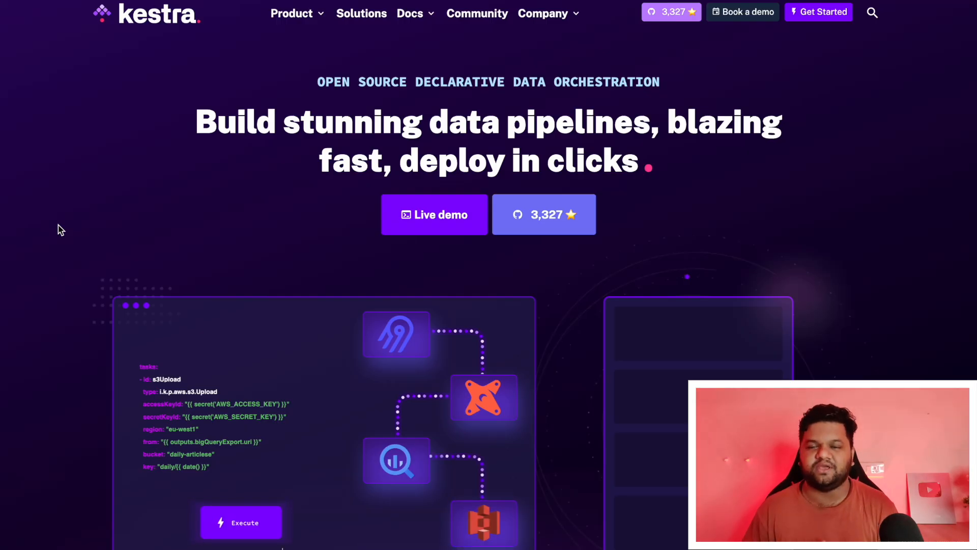
Trigger Execute on the kestra.io homepage pipeline illustration to start its demo animation.
click(241, 522)
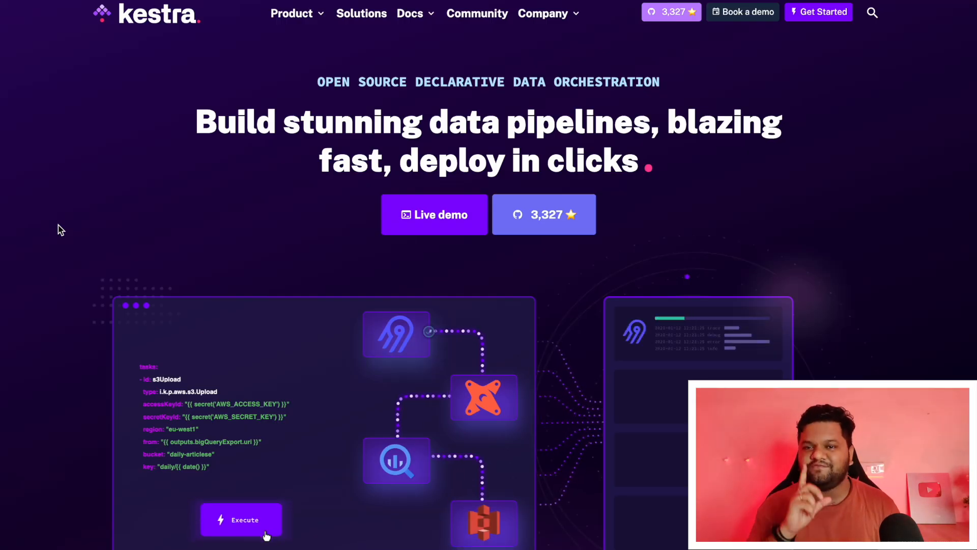